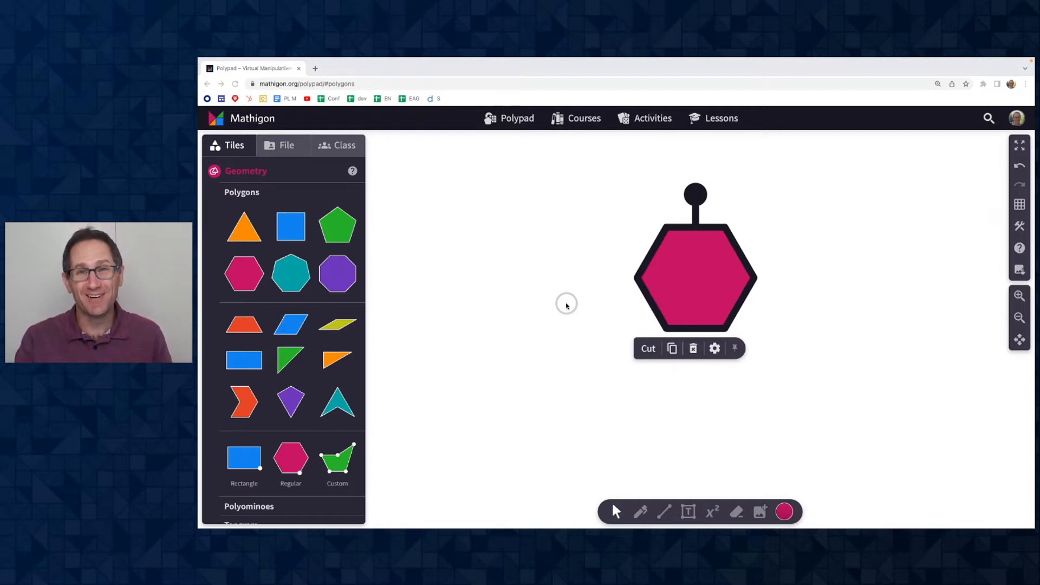
mouse_move(551, 252)
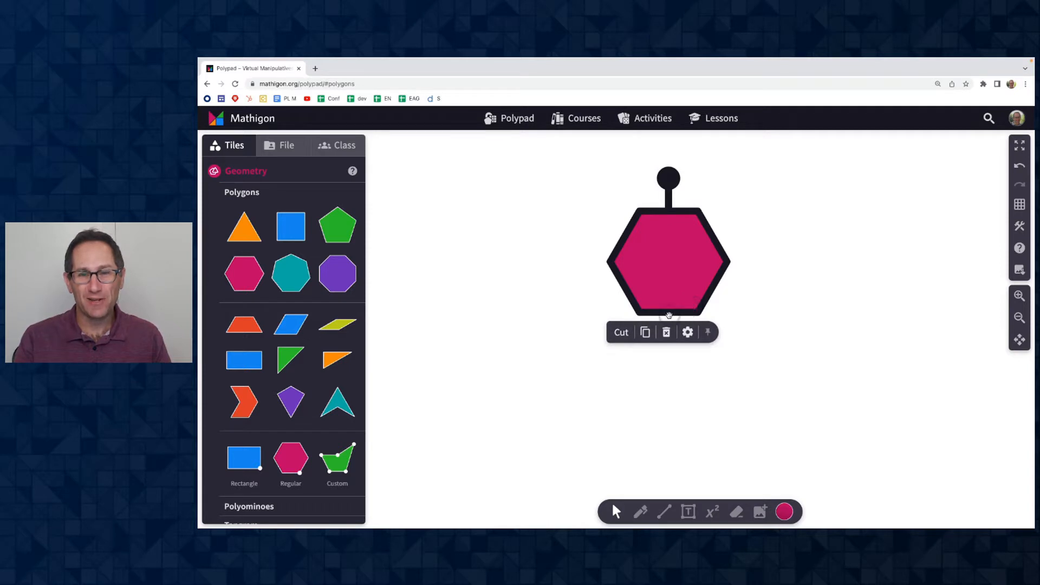
Duplicate the pink hexagon into copies of increasing size, then shrink one copy
left_click(688, 332)
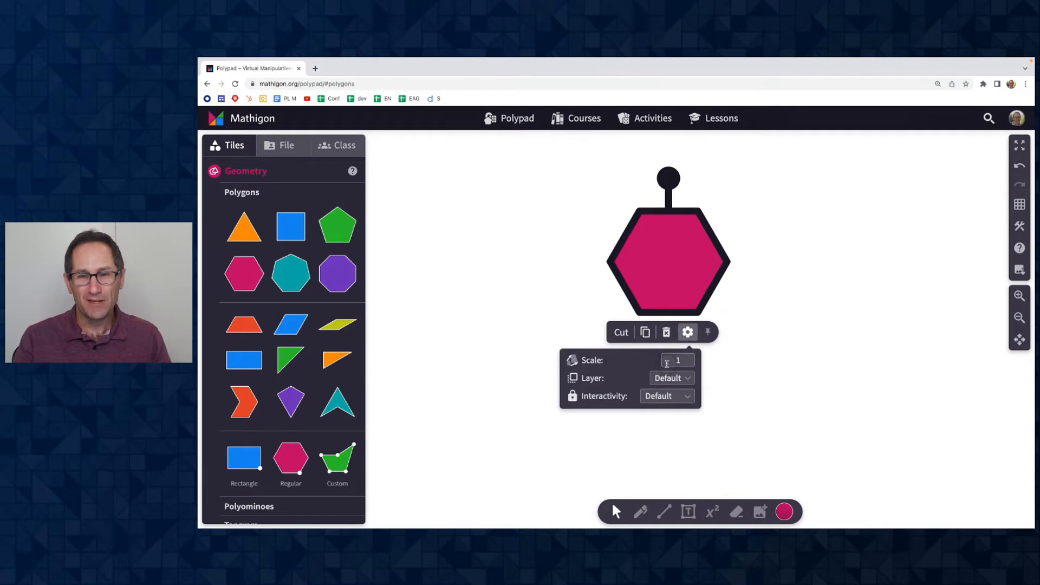
mouse_move(642, 364)
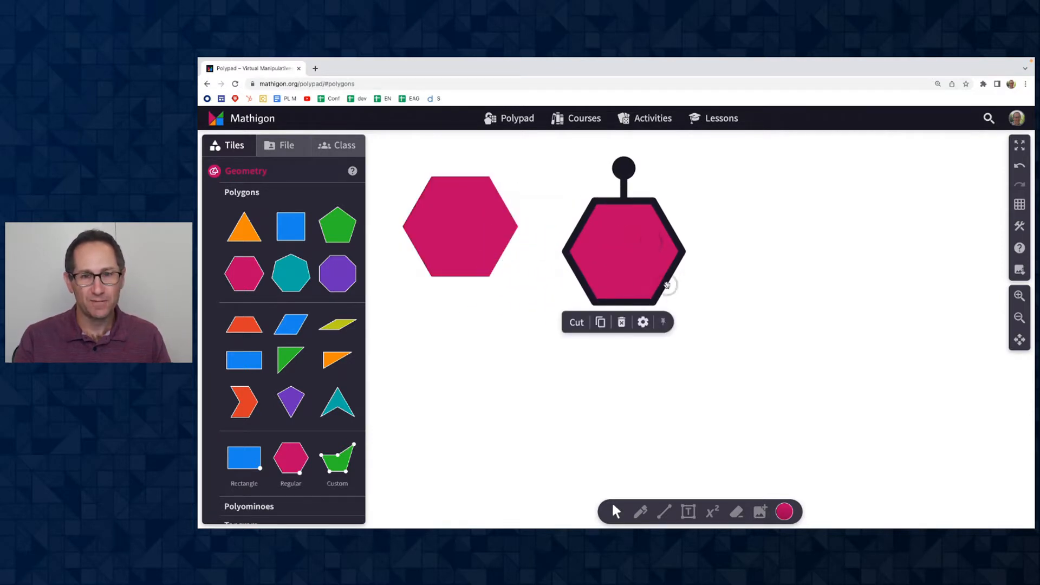
left_click(643, 322)
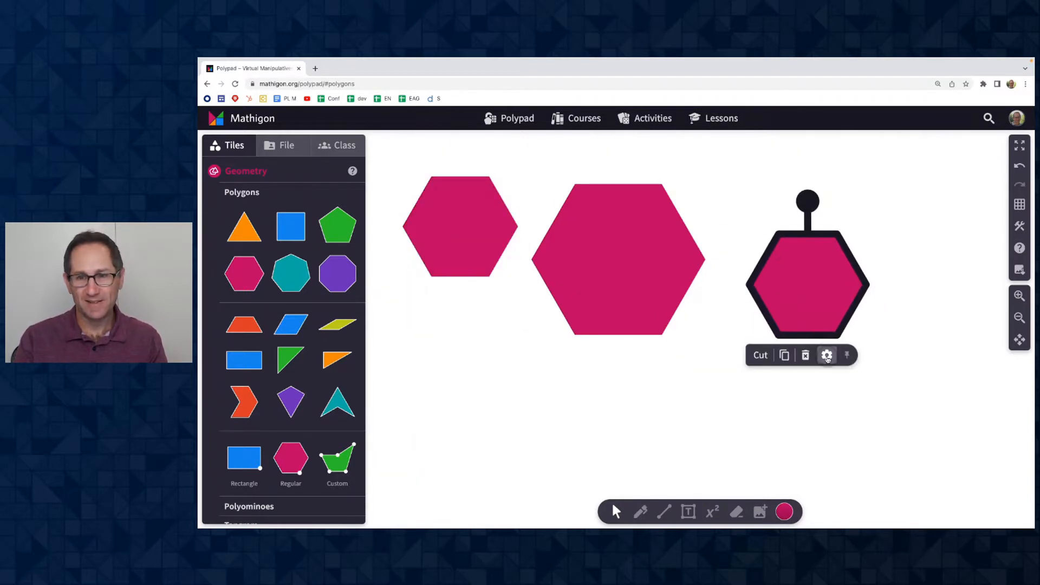
left_click(827, 355)
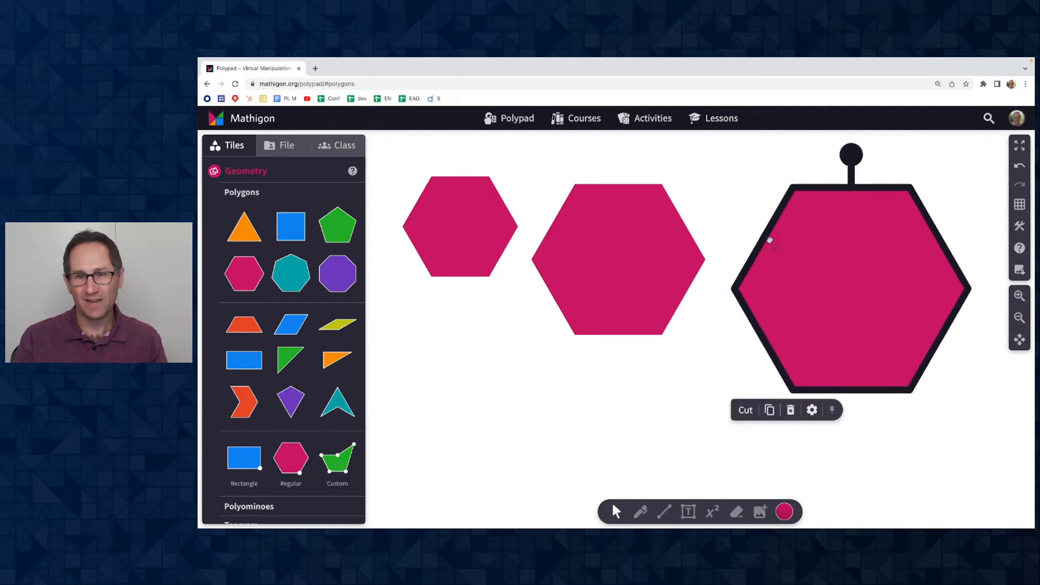
mouse_move(781, 211)
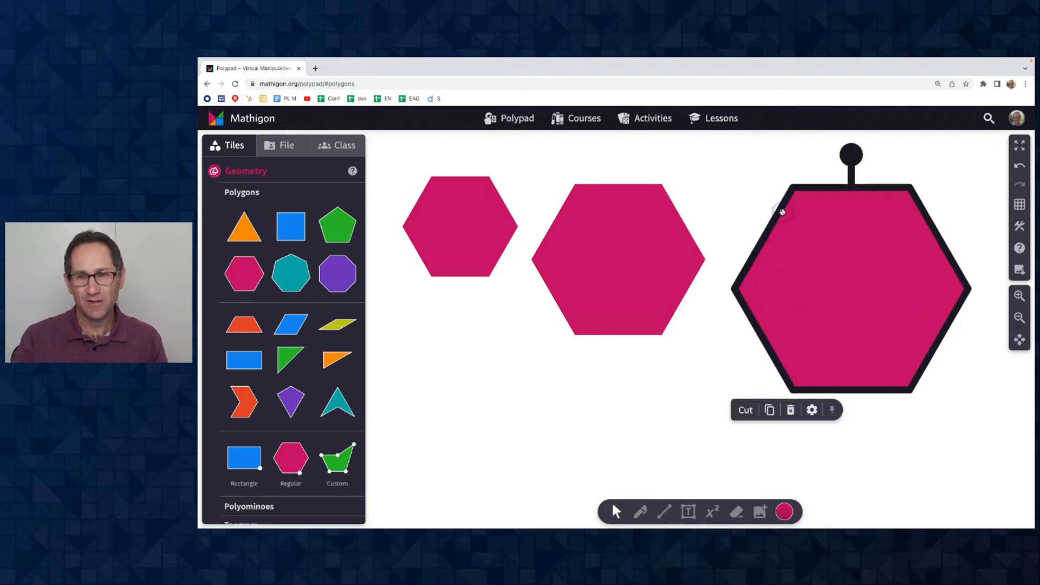
mouse_move(508, 213)
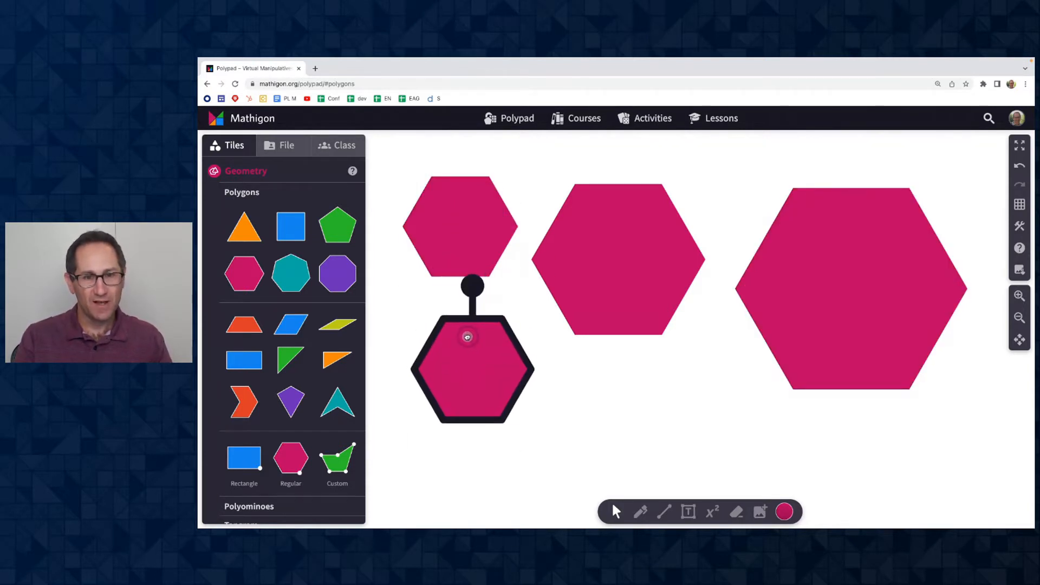
left_click(499, 422)
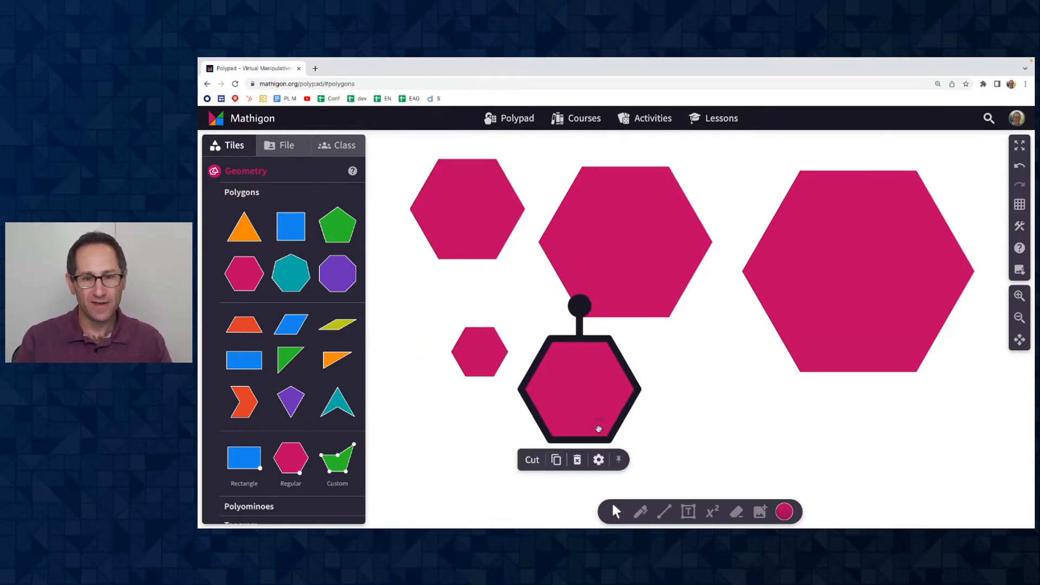
Scale the newest hexagon to 0.25 of normal size via its Settings
left_click(598, 459)
type("0.25")
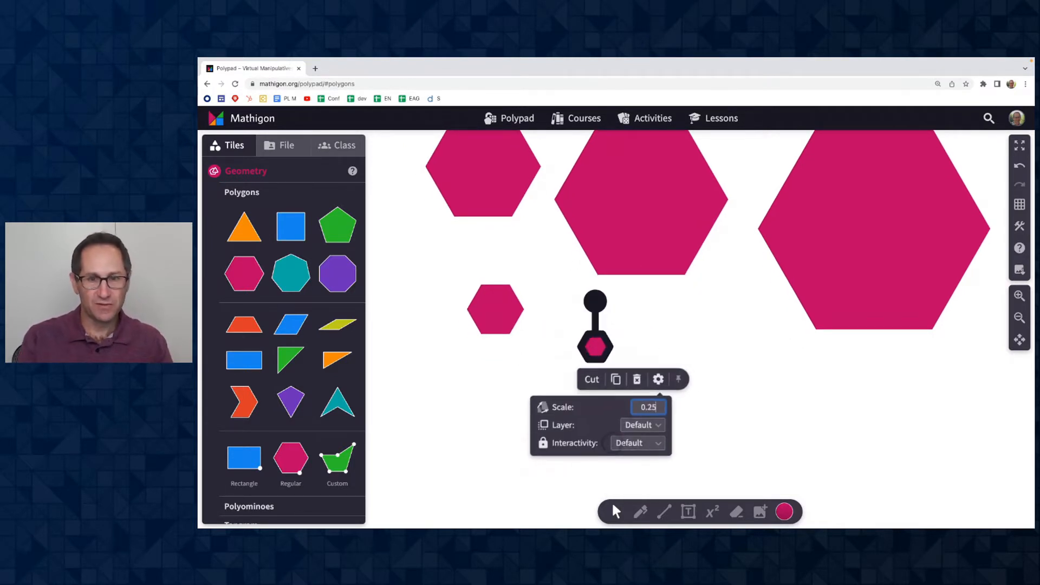
left_click(703, 347)
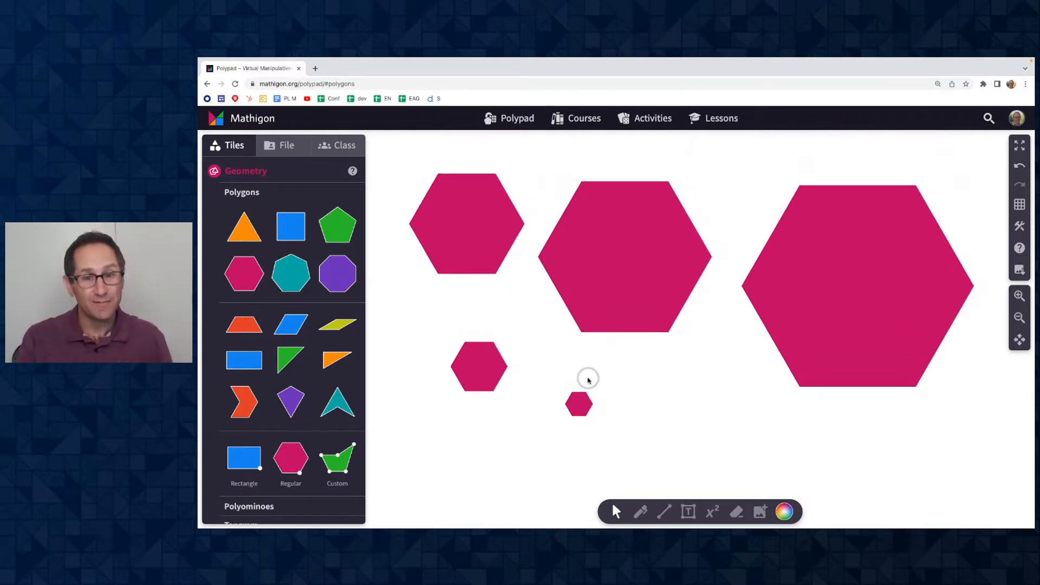
left_click(578, 404)
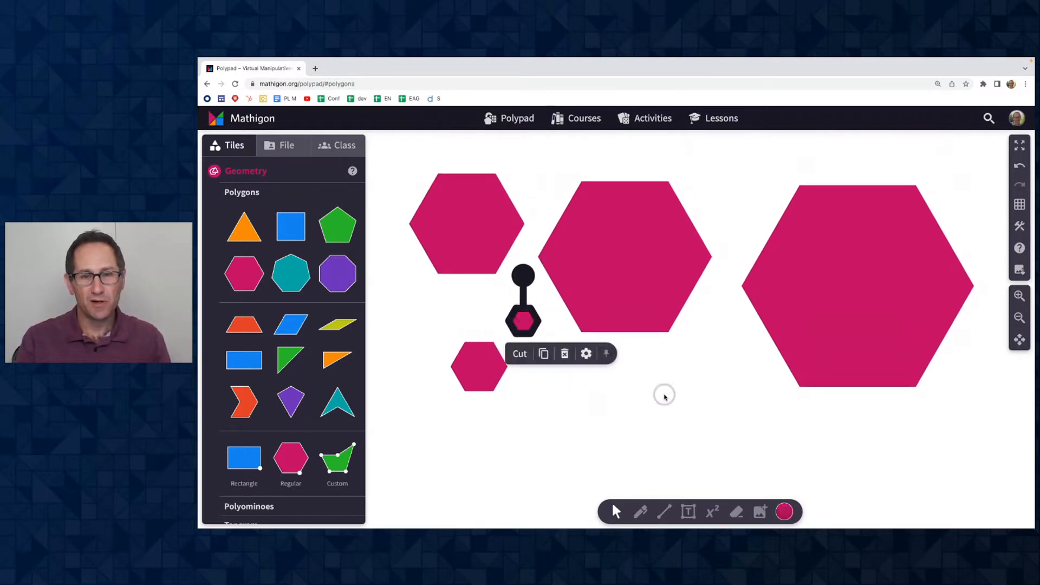
left_click(665, 395)
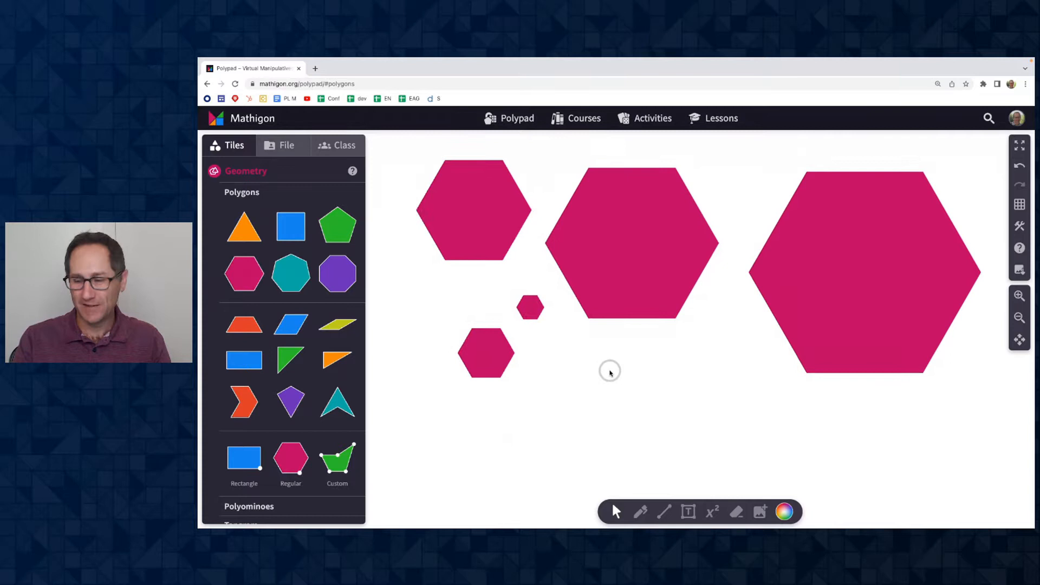
Add a Ruler from the Utensils tiles below the hexagons
scroll("down", 3)
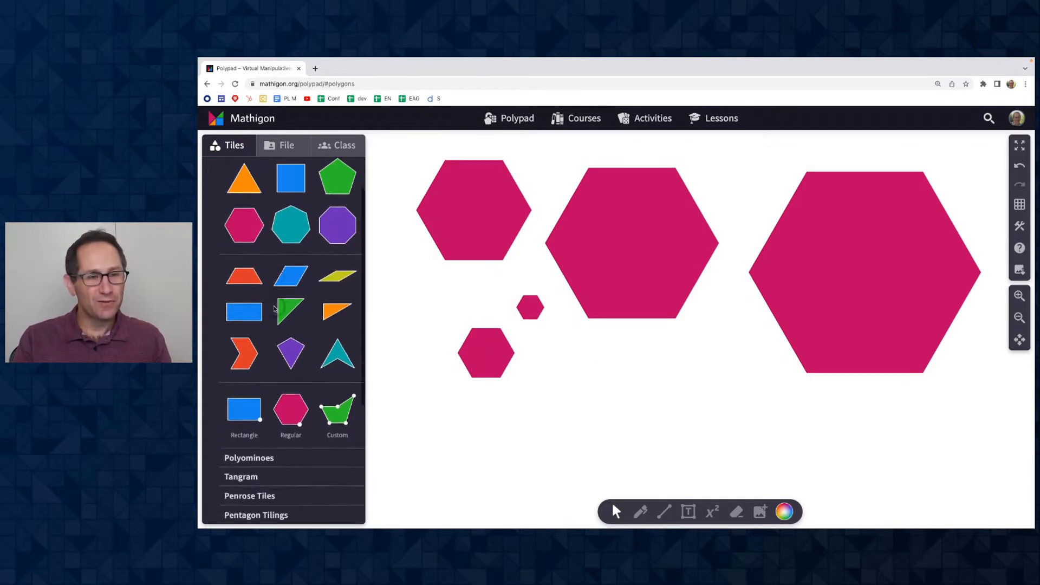
scroll("down", 3)
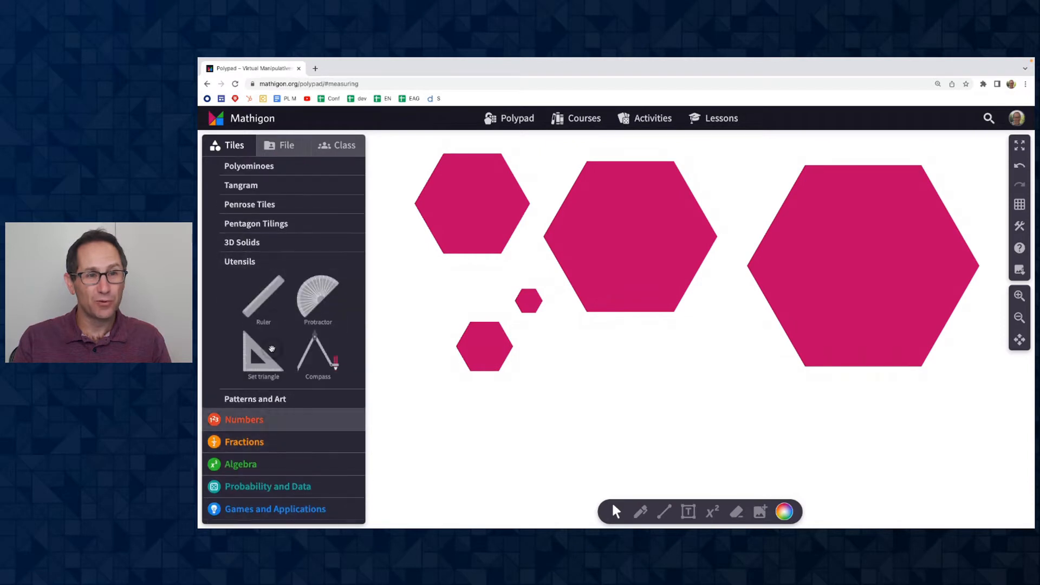
left_click(263, 299)
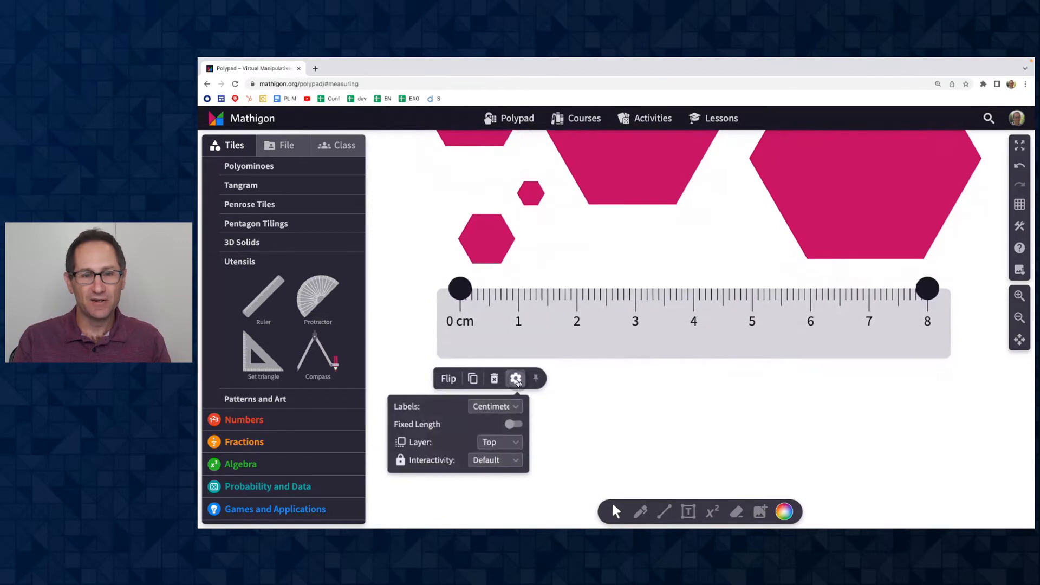
Cycle the ruler's Labels through Inches and Both, ending on None
left_click(494, 406)
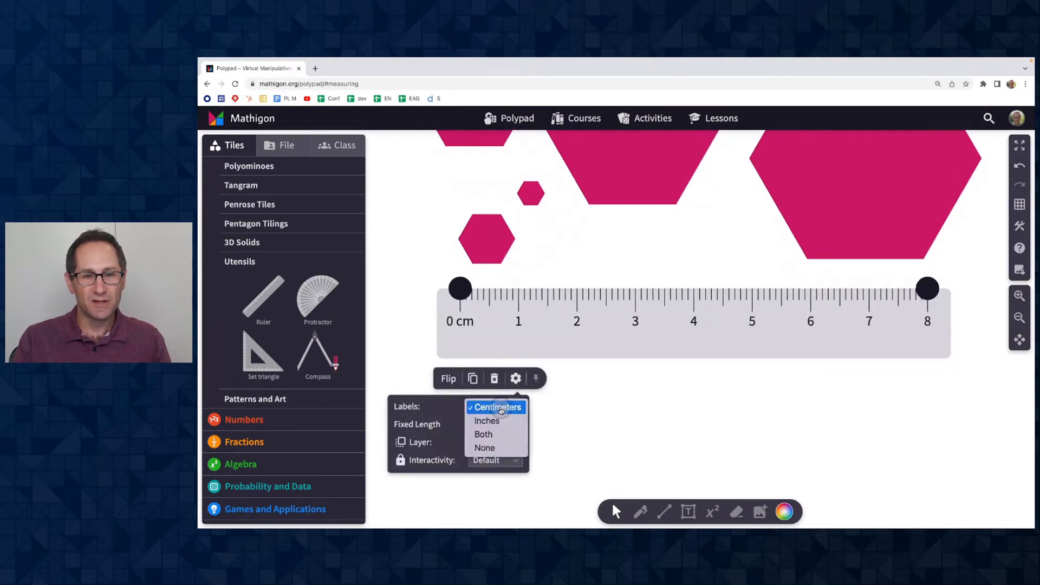
left_click(486, 421)
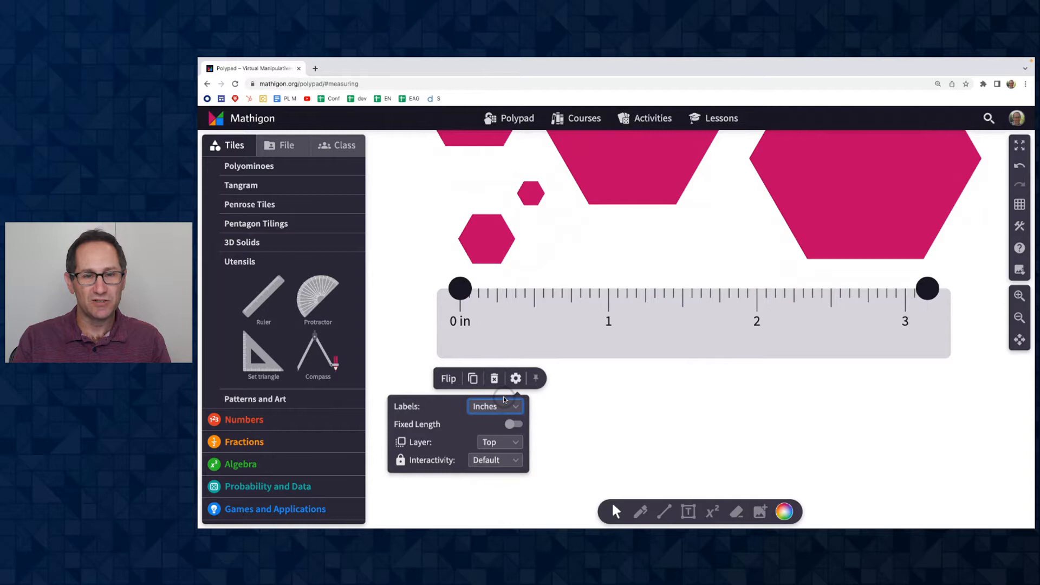
left_click(495, 406)
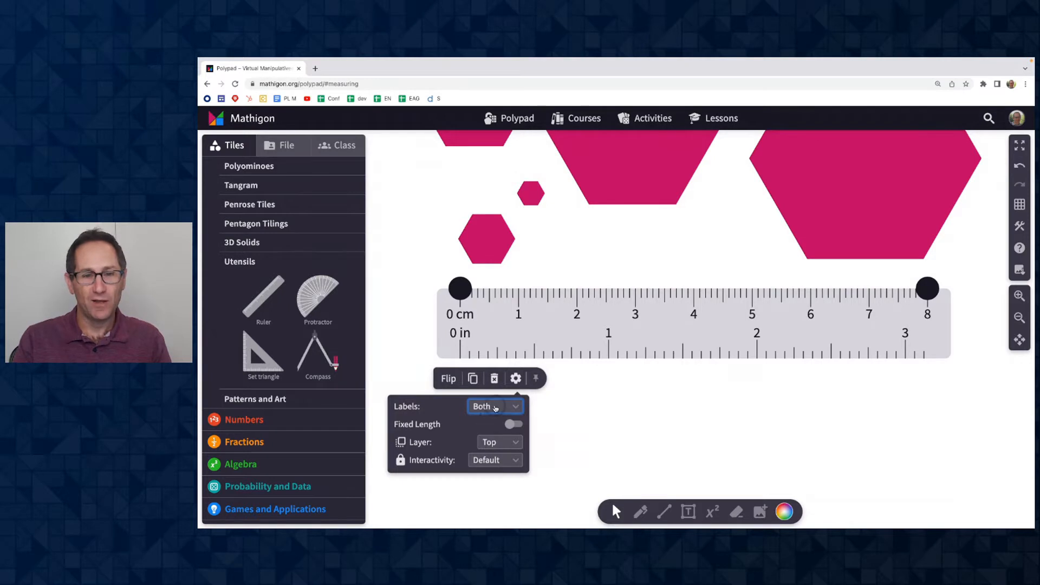
left_click(494, 406)
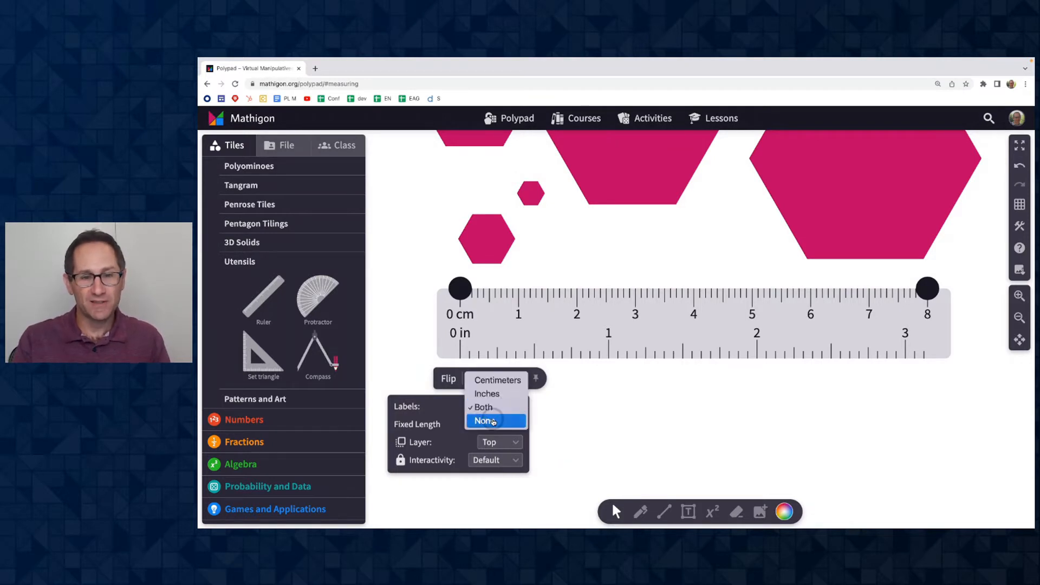
left_click(486, 420)
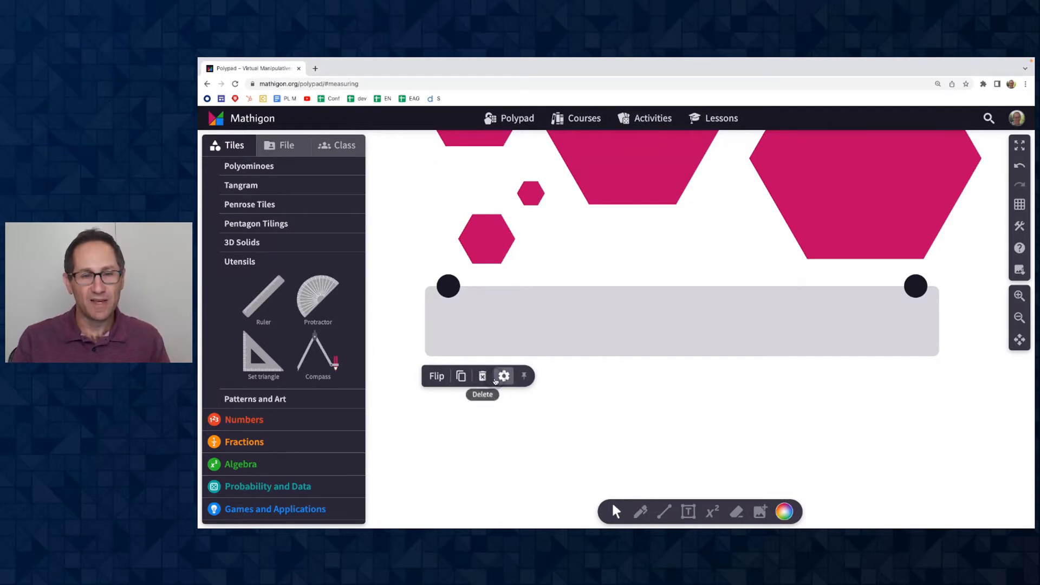
left_click(504, 376)
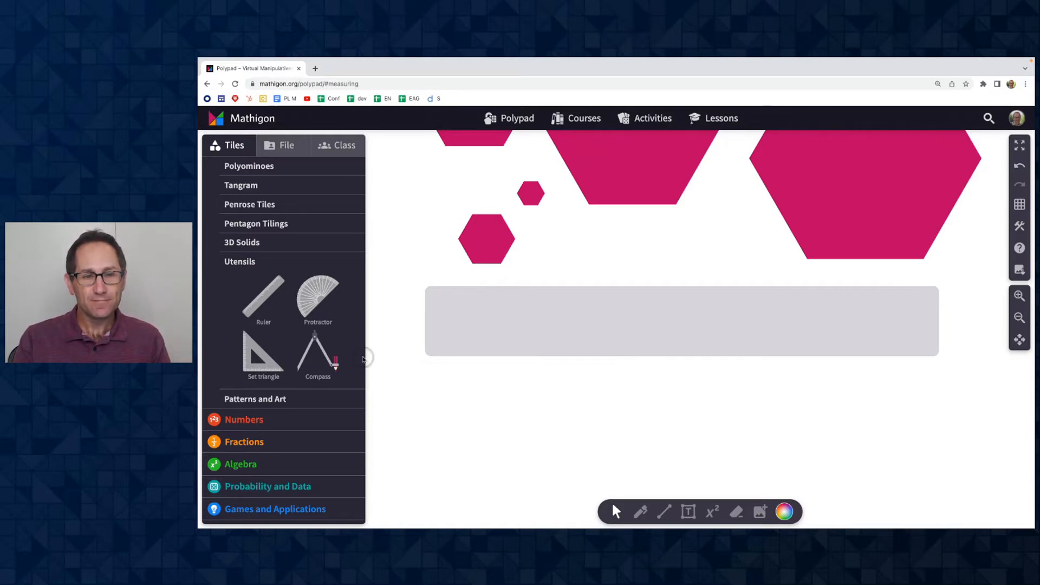
Switch Currencies to C$ and place Canadian cent, nickel, loonie and toonie coins
scroll("down", 3)
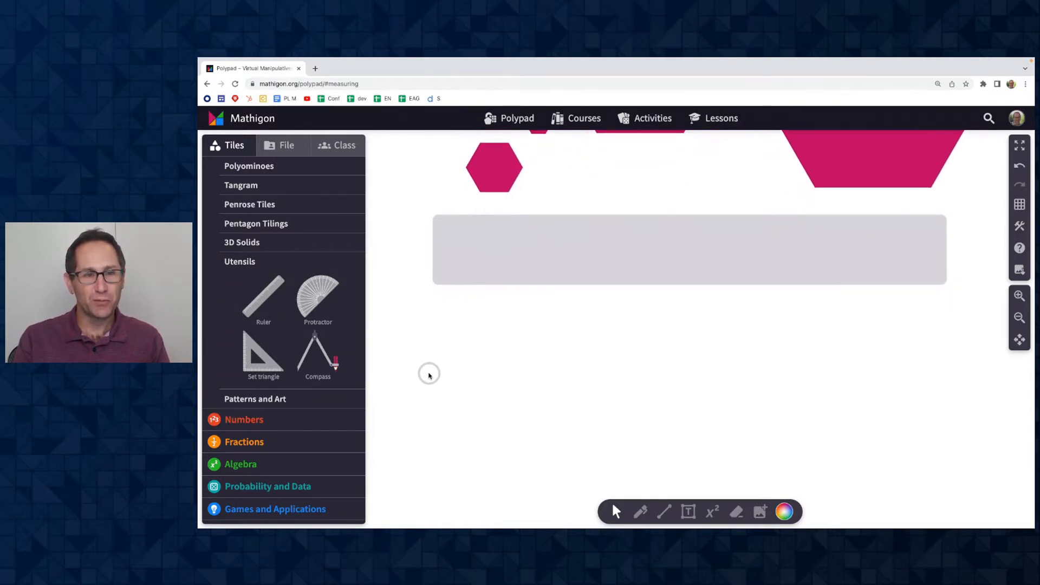
scroll("down", 3)
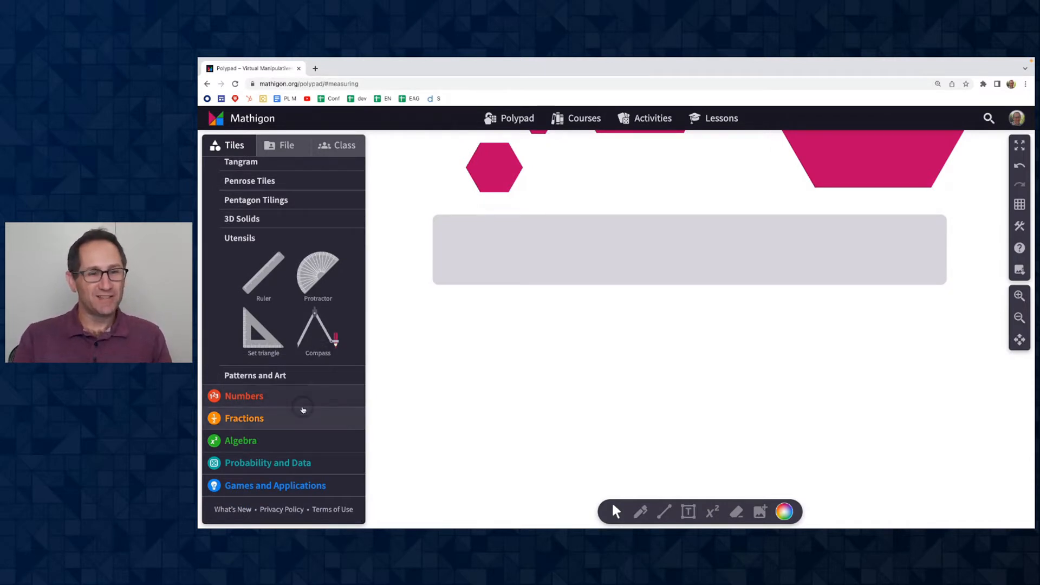
left_click(274, 485)
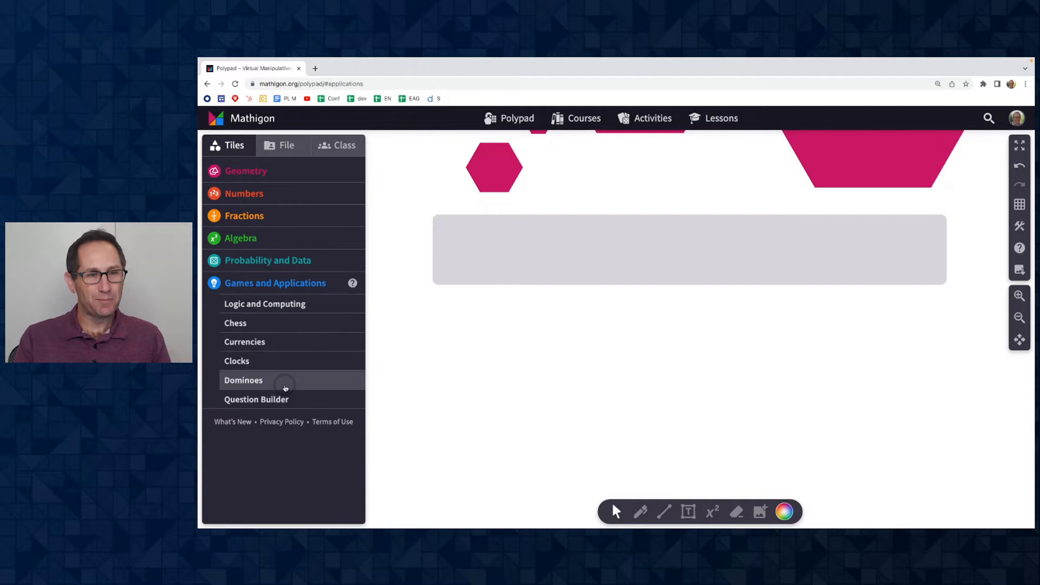
left_click(245, 342)
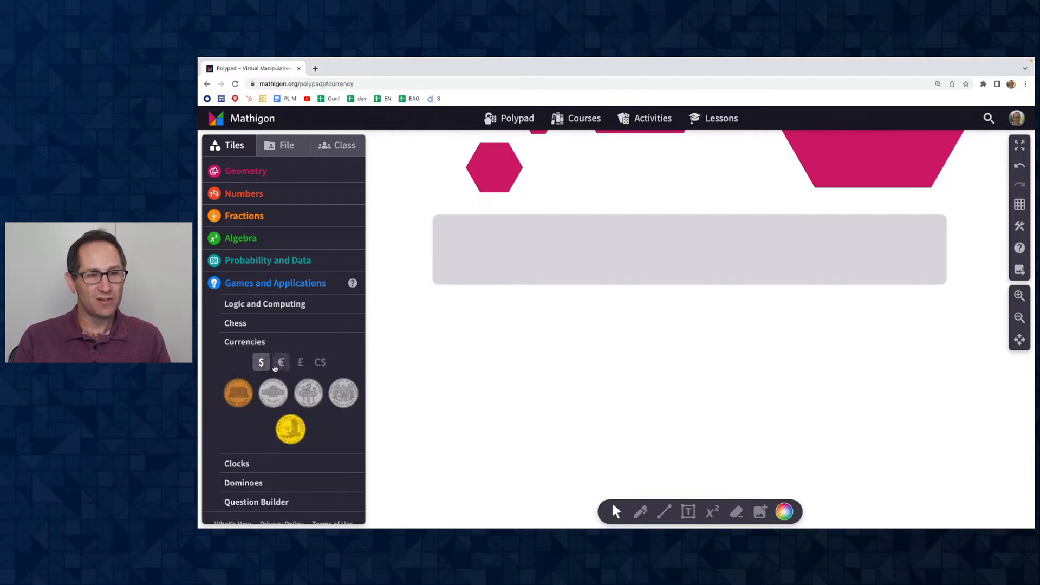
left_click(320, 362)
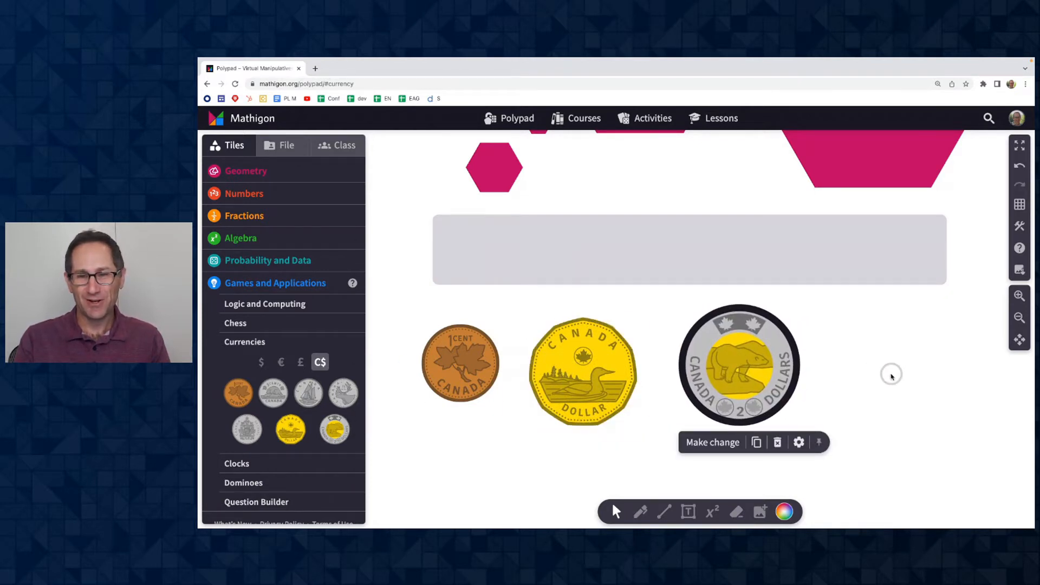
mouse_move(246, 429)
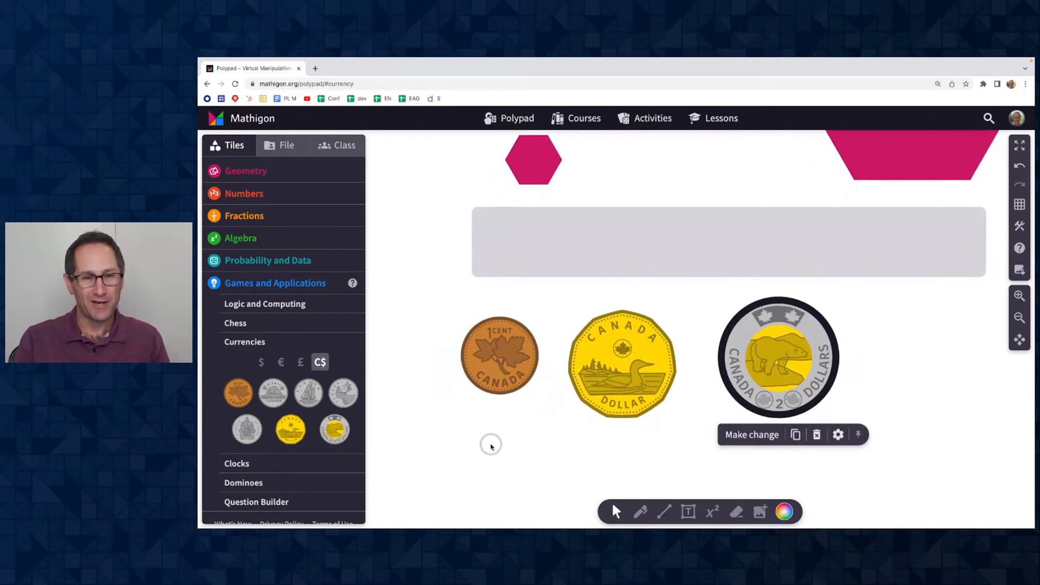
left_click(499, 355)
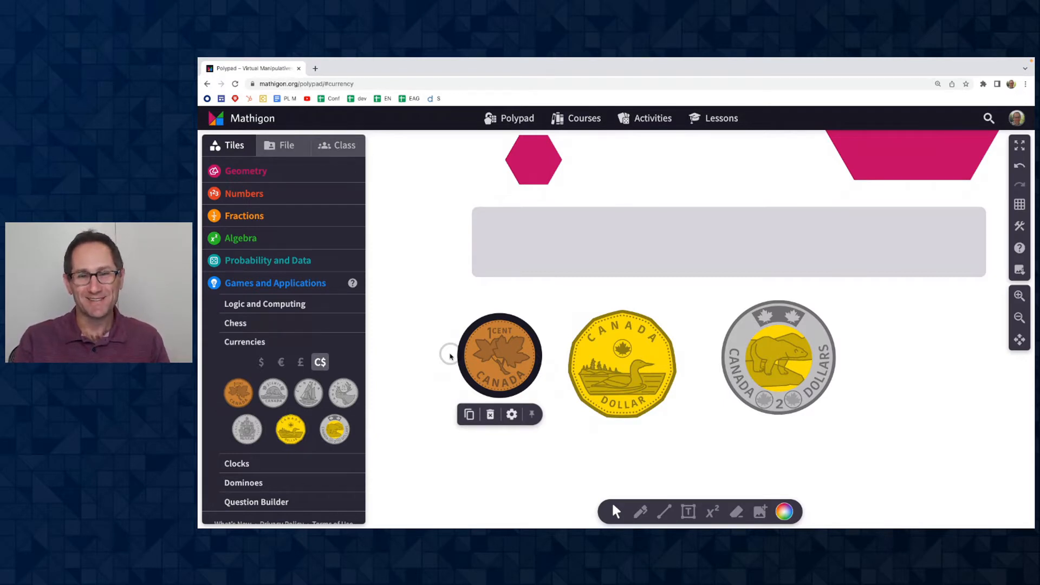
mouse_move(474, 347)
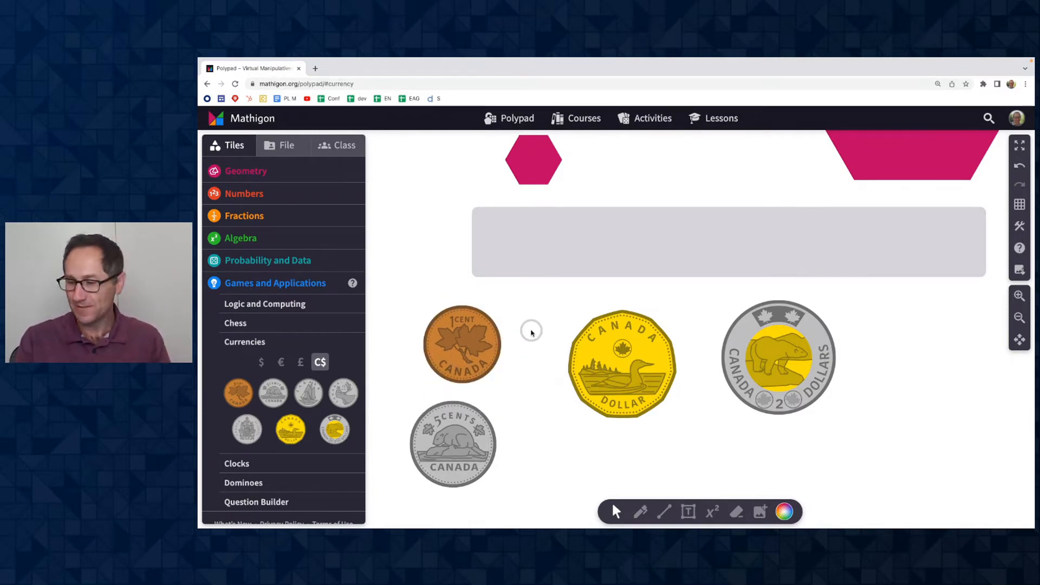
mouse_move(879, 321)
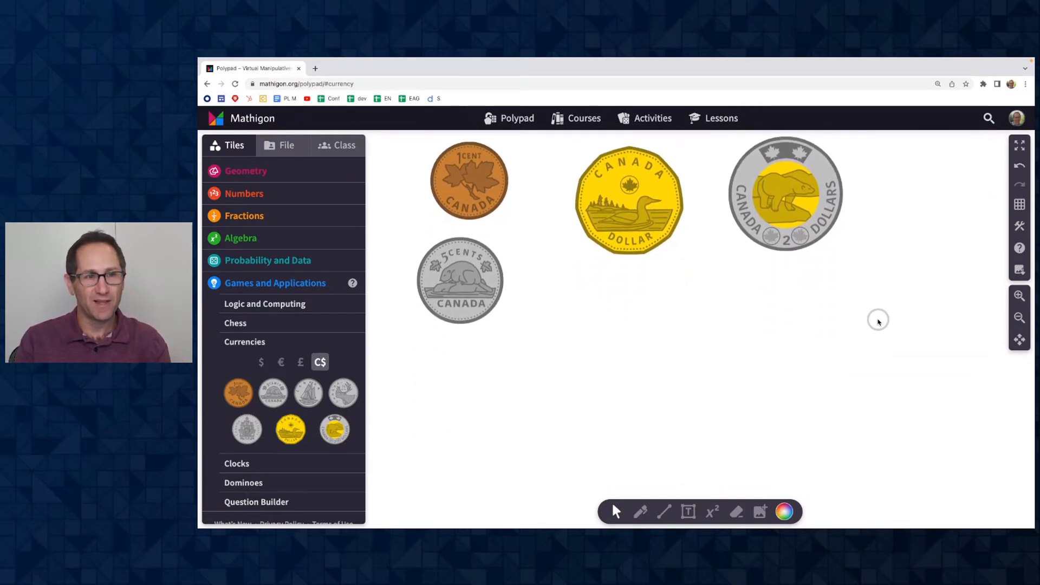
Add a number line from 0 to 100 in steps of 10 below the coins
left_click(244, 193)
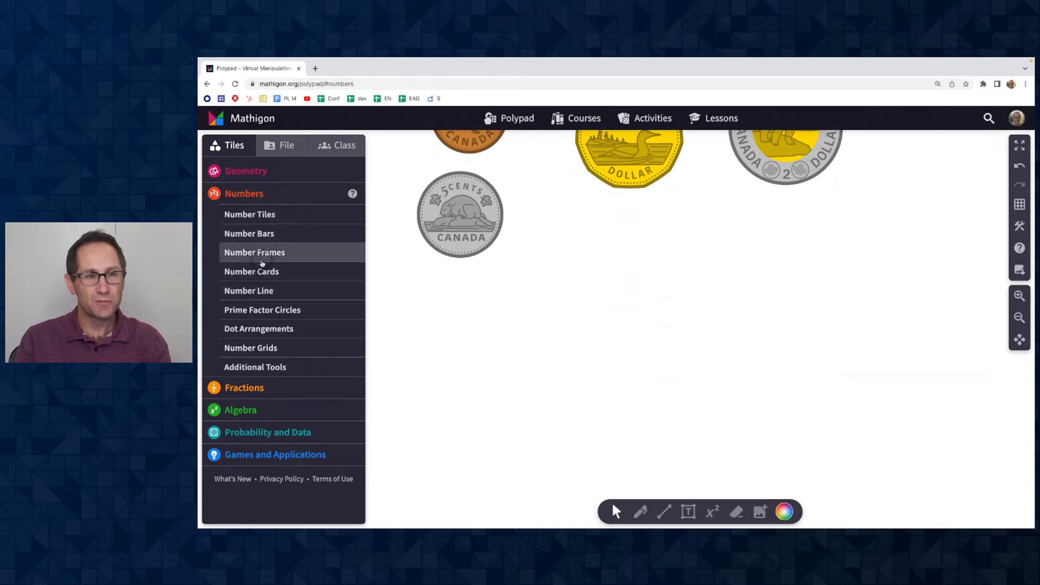
left_click(249, 290)
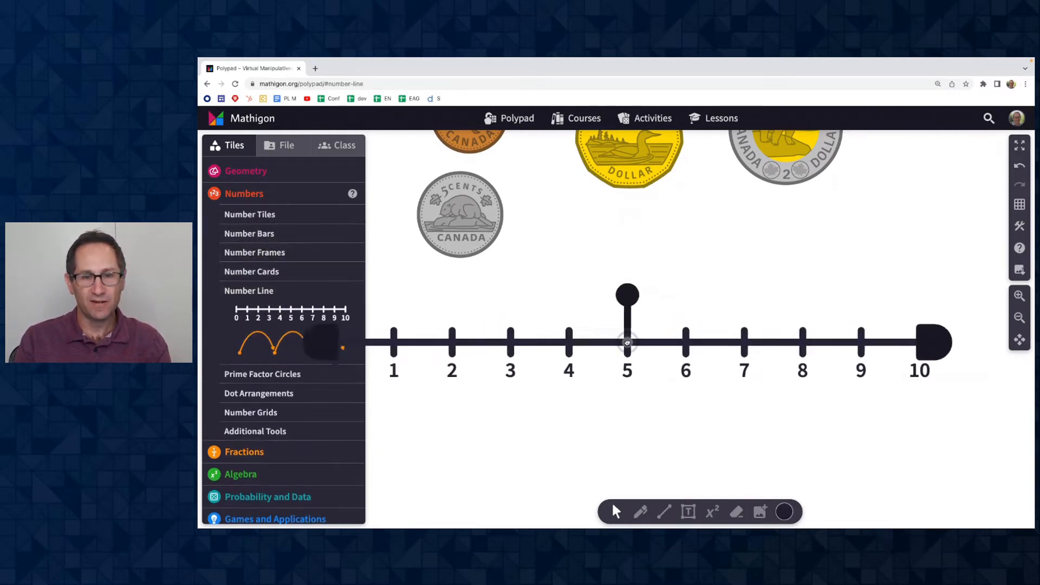
left_click(628, 344)
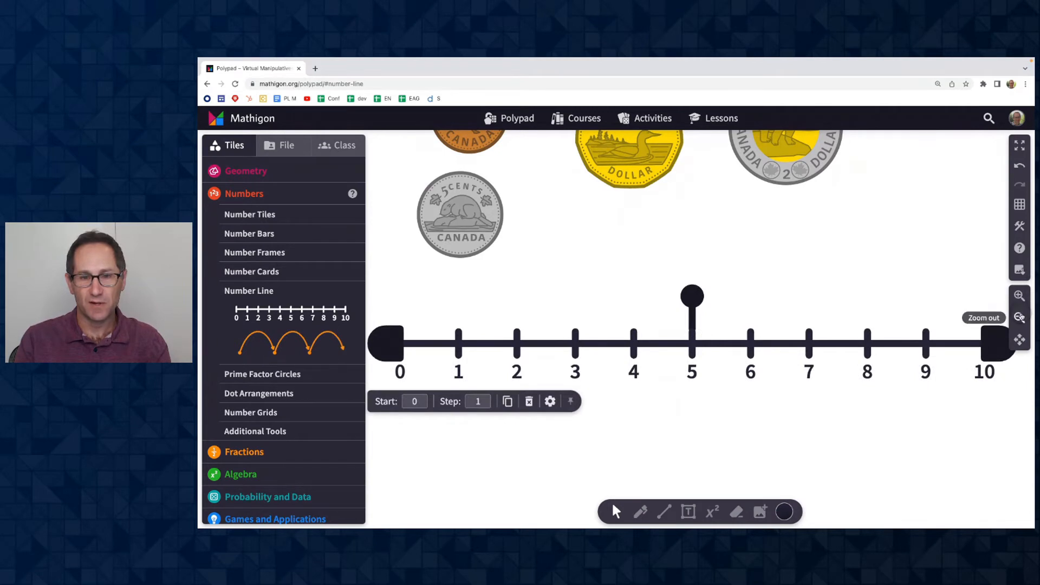
left_click(1020, 317)
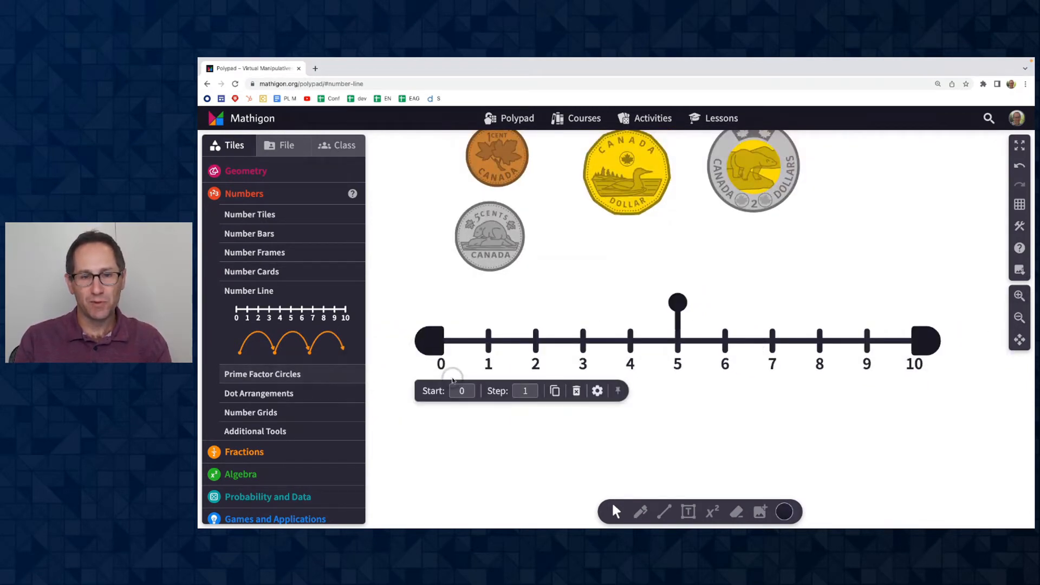
mouse_move(475, 347)
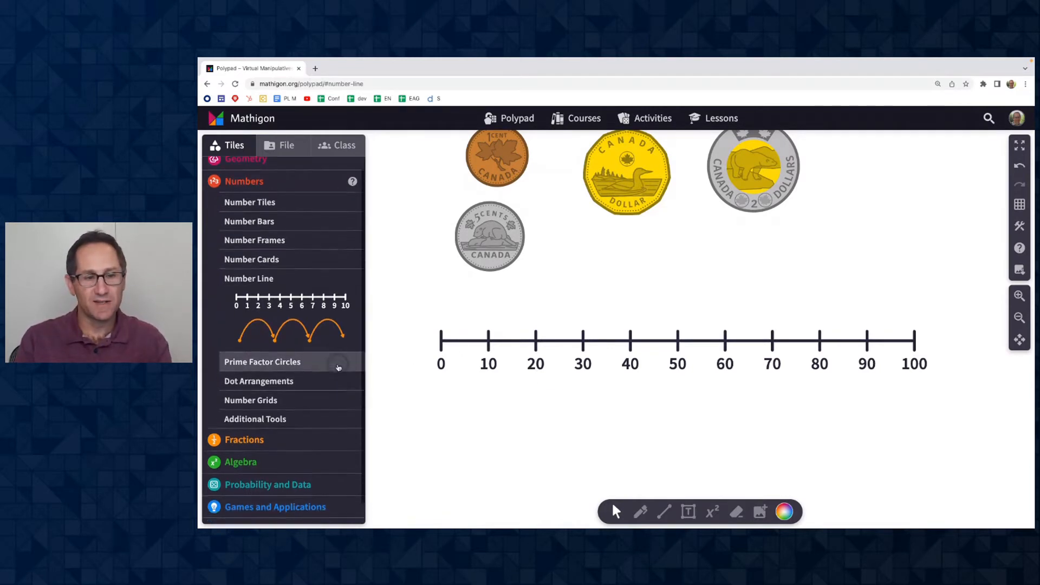
left_click(274, 507)
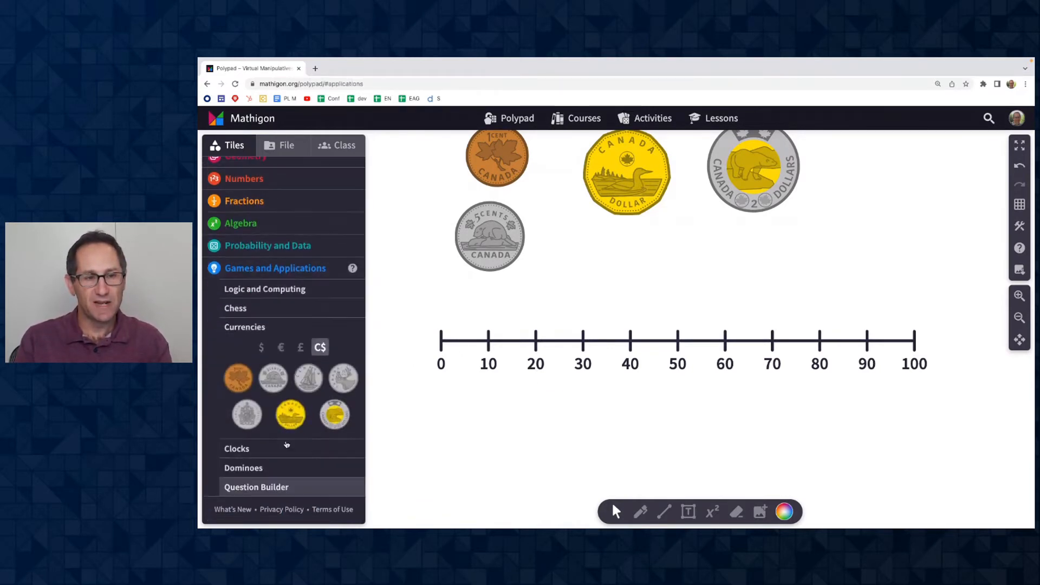
Reveal the Question Builder tile and dismiss the Customise UI settings unchanged
left_click(256, 486)
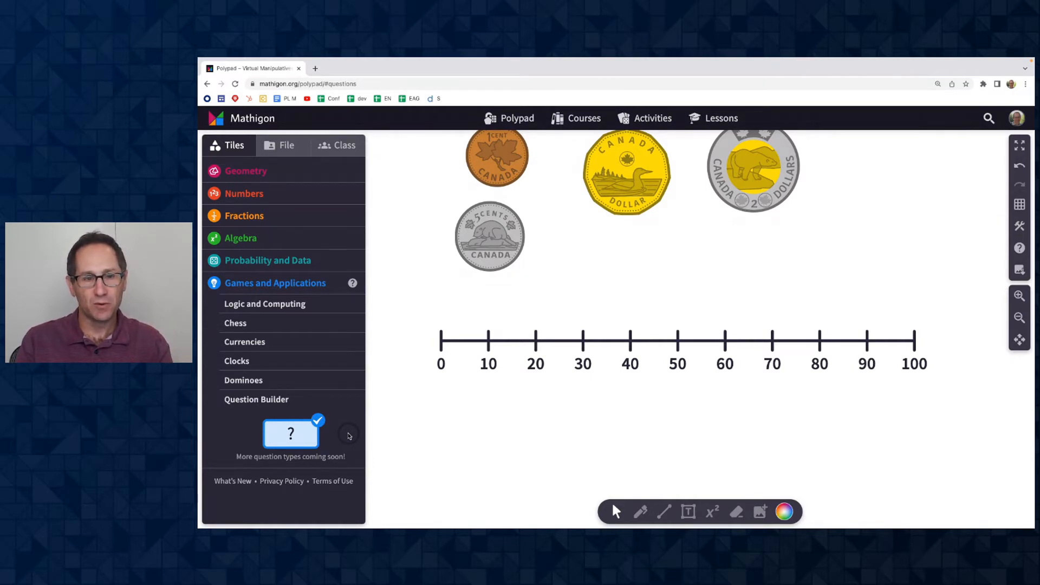
mouse_move(1019, 247)
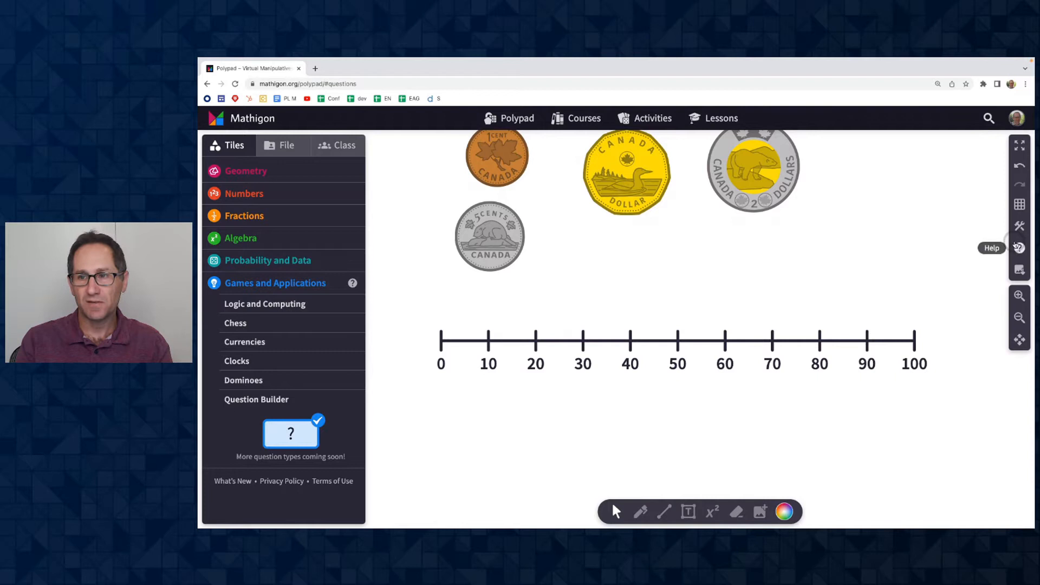
mouse_move(957, 259)
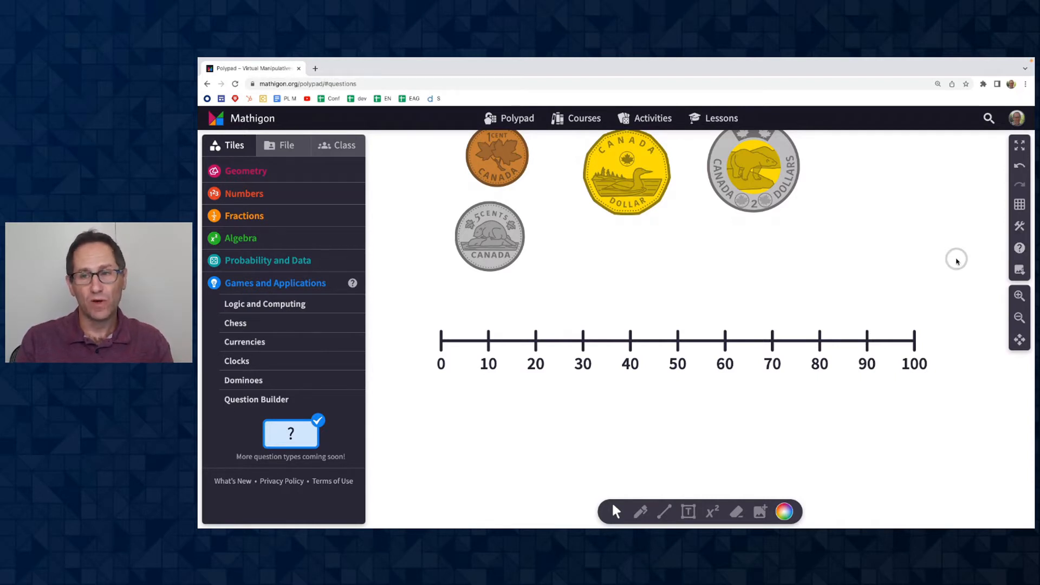
mouse_move(397, 376)
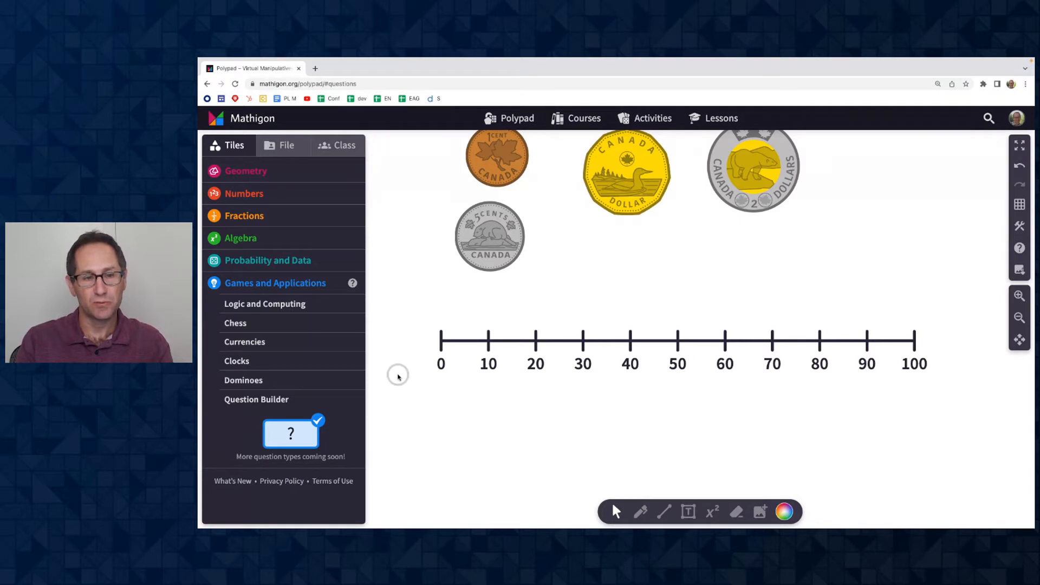
mouse_move(383, 423)
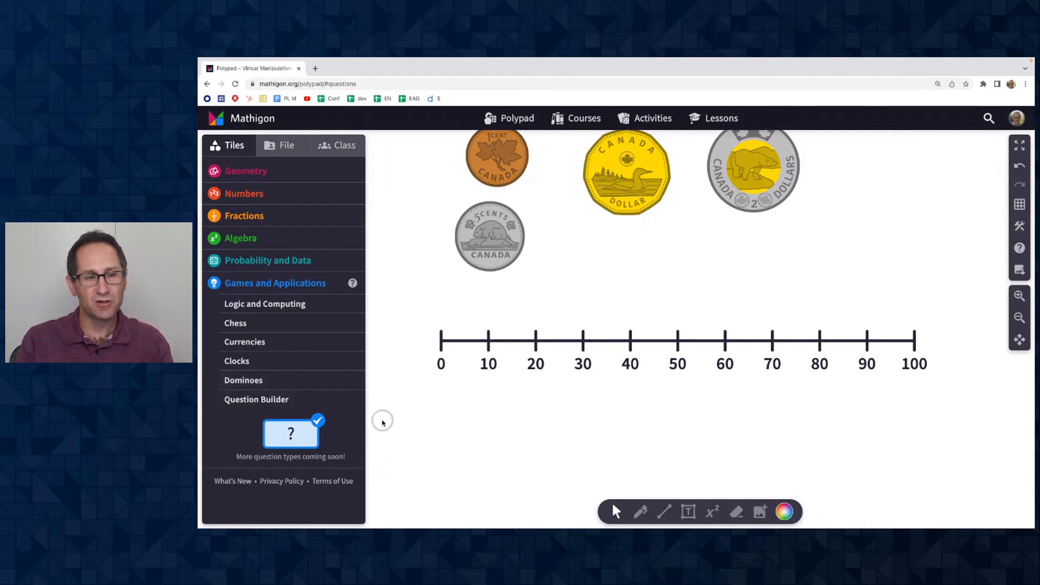
mouse_move(378, 431)
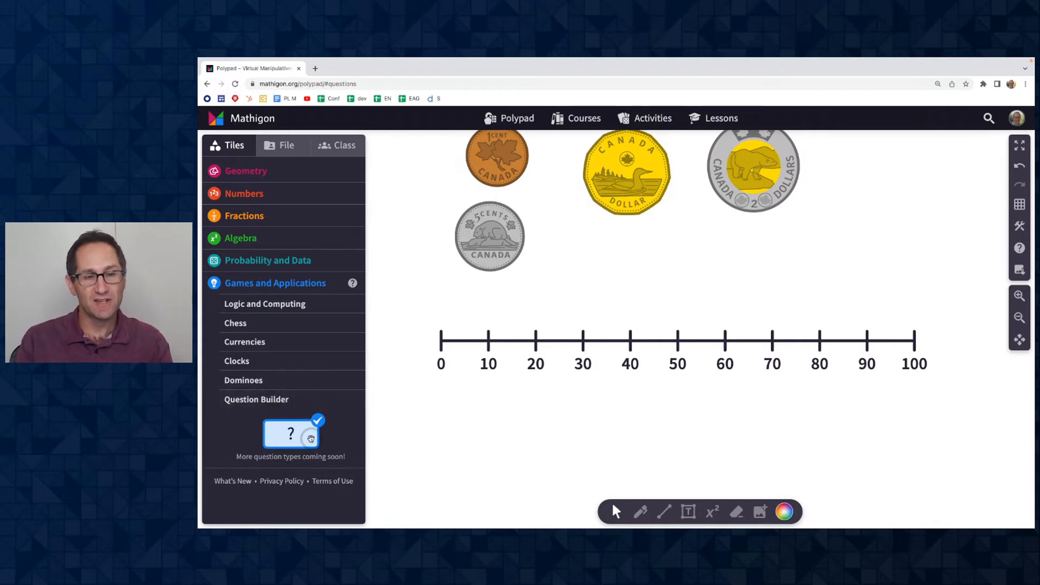
mouse_move(765, 325)
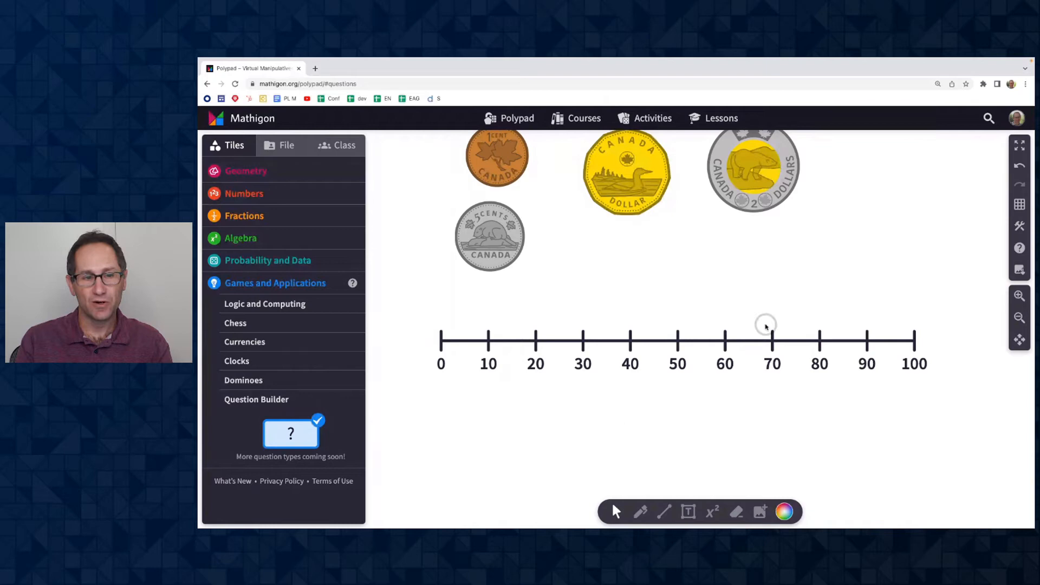
mouse_move(870, 274)
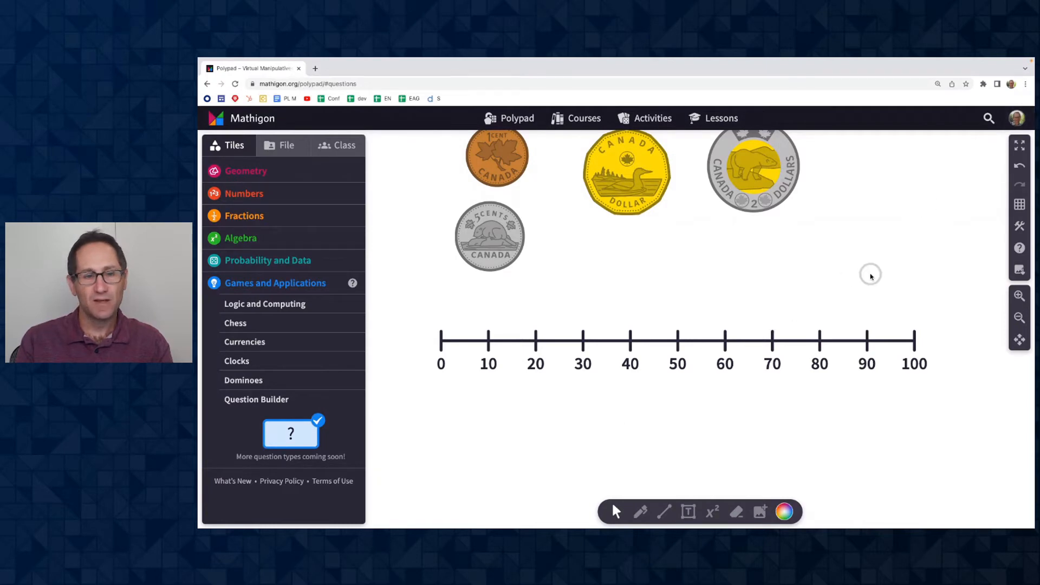
mouse_move(1020, 225)
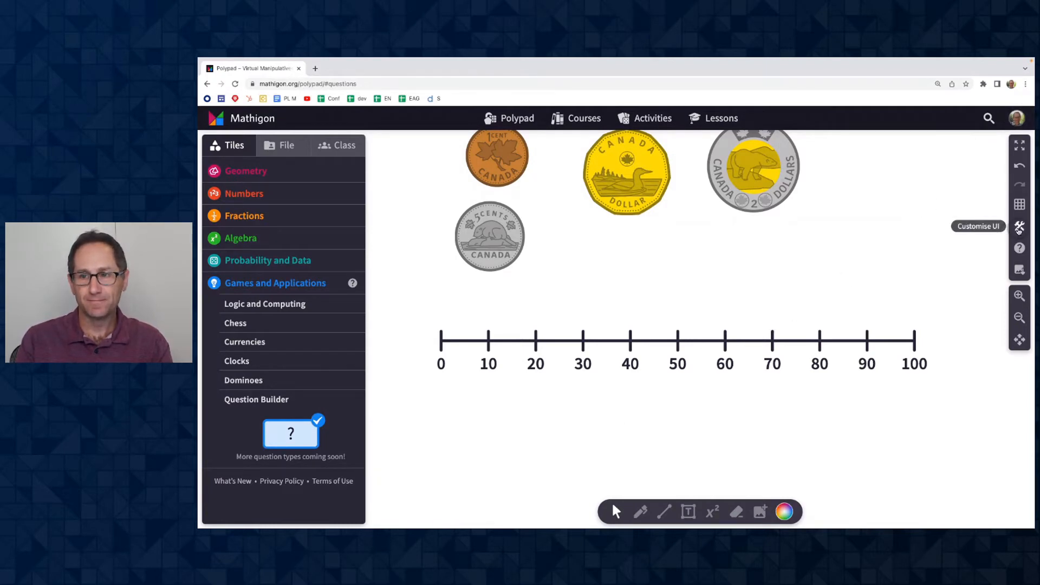
left_click(1020, 227)
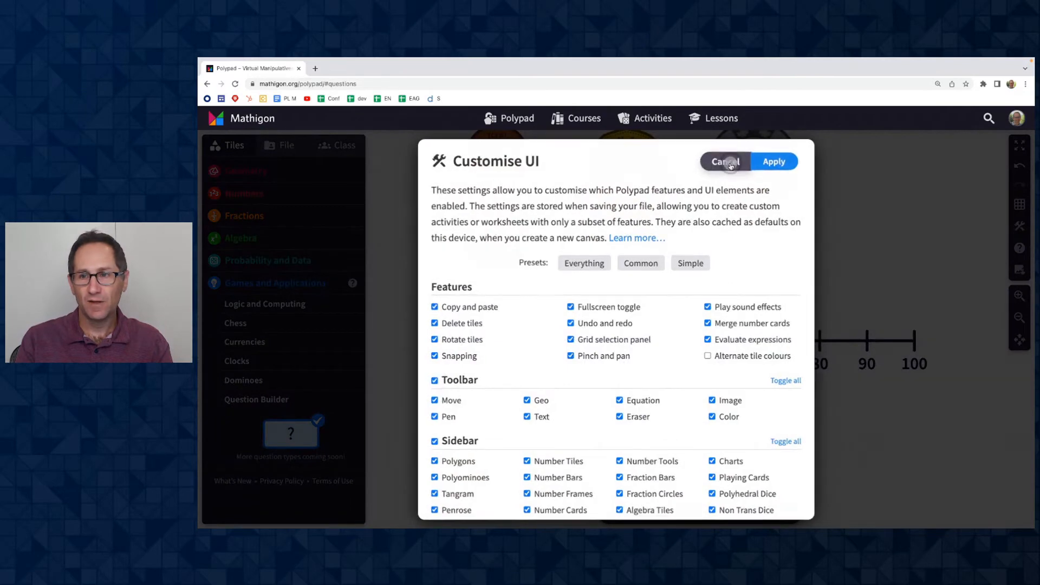
left_click(720, 162)
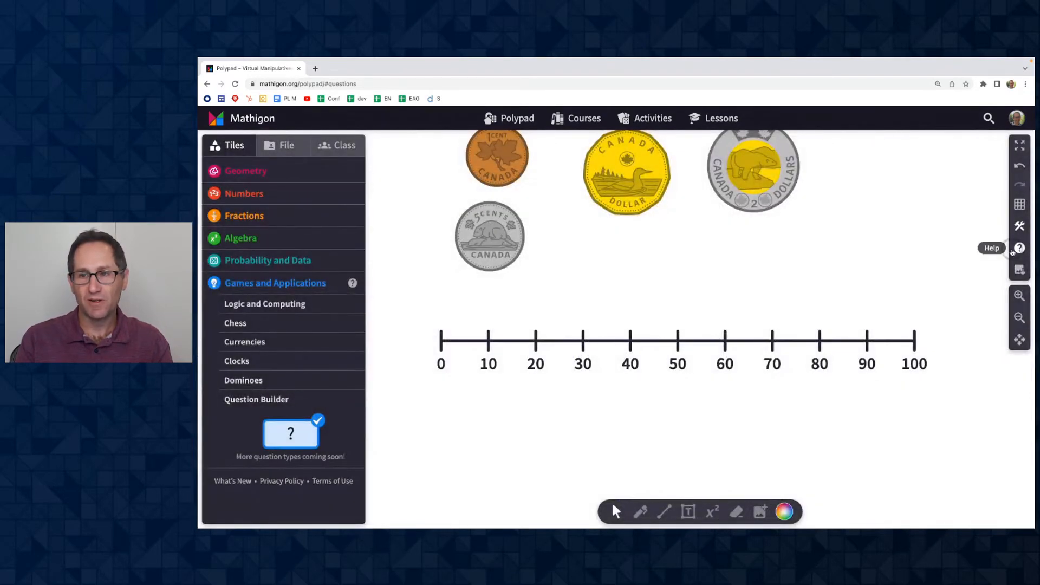
Open Help and Tutorials from the Help and Support window
left_click(1020, 247)
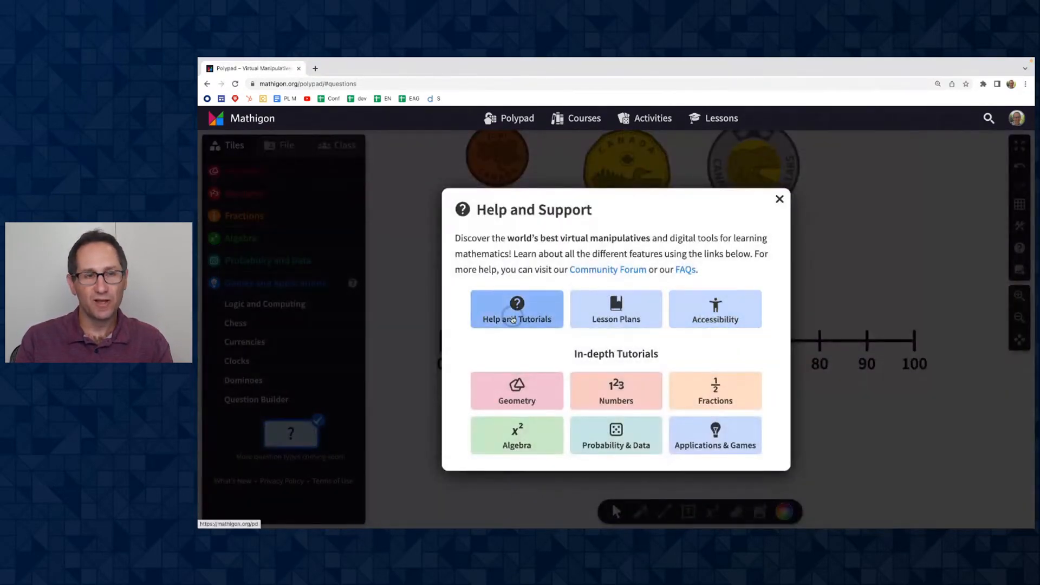
left_click(515, 309)
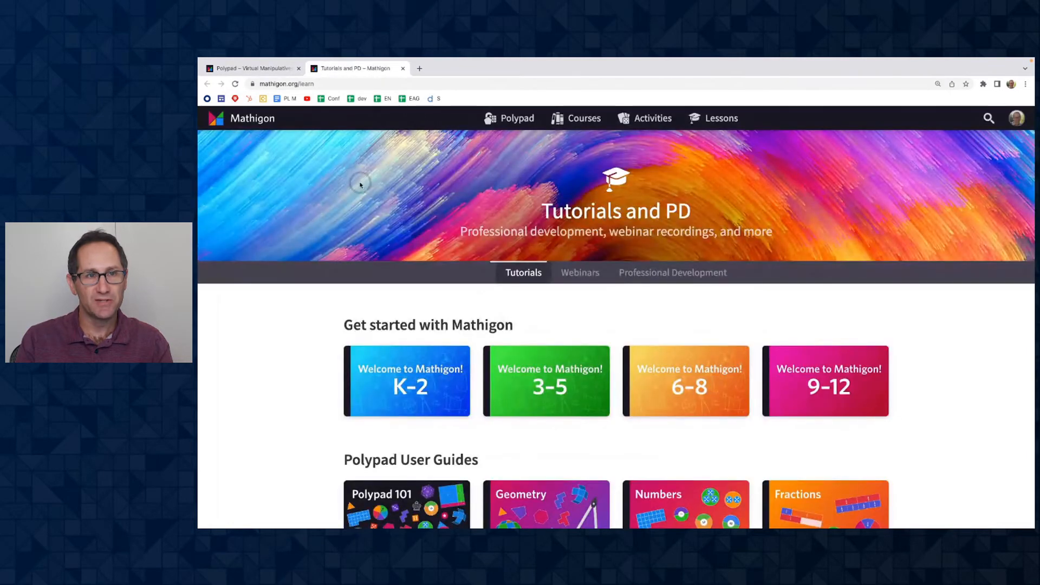
Browse to Short Video Tutorials, then return to the Polypad canvas tab
scroll("down", 3)
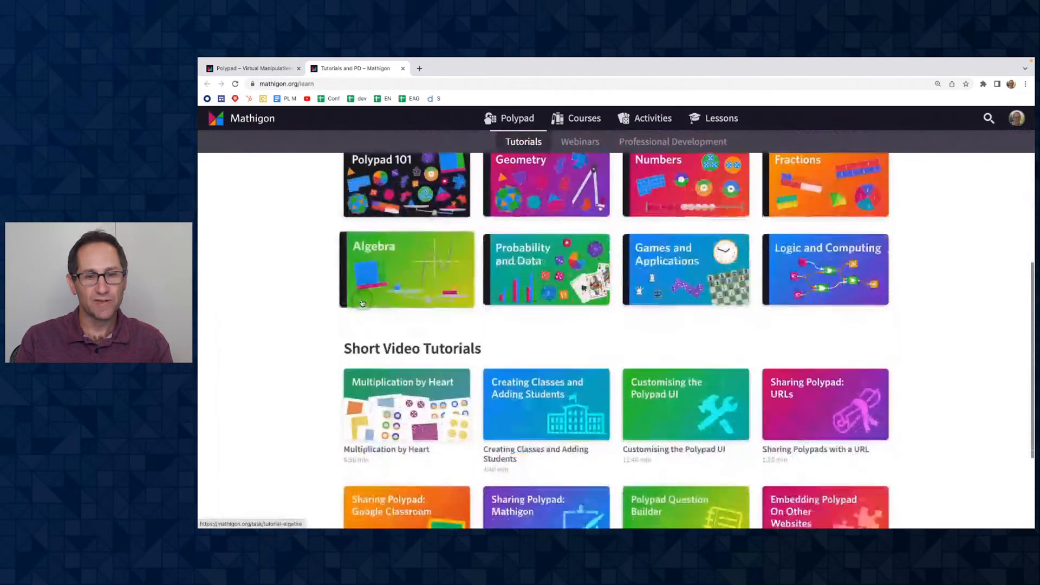
scroll("down", 3)
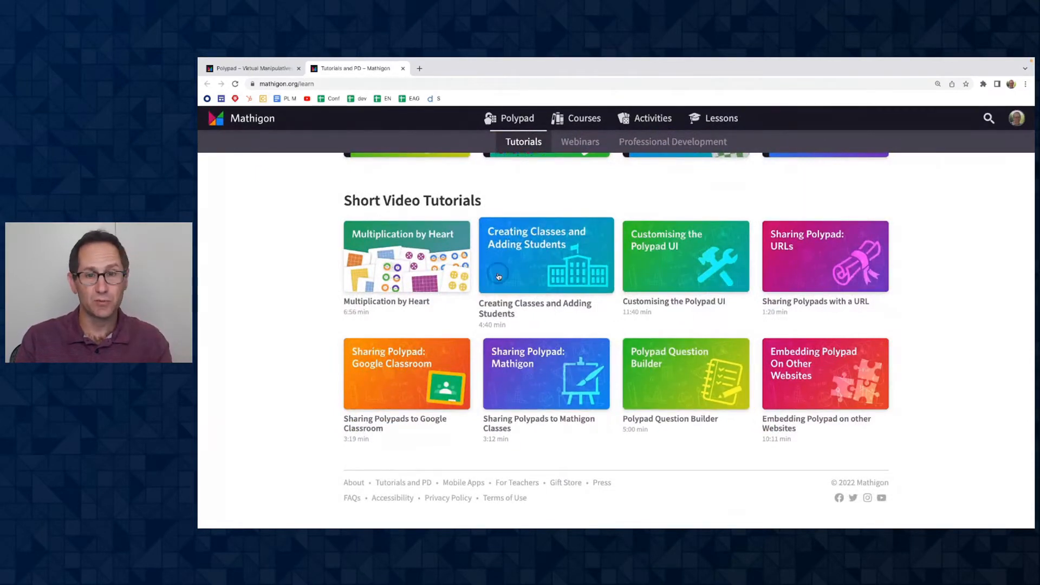
left_click(252, 67)
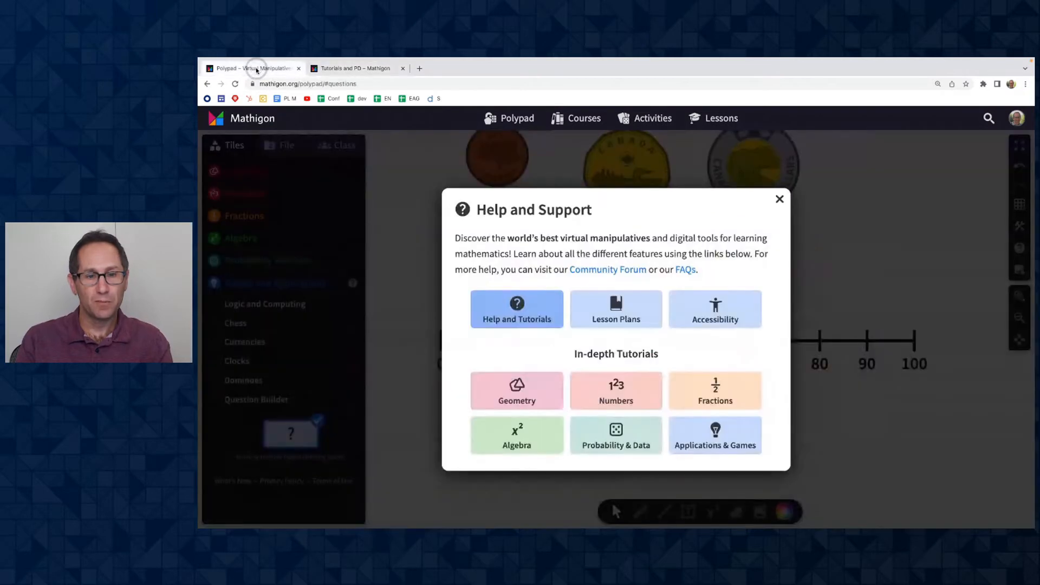
Close the Help and Support window to clear the canvas
left_click(779, 200)
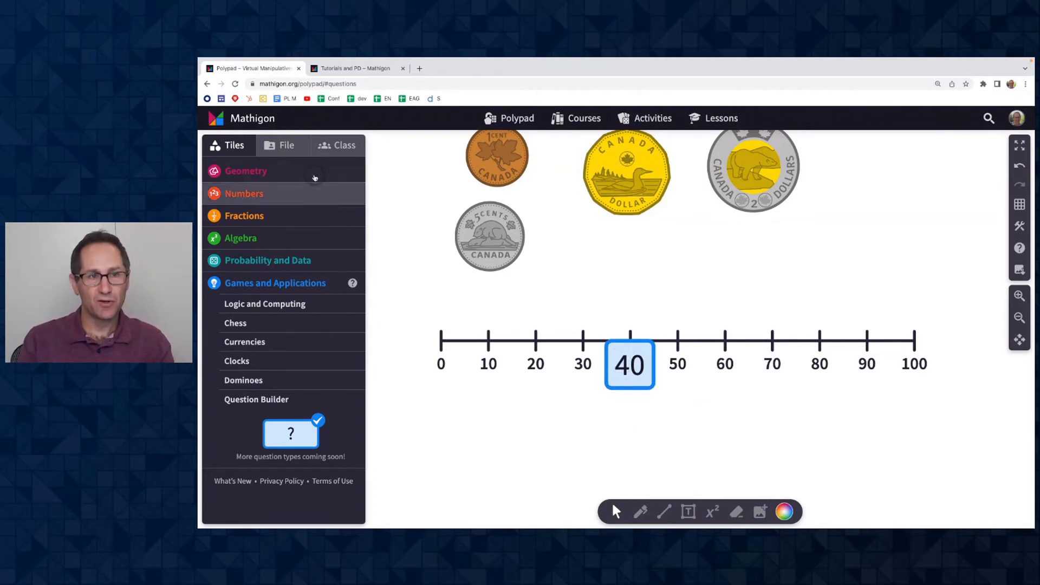
Rename the polypad 'z Example', save it and copy its sharing link
left_click(286, 145)
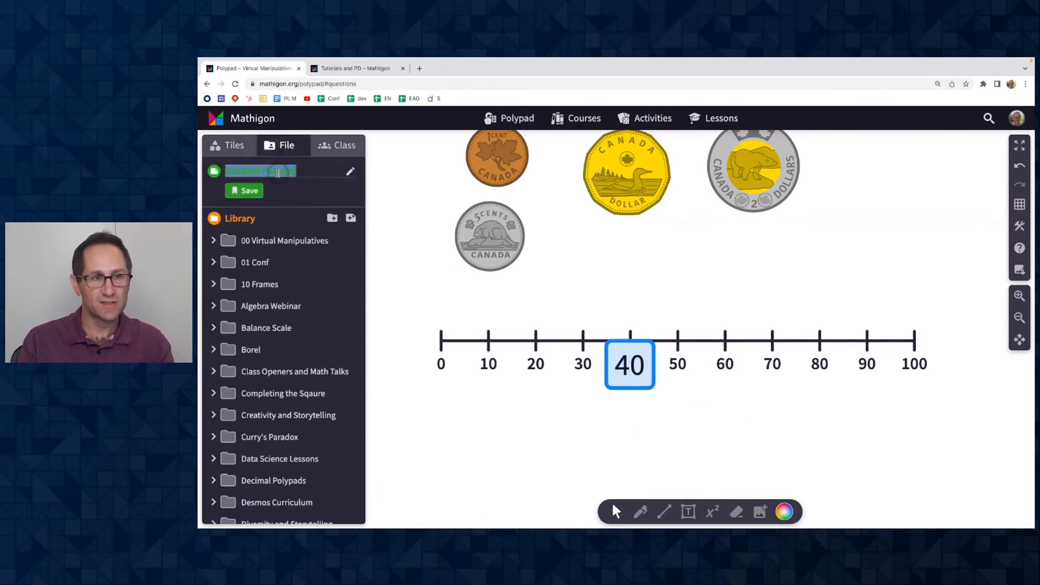
type("z Ex")
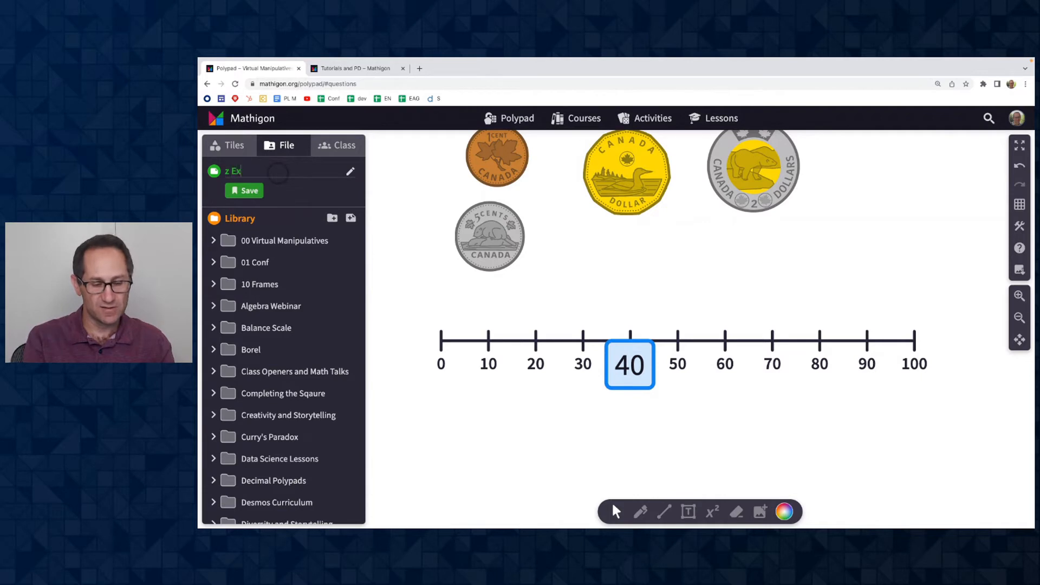
type("ample")
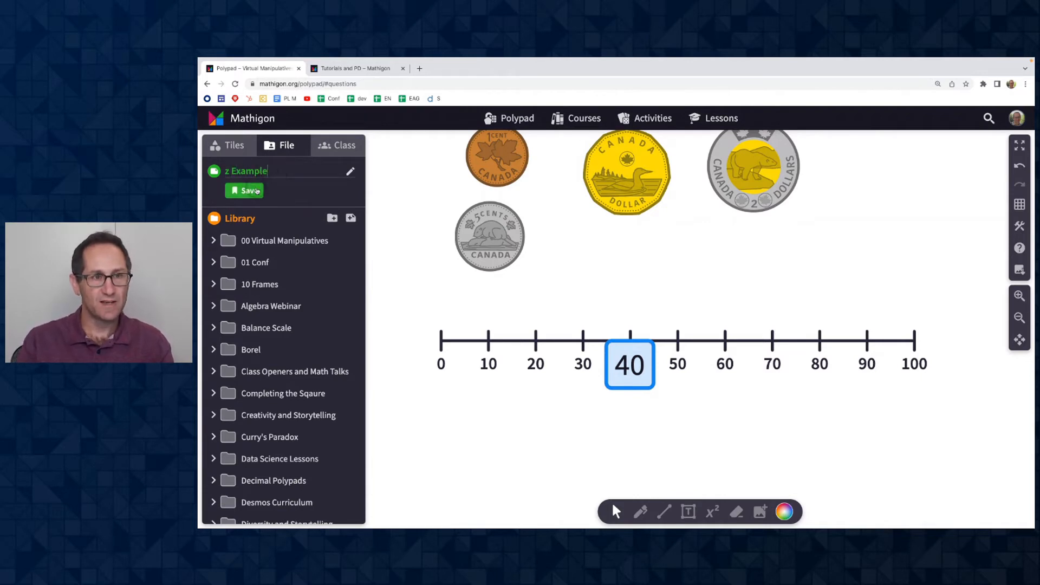
left_click(244, 191)
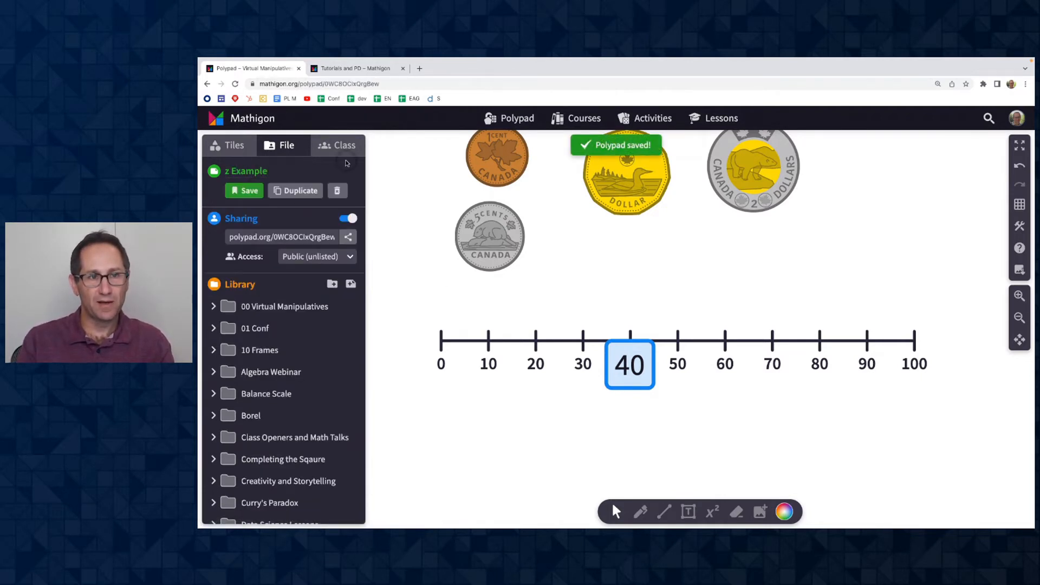
left_click(348, 237)
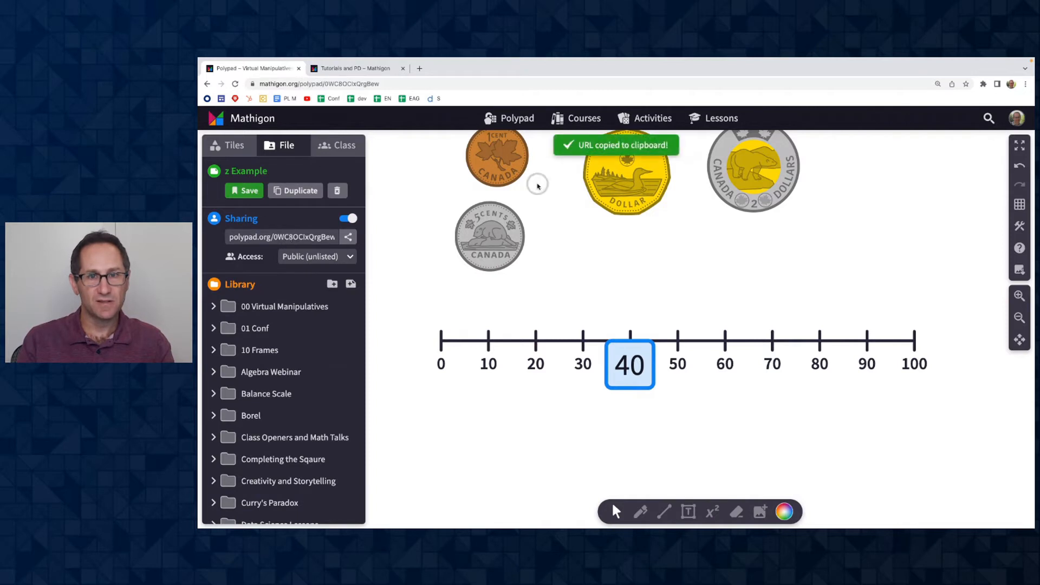
mouse_move(477, 320)
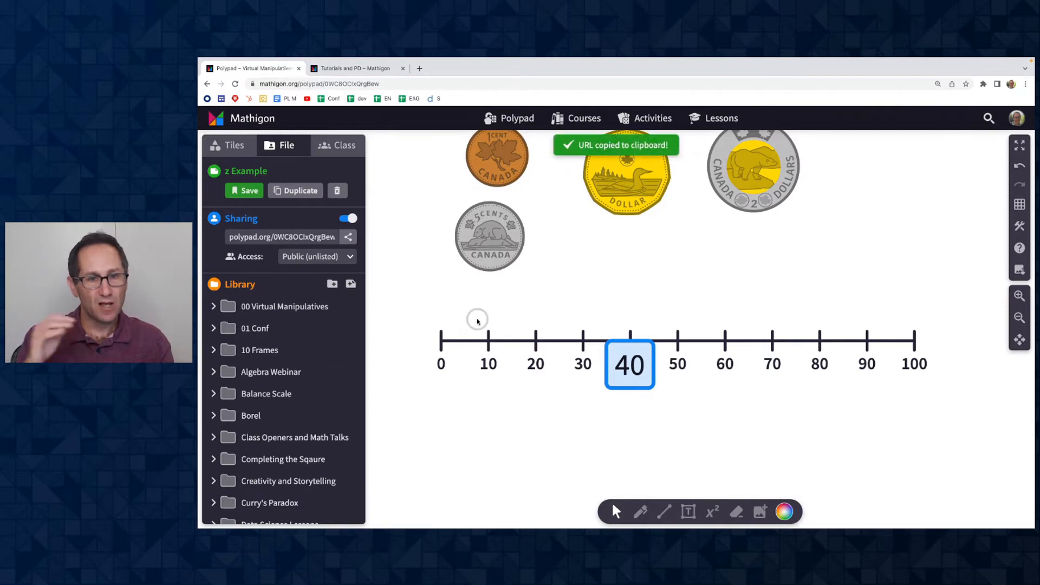
mouse_move(508, 329)
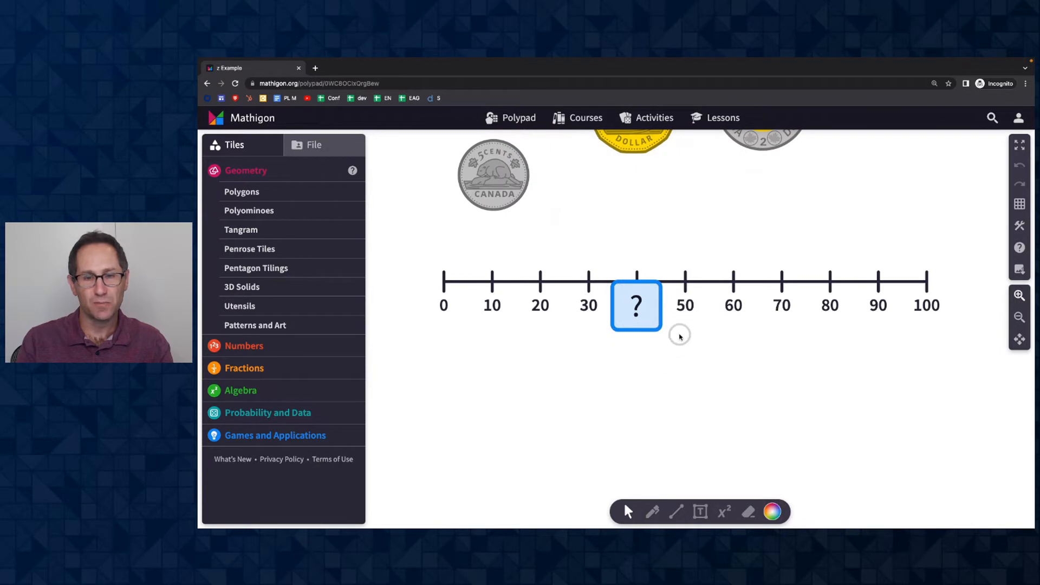
mouse_move(622, 378)
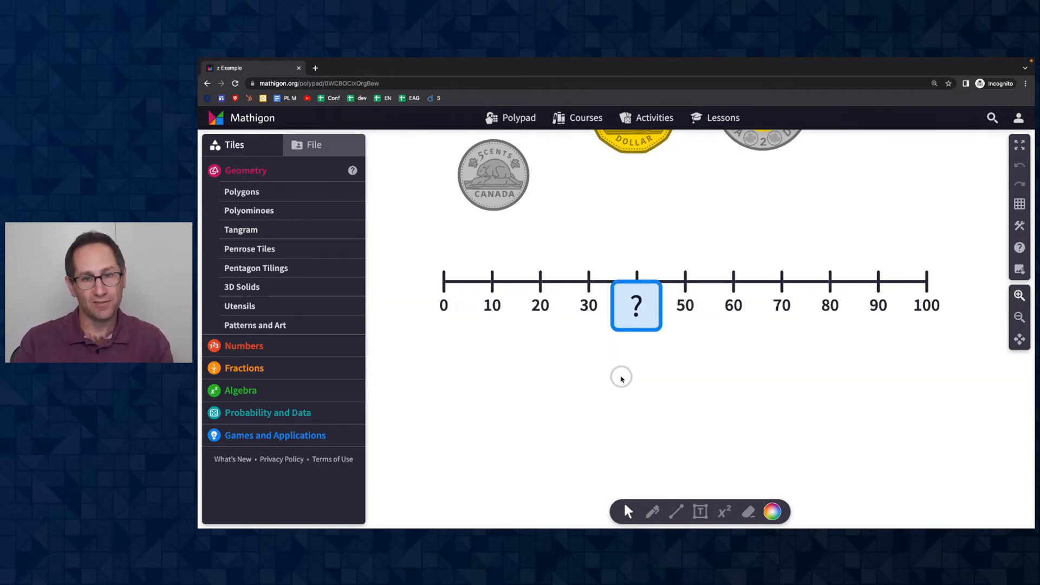
mouse_move(631, 343)
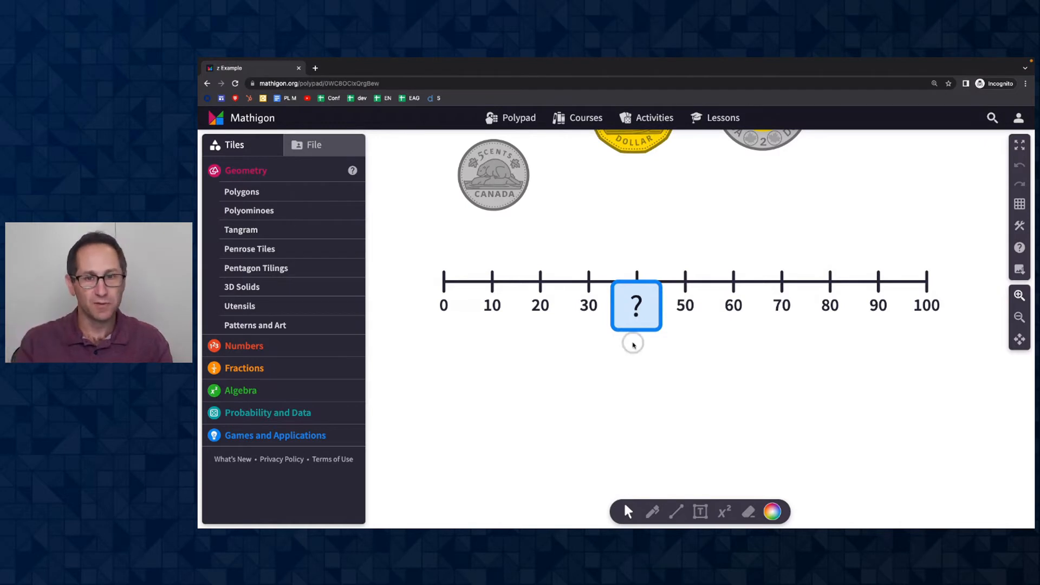
Return to the teacher's Polypad window showing the 40 card
left_click(636, 305)
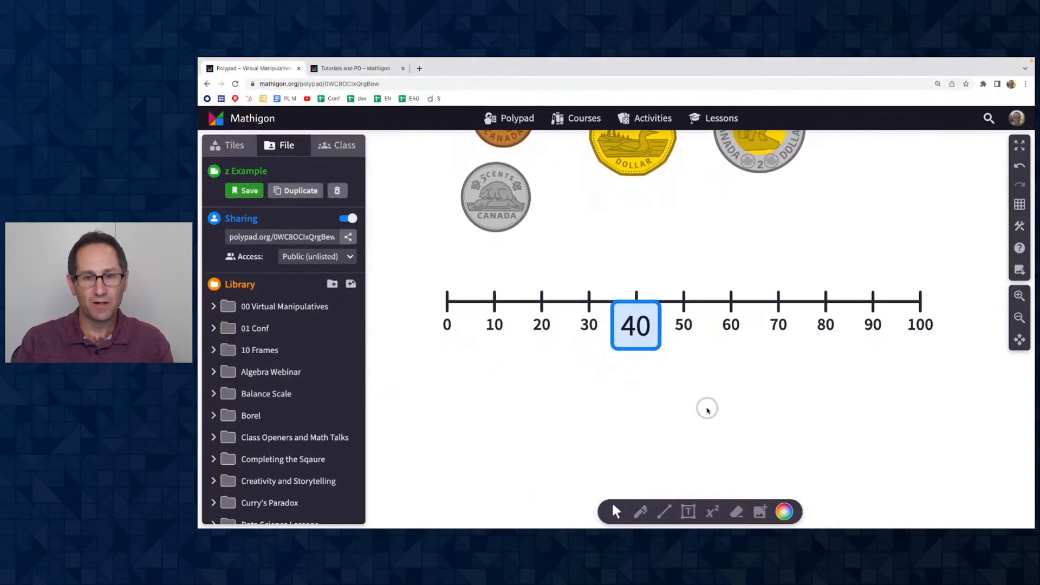
Set the number line's Interactivity to Locked and save the Polypad
left_click(636, 325)
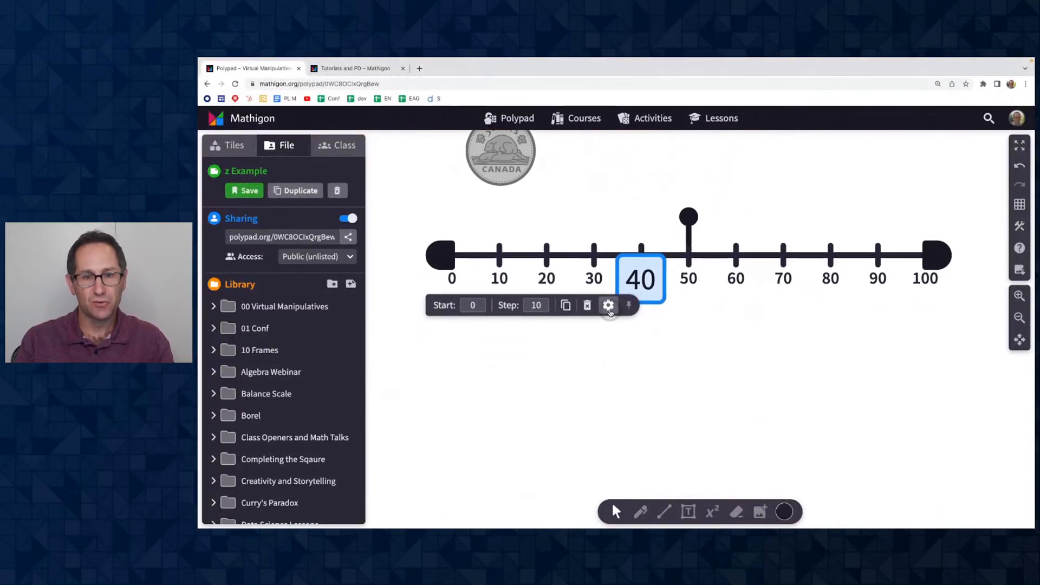
left_click(608, 306)
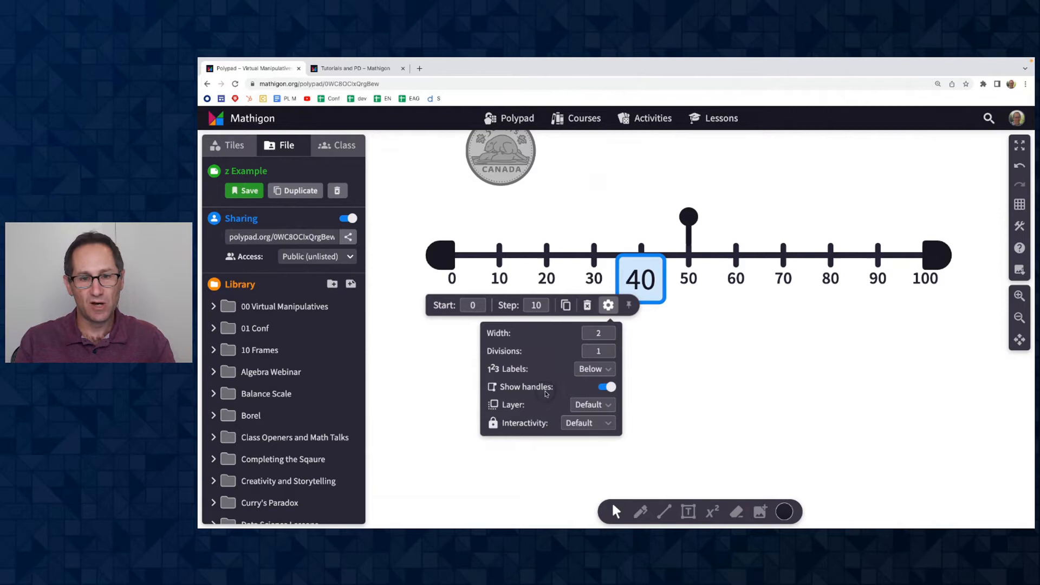
mouse_move(553, 426)
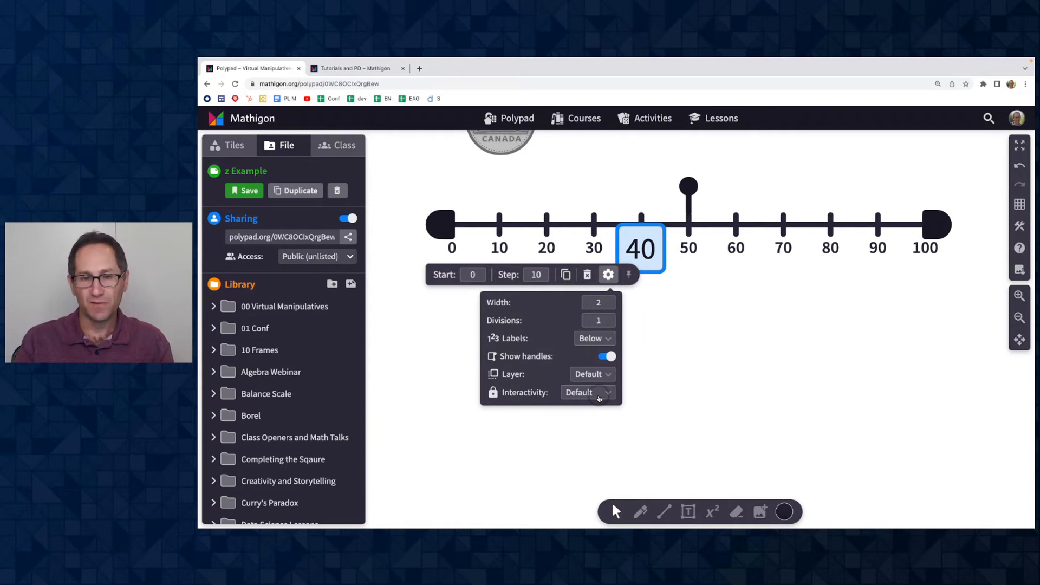
left_click(587, 392)
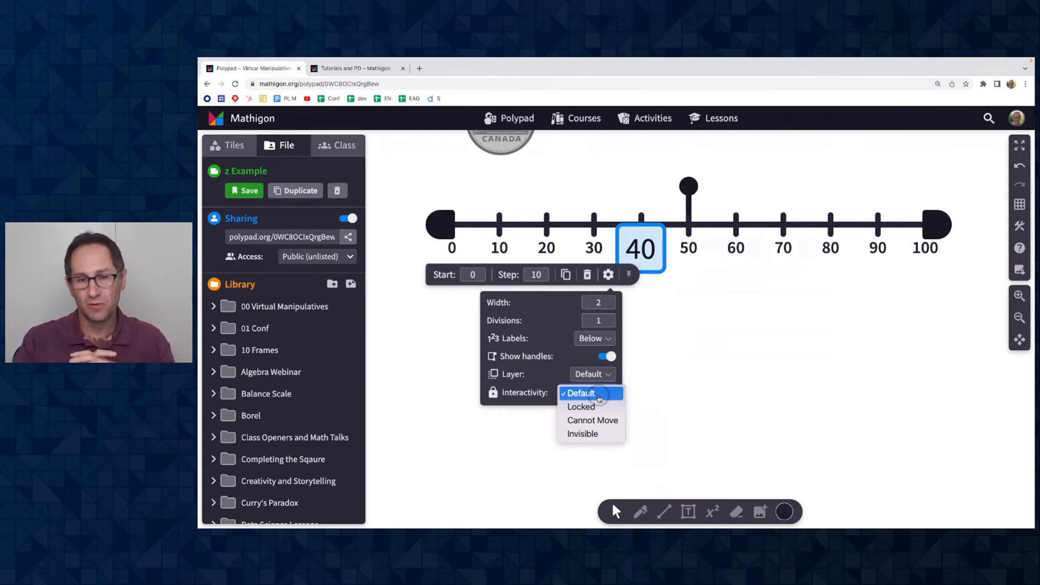
mouse_move(583, 406)
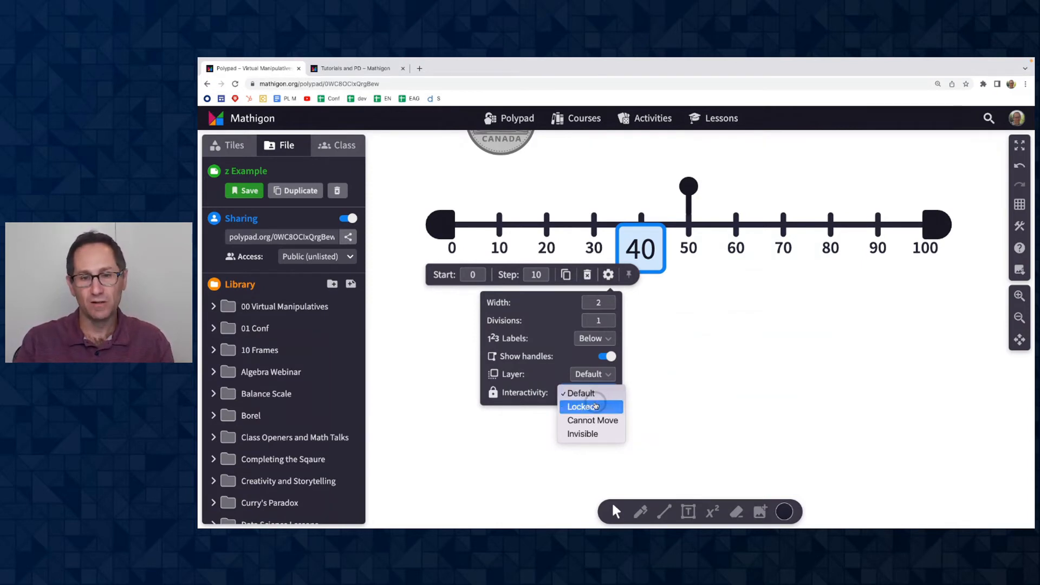
left_click(583, 406)
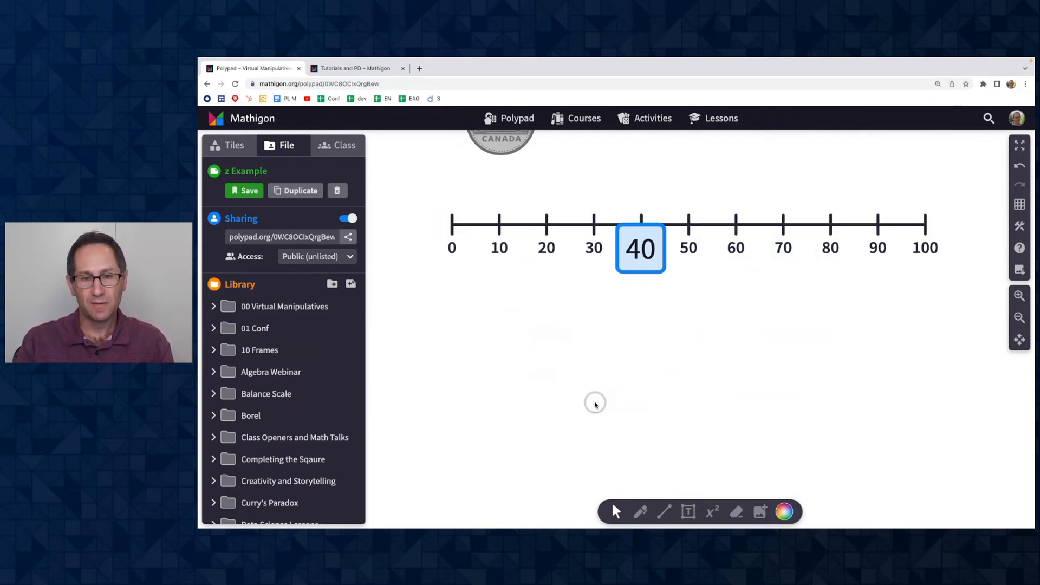
mouse_move(654, 372)
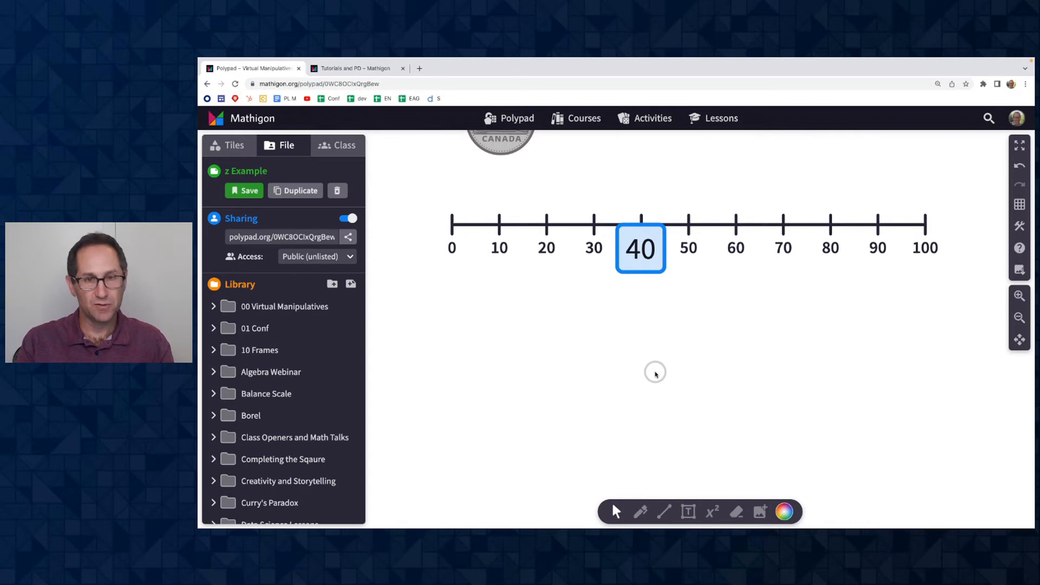
left_click(244, 191)
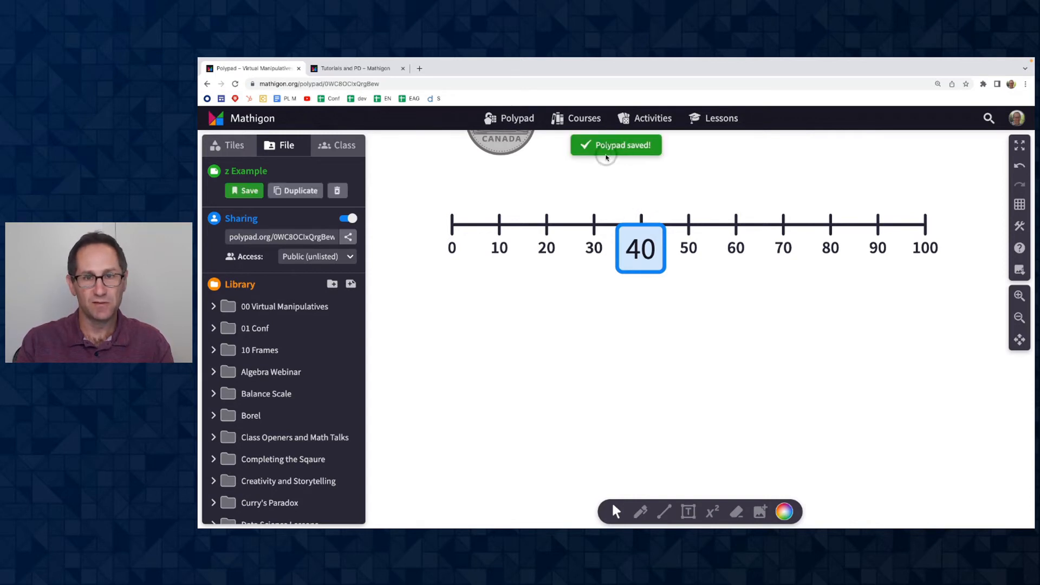
mouse_move(574, 281)
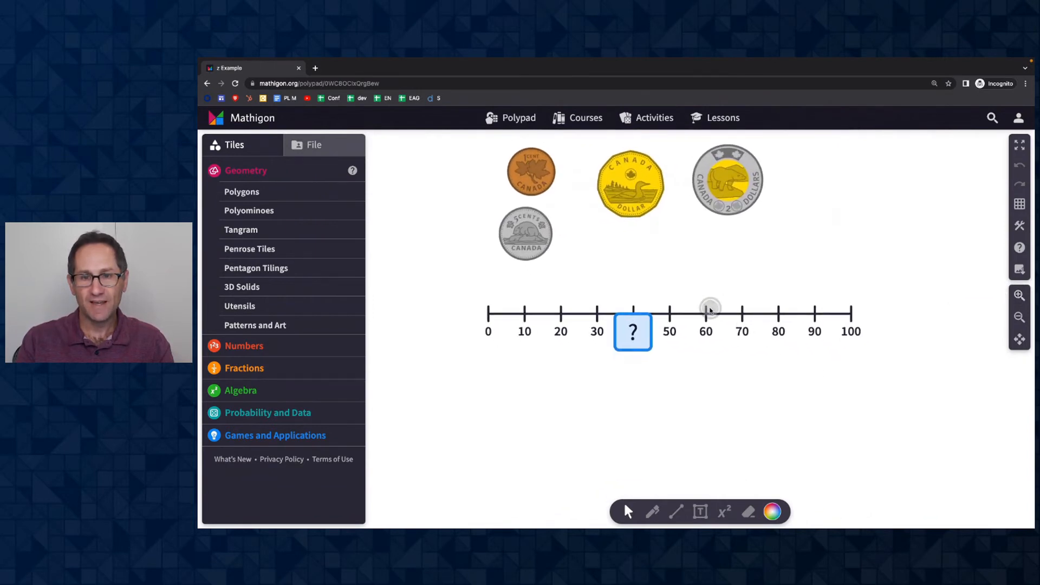
mouse_move(749, 364)
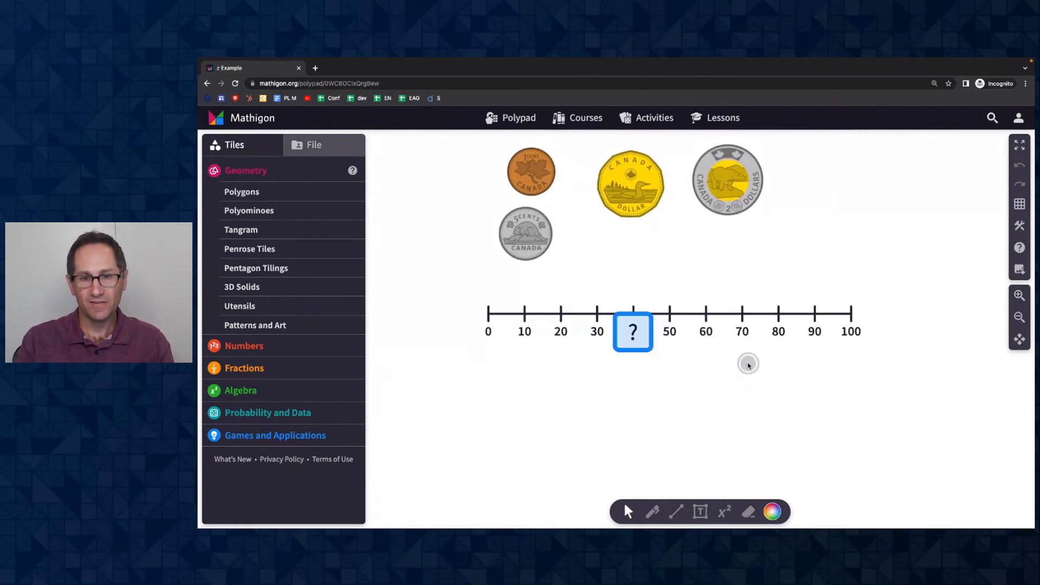
mouse_move(664, 309)
type("40")
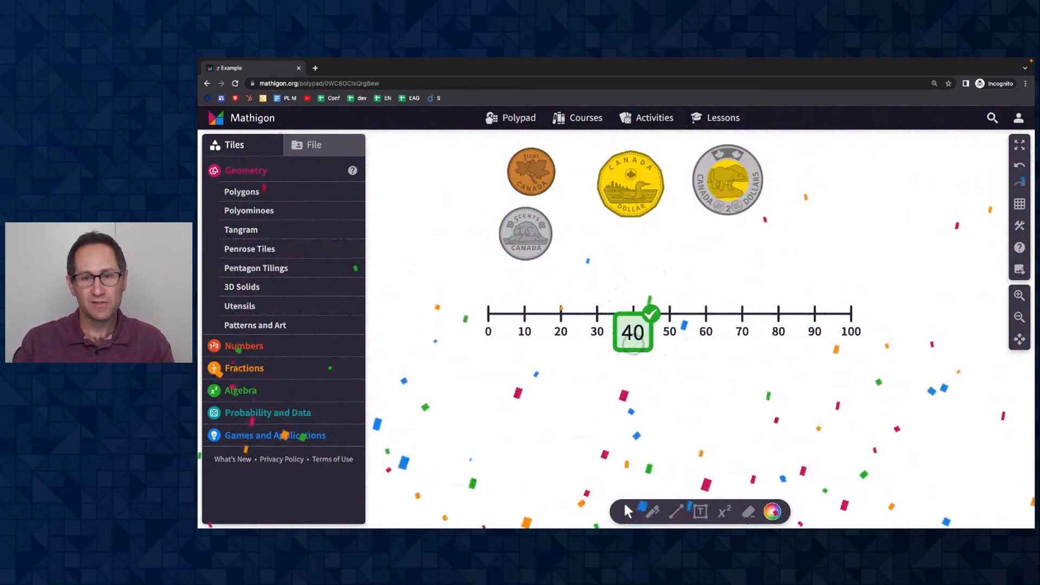
Reload the shared Polypad in the student window and answer the number card with 40
left_click(314, 144)
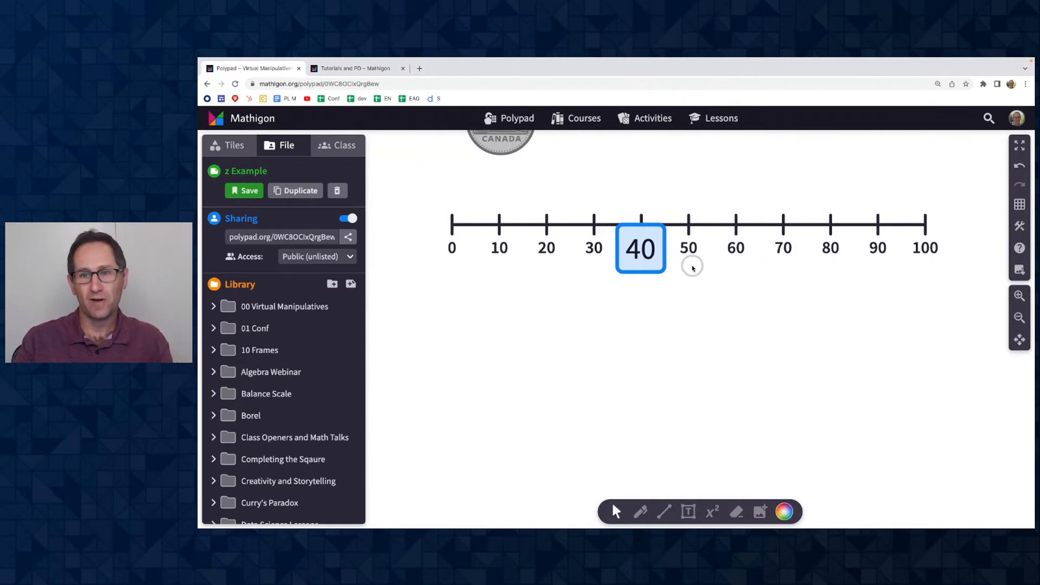
mouse_move(738, 230)
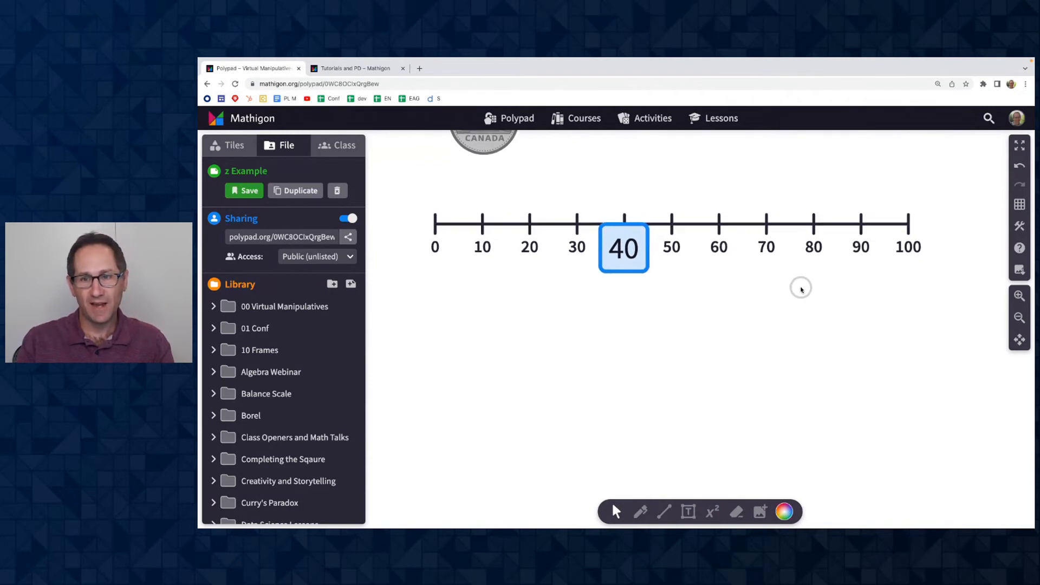
mouse_move(1021, 205)
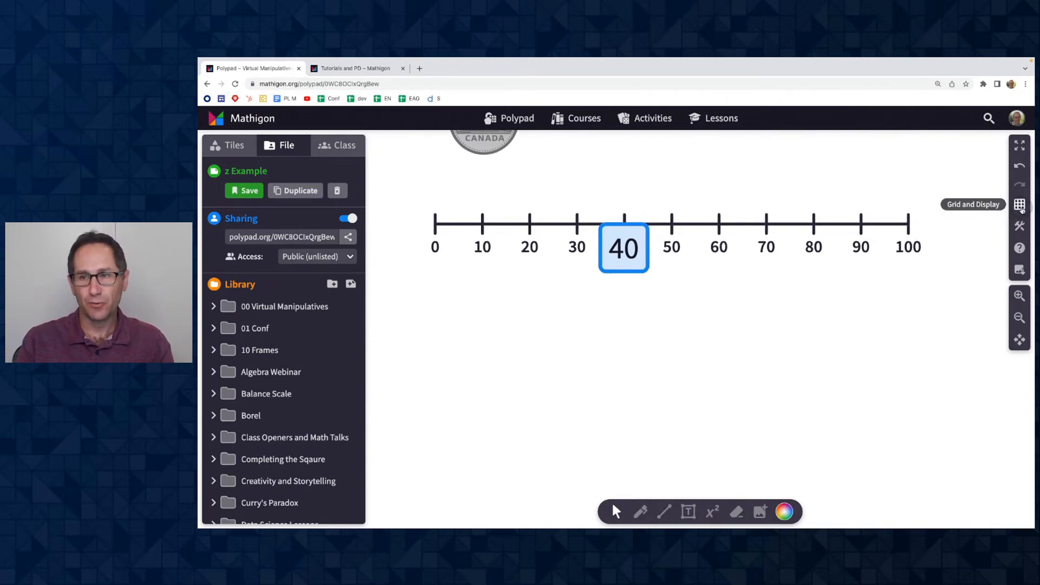
In Grid and Display, turn on editing of hidden and locked tiles
left_click(1021, 205)
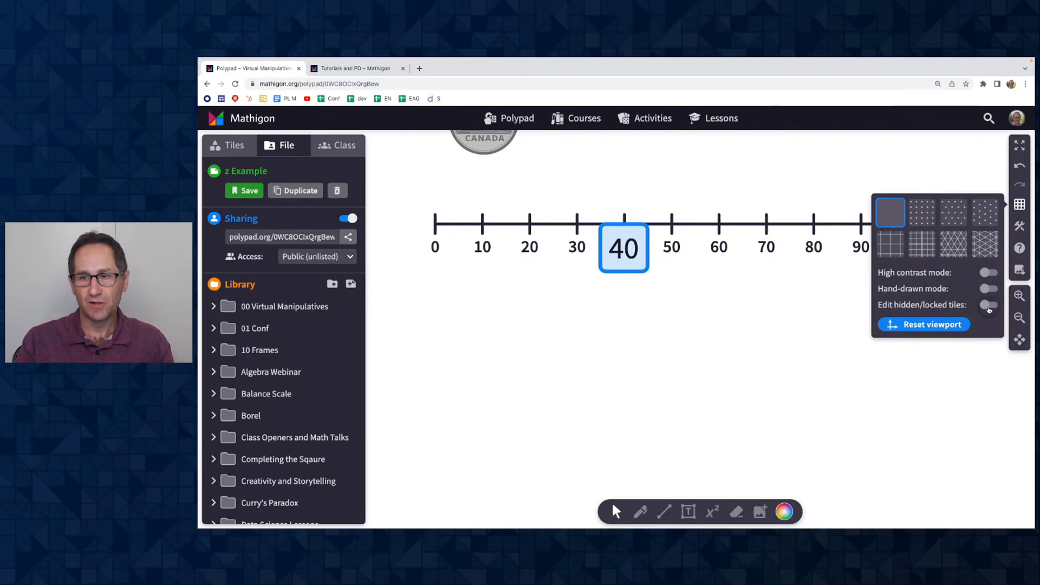
left_click(988, 304)
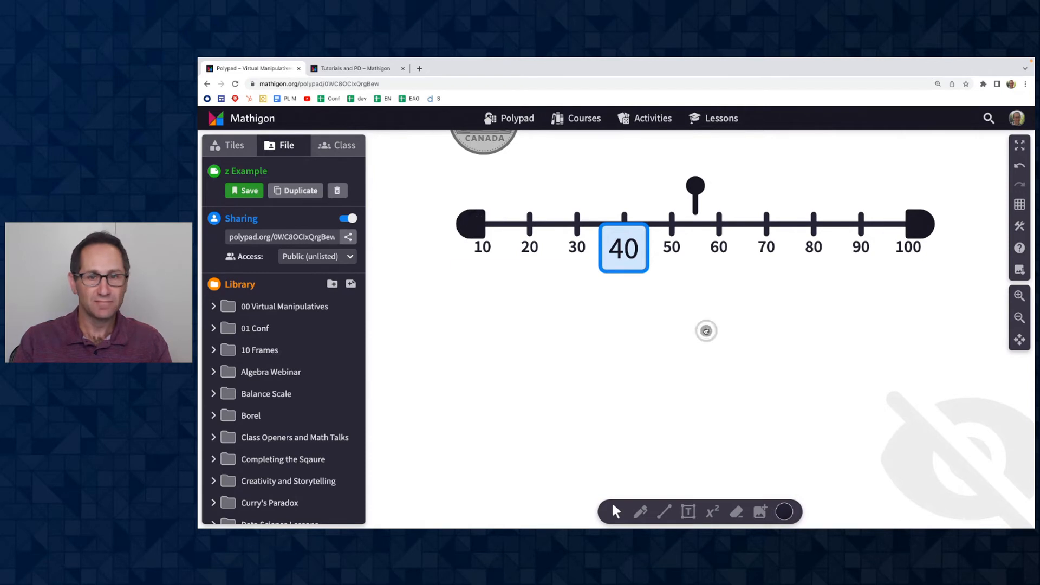
mouse_move(1021, 205)
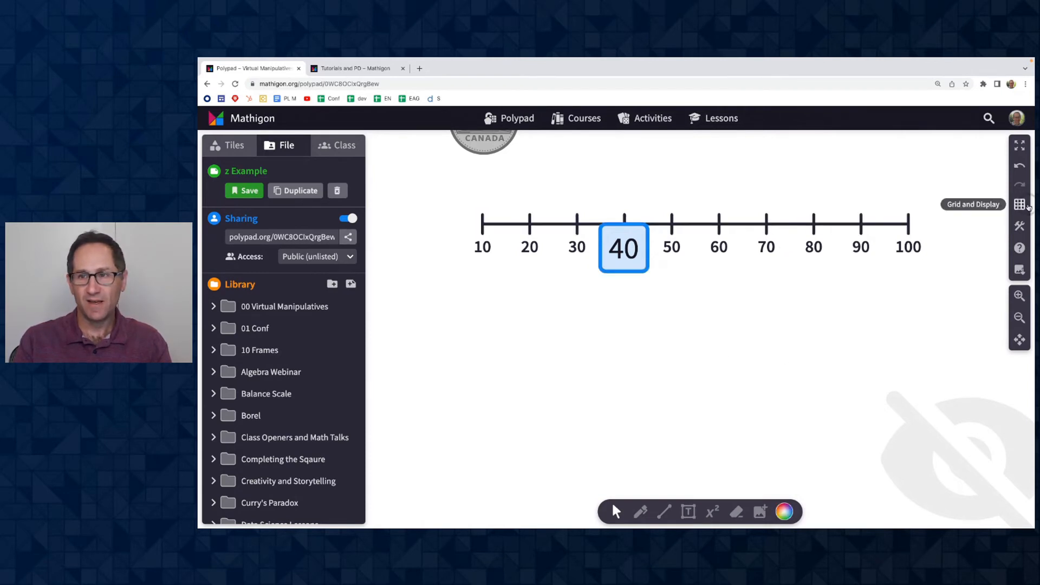
Close the display options and switch the sidebar to the tile library
left_click(1021, 205)
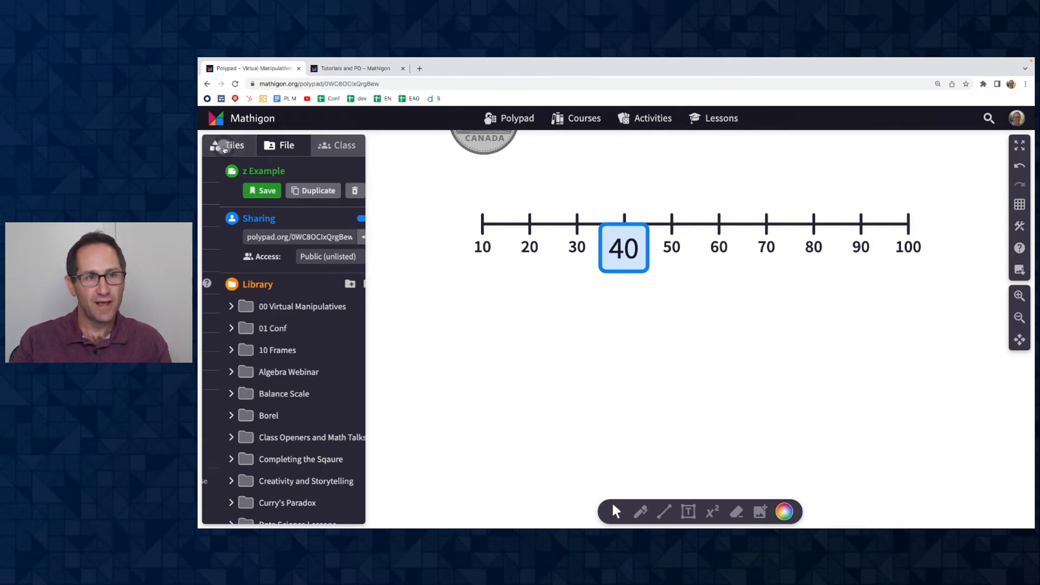
left_click(235, 145)
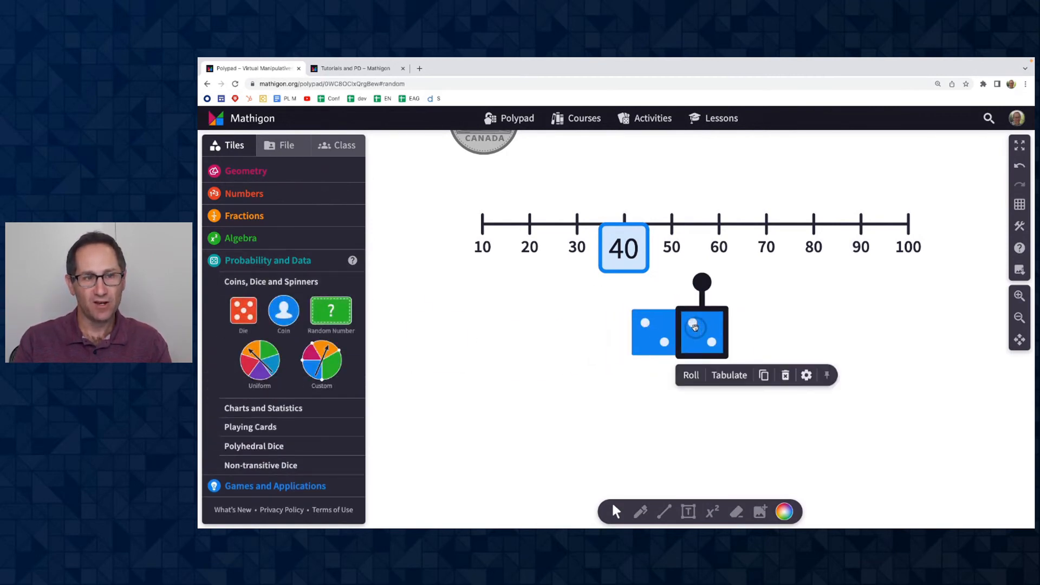
Add a triangle from Geometry > Polygons beside the dice and open the selection's interactivity options
left_click(246, 170)
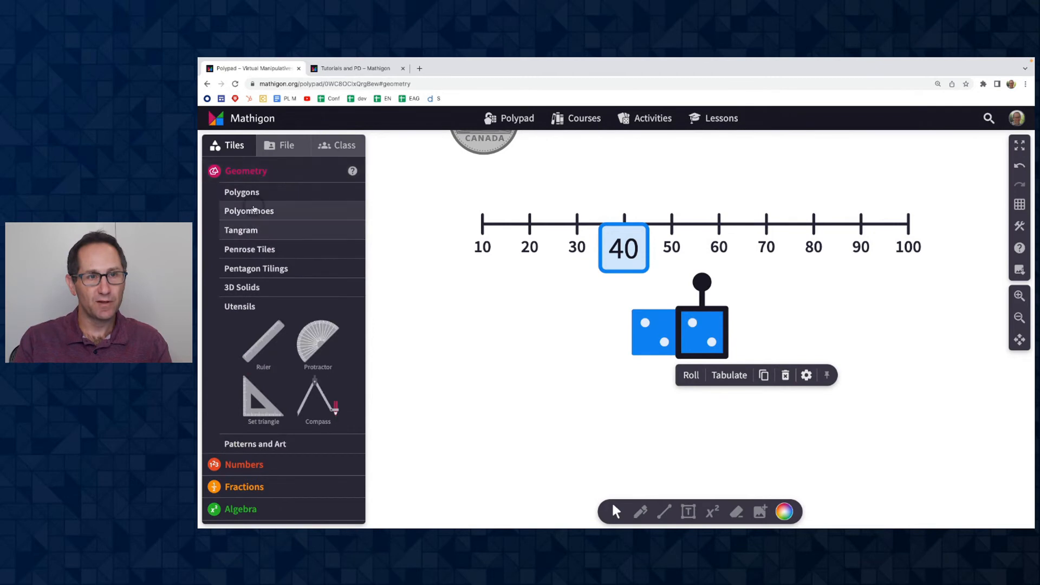
left_click(242, 191)
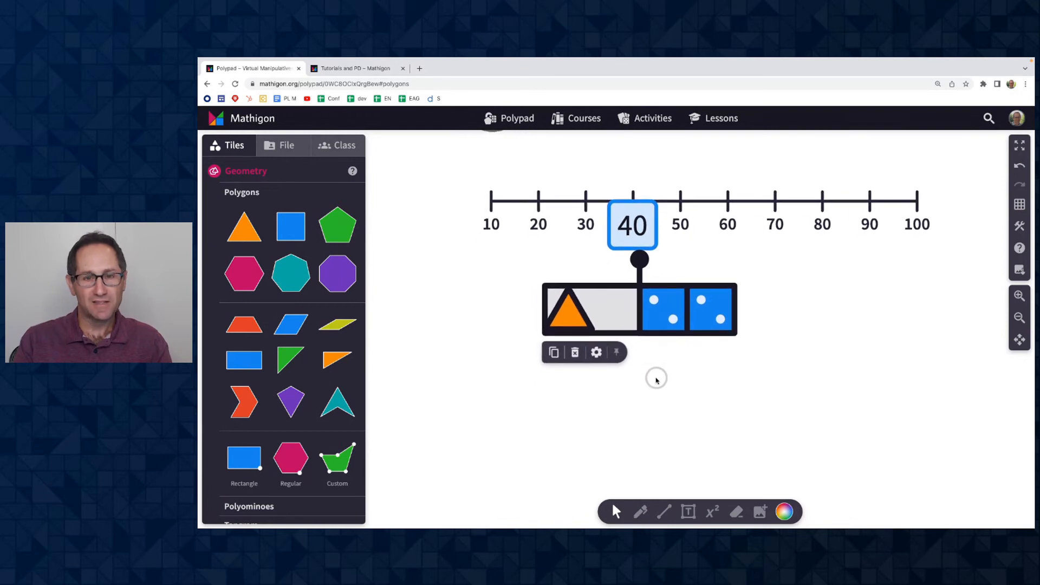
left_click(596, 352)
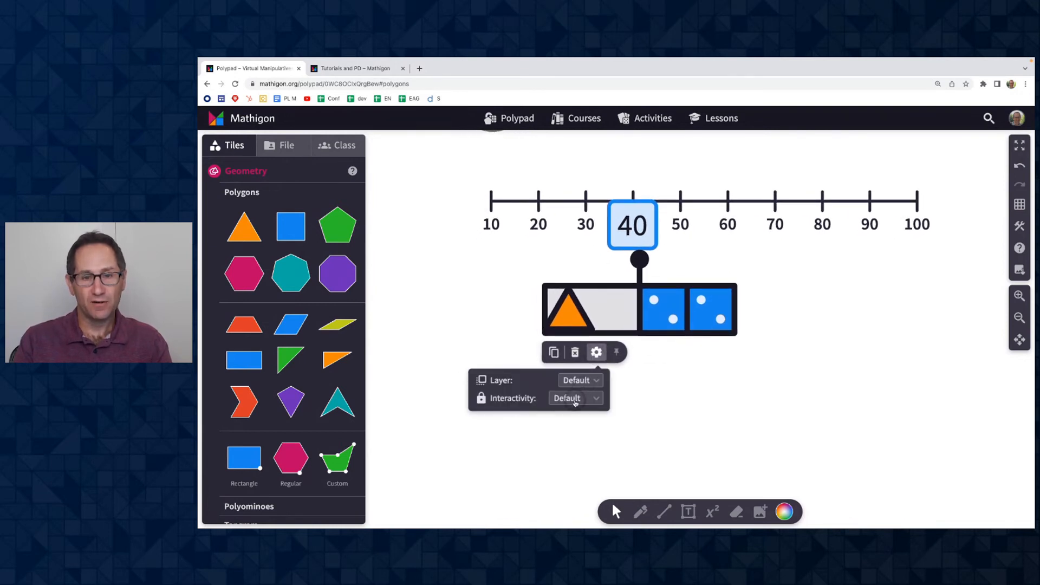
left_click(574, 398)
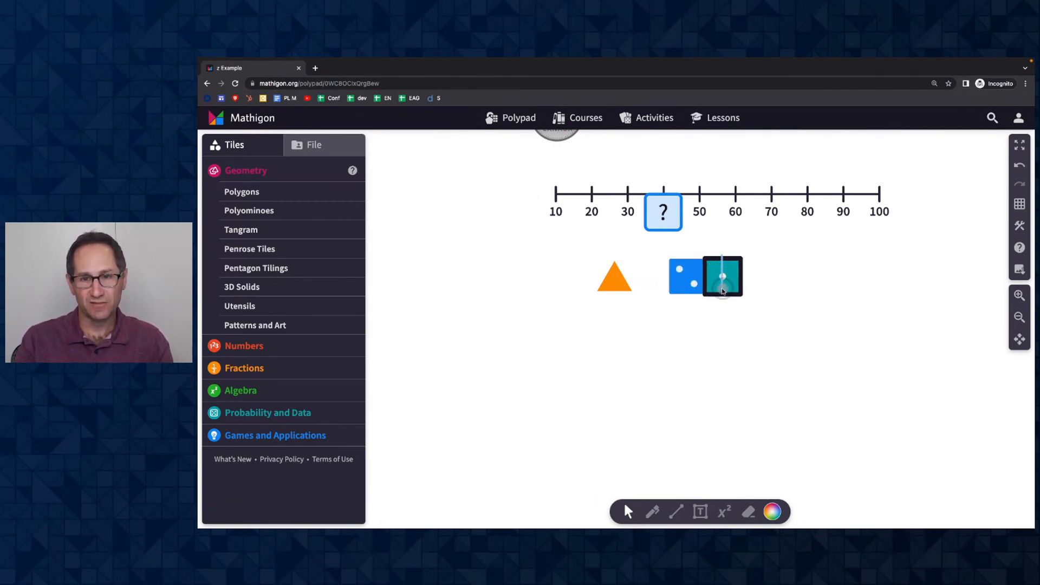
In the student view, roll the dice and cut the orange triangle, leaving a separate piece
left_click(722, 276)
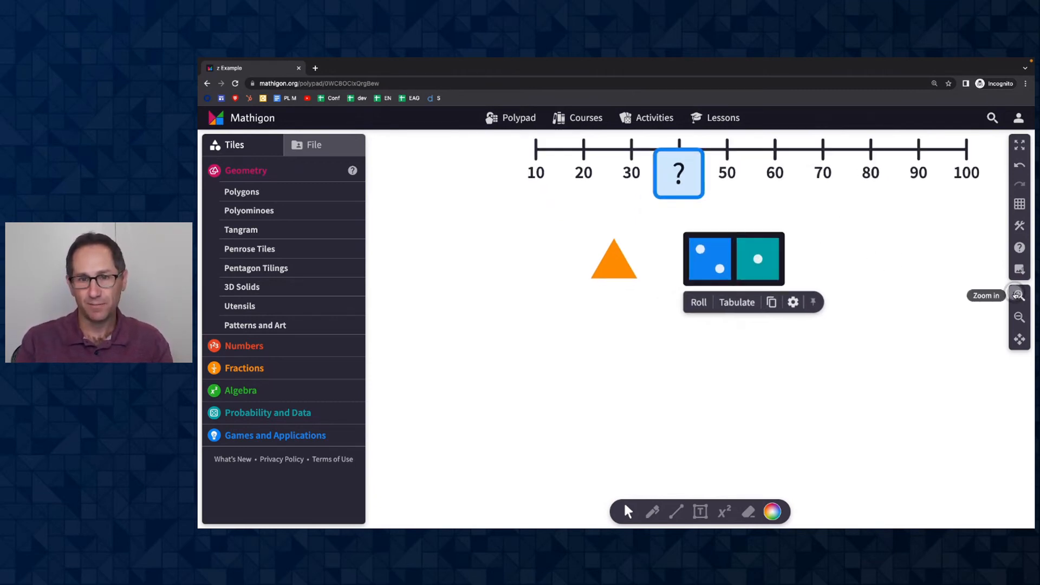
left_click(613, 258)
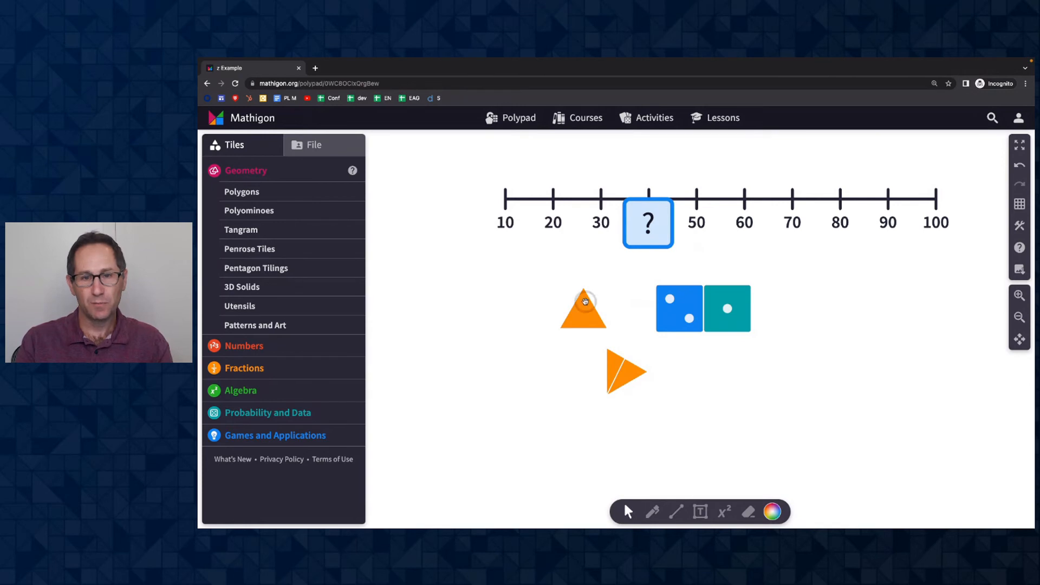
left_click(583, 309)
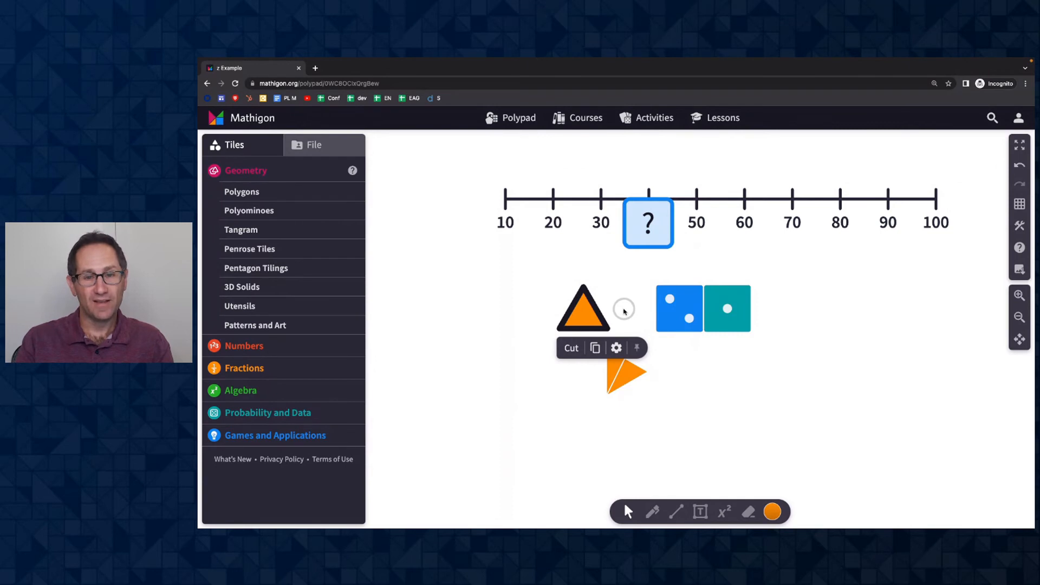
mouse_move(571, 314)
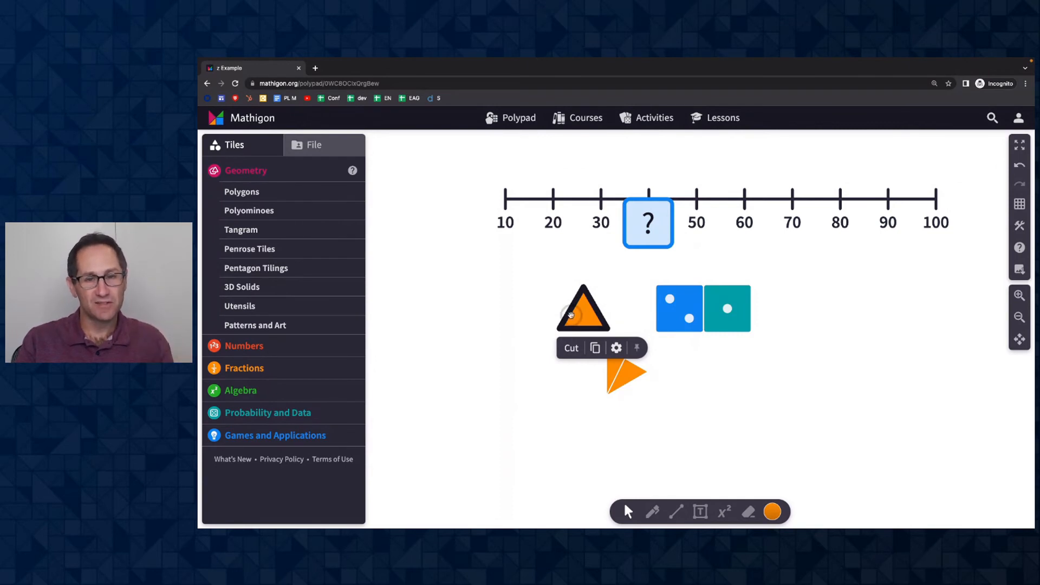
mouse_move(614, 332)
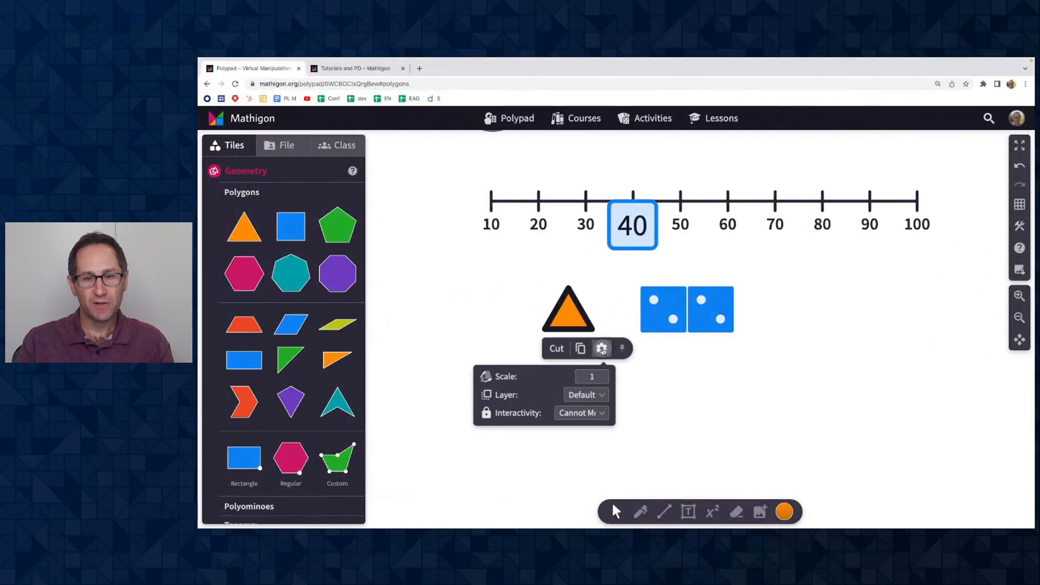
Set the orange triangle's interactivity to Invisible and reopen its settings to confirm
left_click(581, 413)
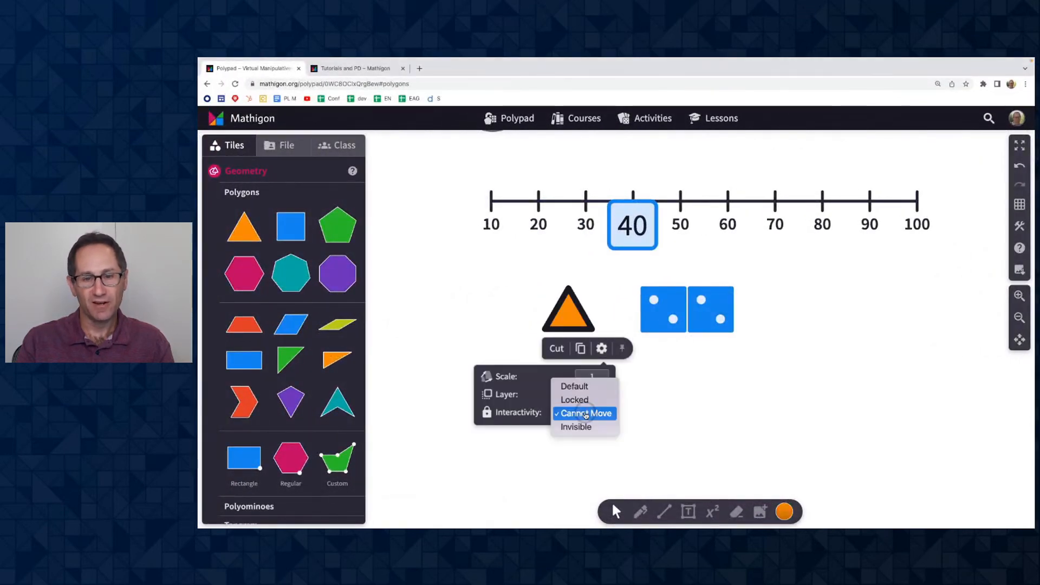
mouse_move(575, 427)
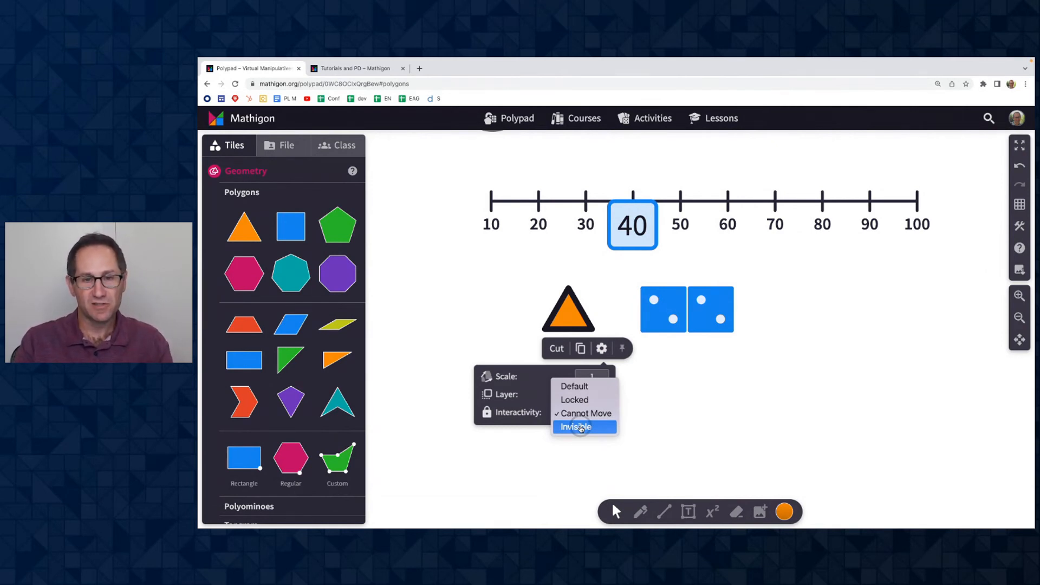
left_click(576, 427)
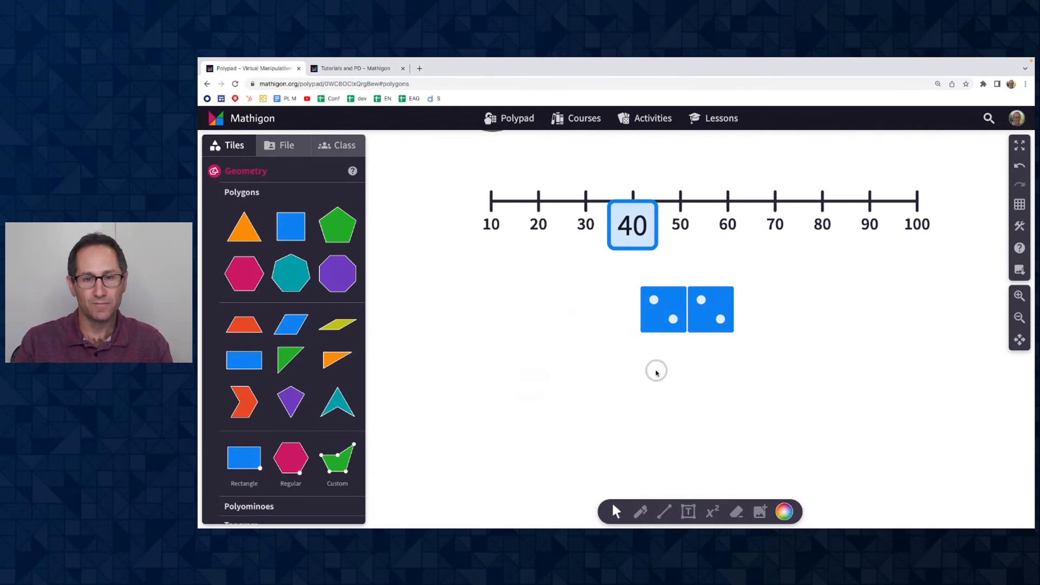
mouse_move(891, 272)
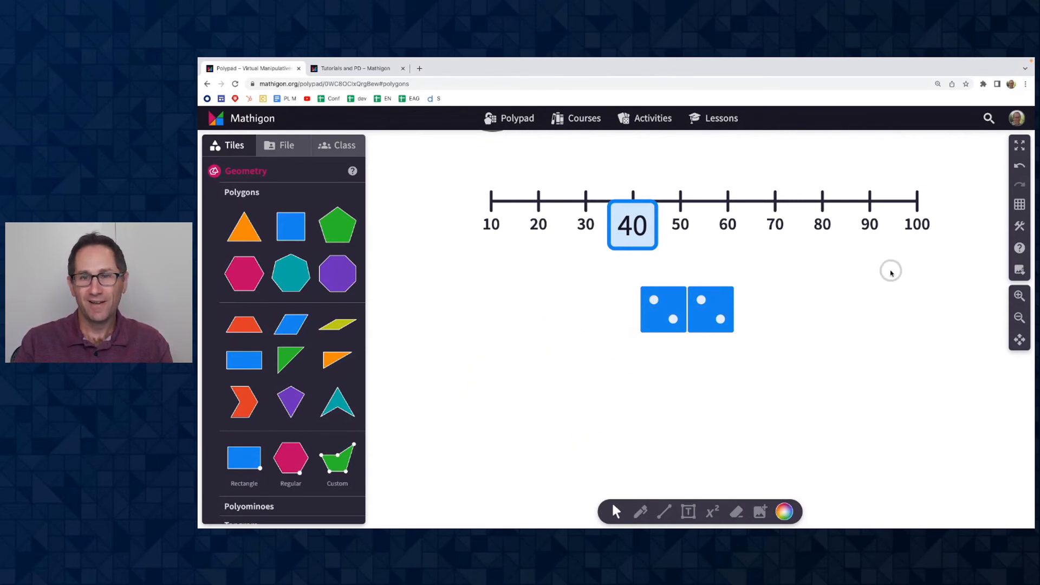
left_click(1019, 205)
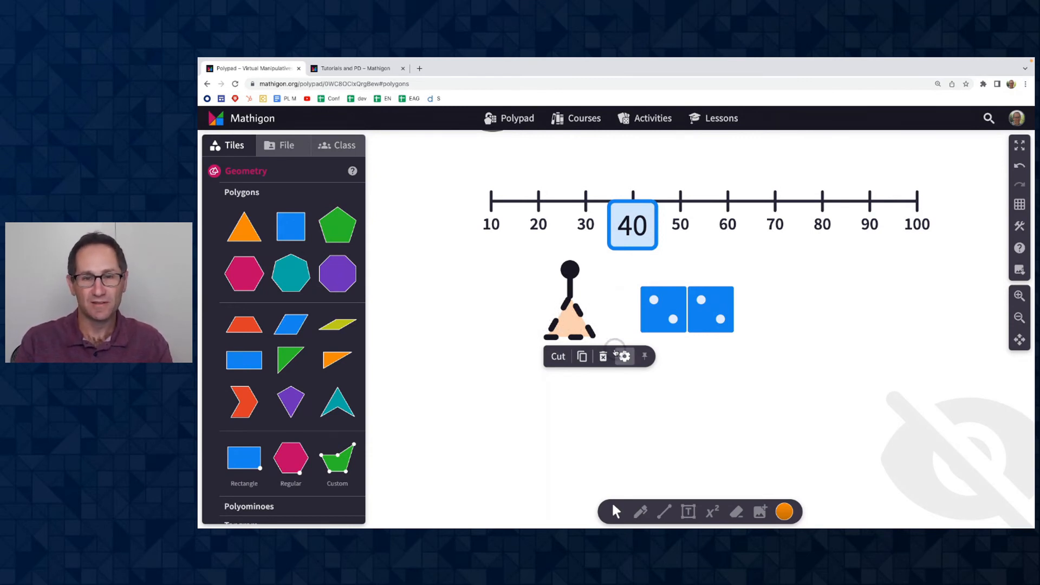
left_click(624, 357)
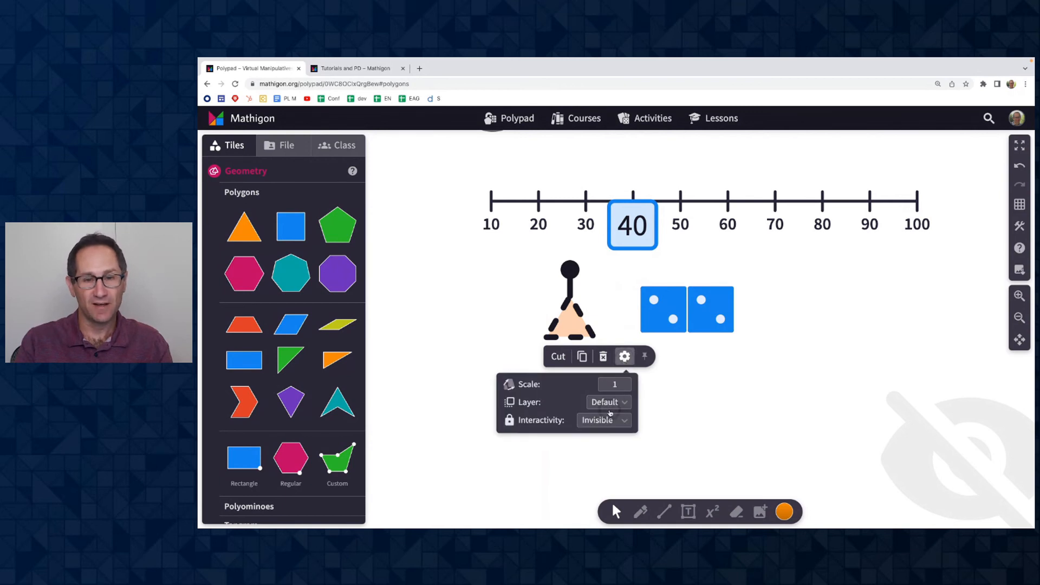
left_click(603, 420)
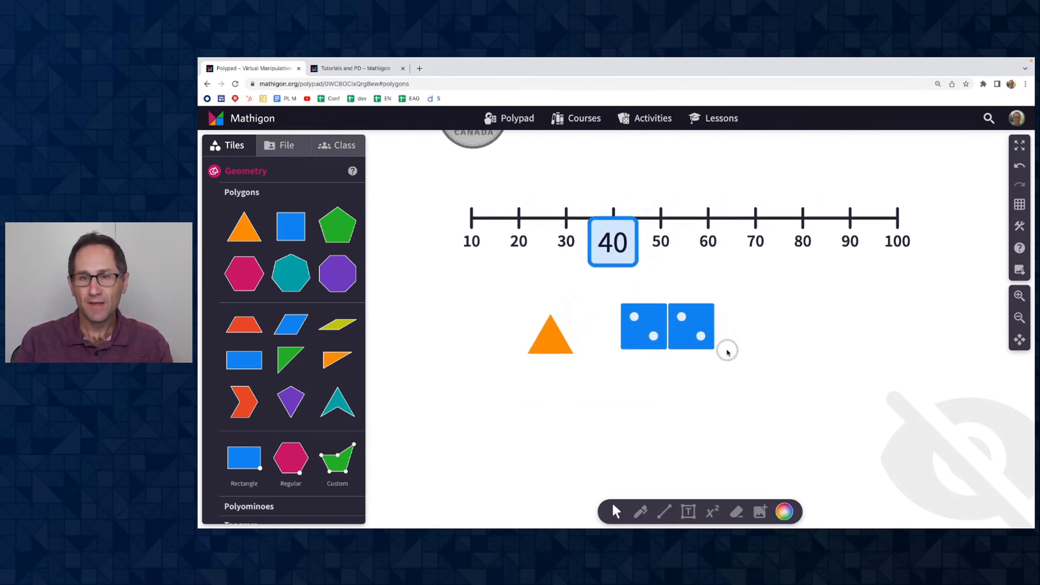
Set the right-hand die near 70 to Cannot Move
left_click(692, 326)
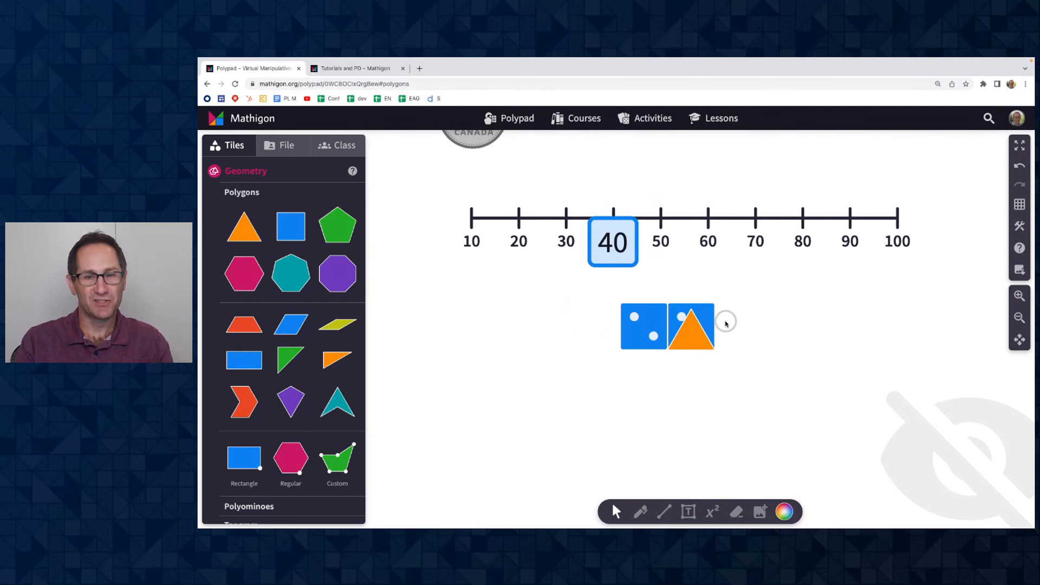
left_click(691, 325)
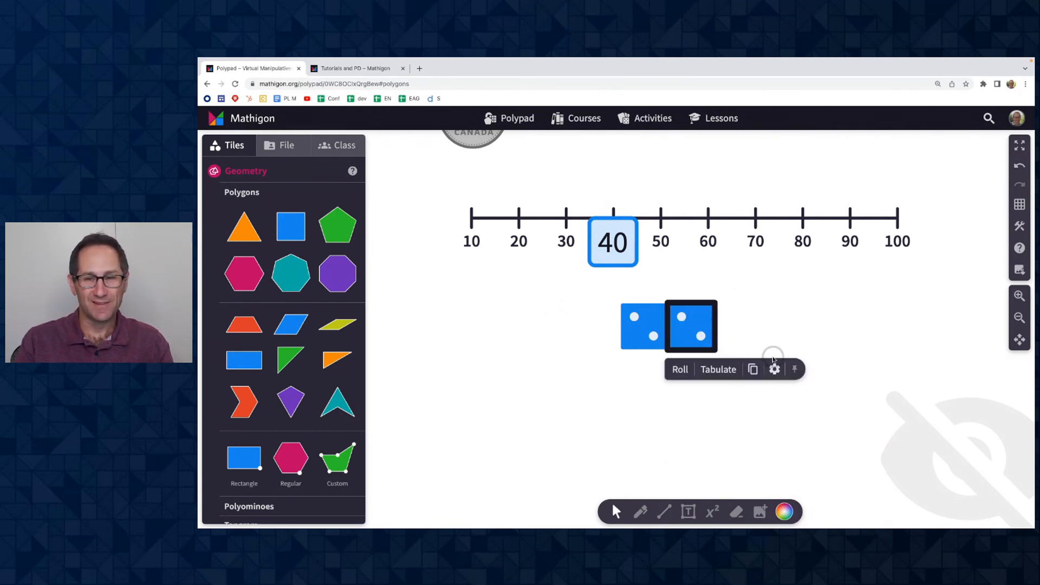
left_click(773, 369)
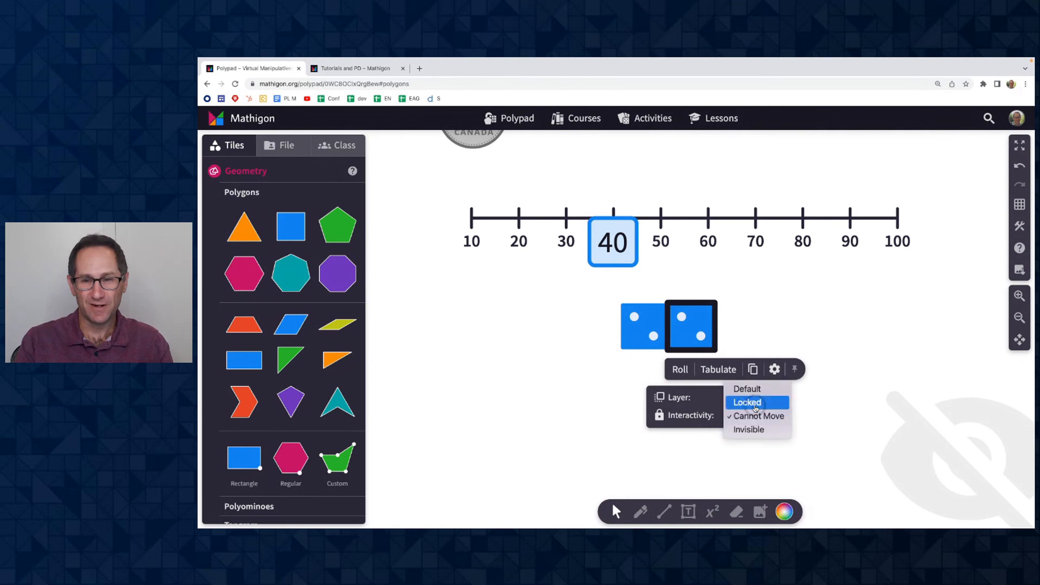
left_click(747, 403)
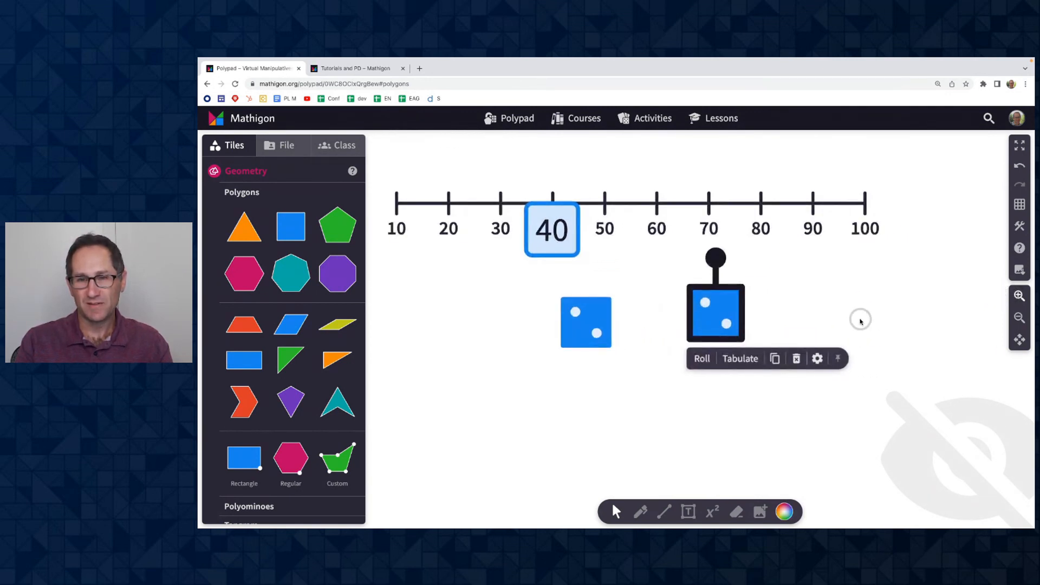
Send that die to the Back layer so the triangle shows over it, then select the left die
left_click(817, 359)
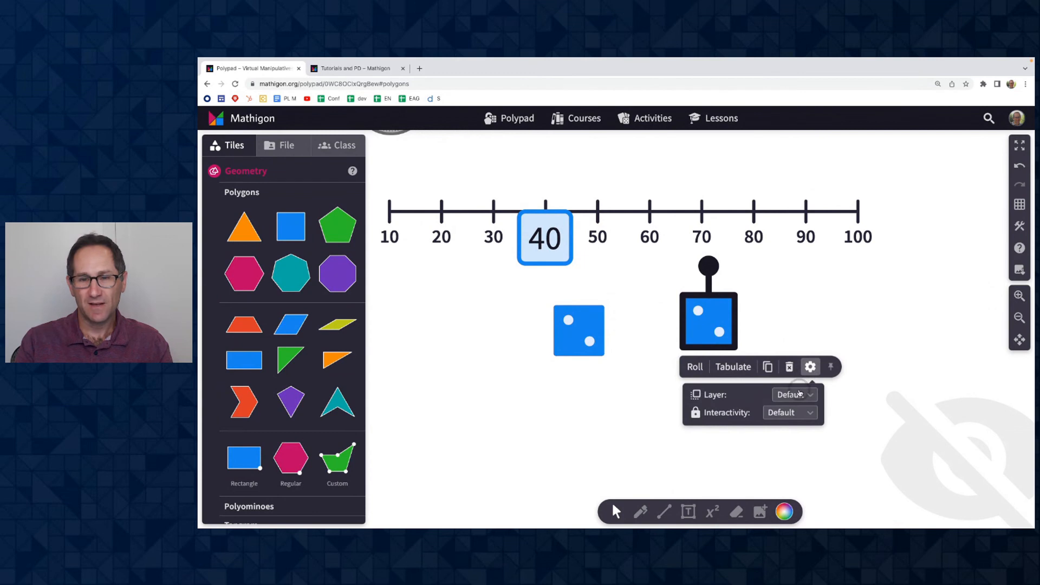
left_click(794, 395)
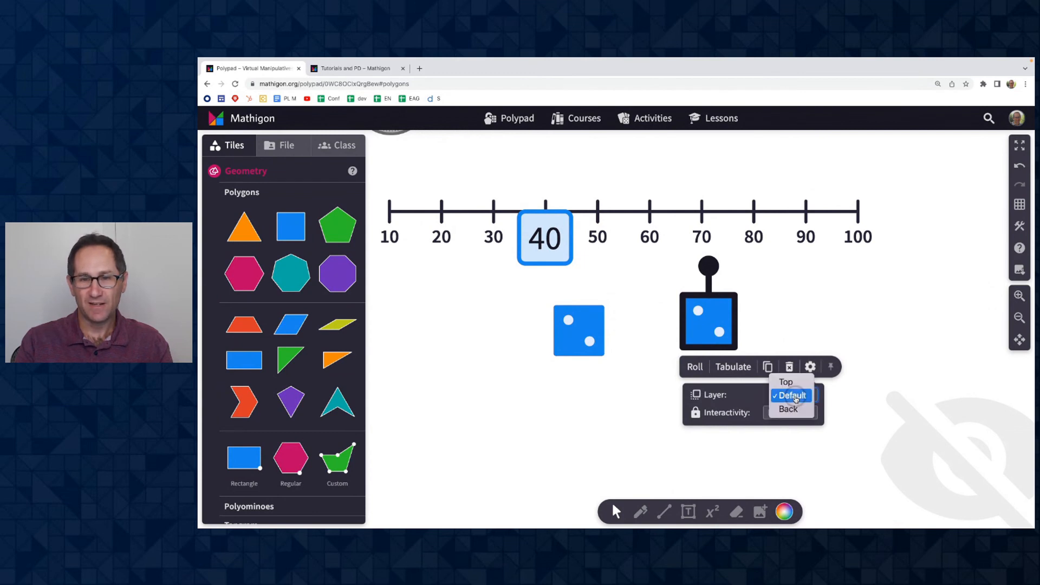
mouse_move(789, 409)
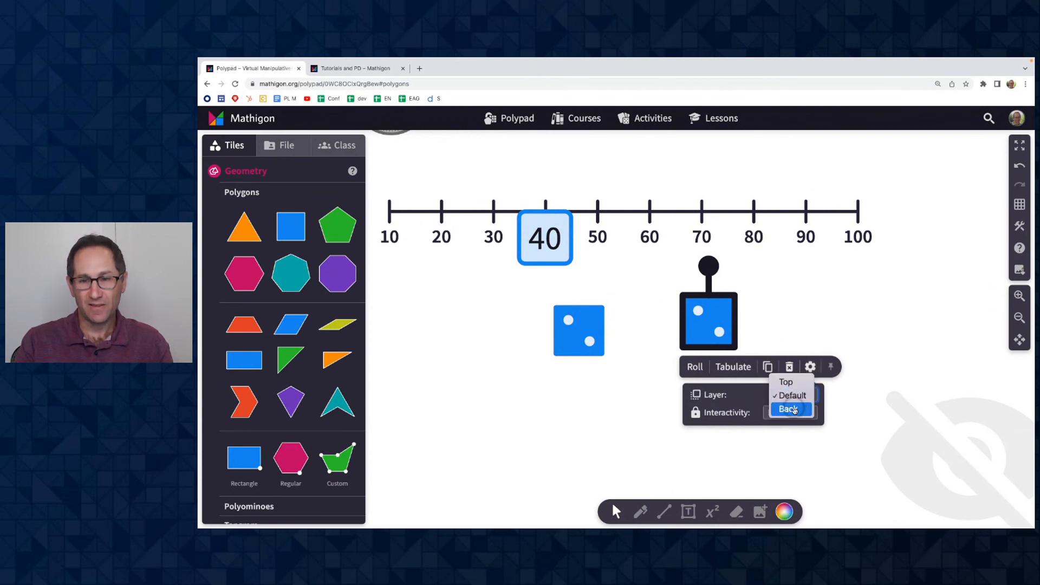
left_click(789, 408)
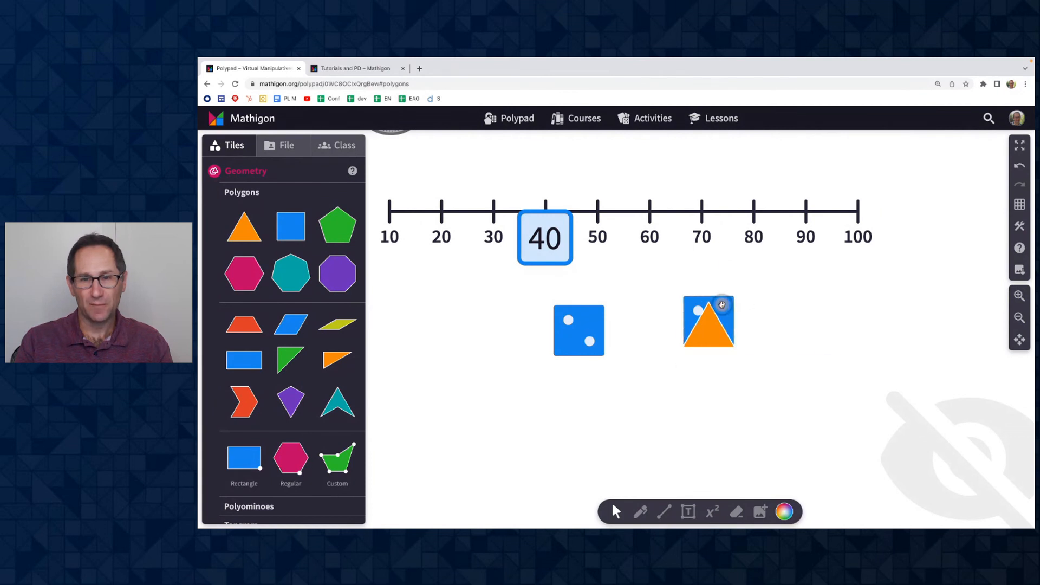
left_click(708, 321)
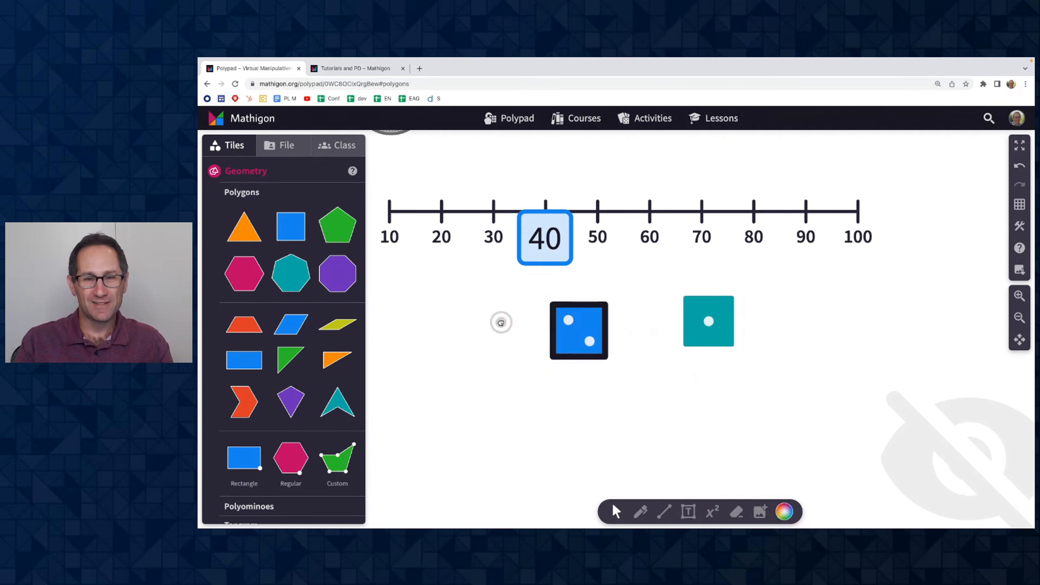
Check the left die's settings and leave the triangle's interactivity at Default
left_click(659, 376)
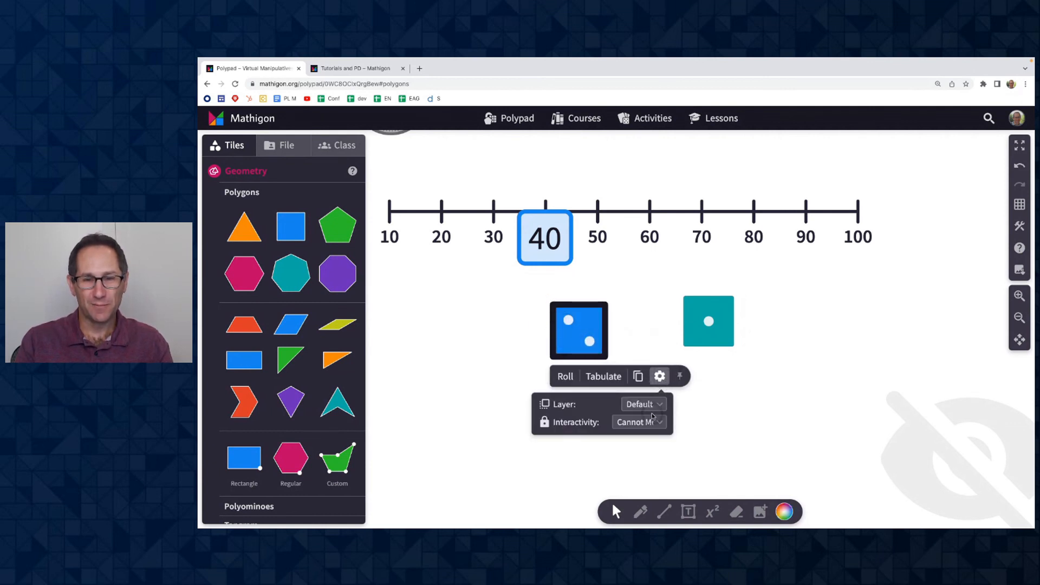
left_click(640, 421)
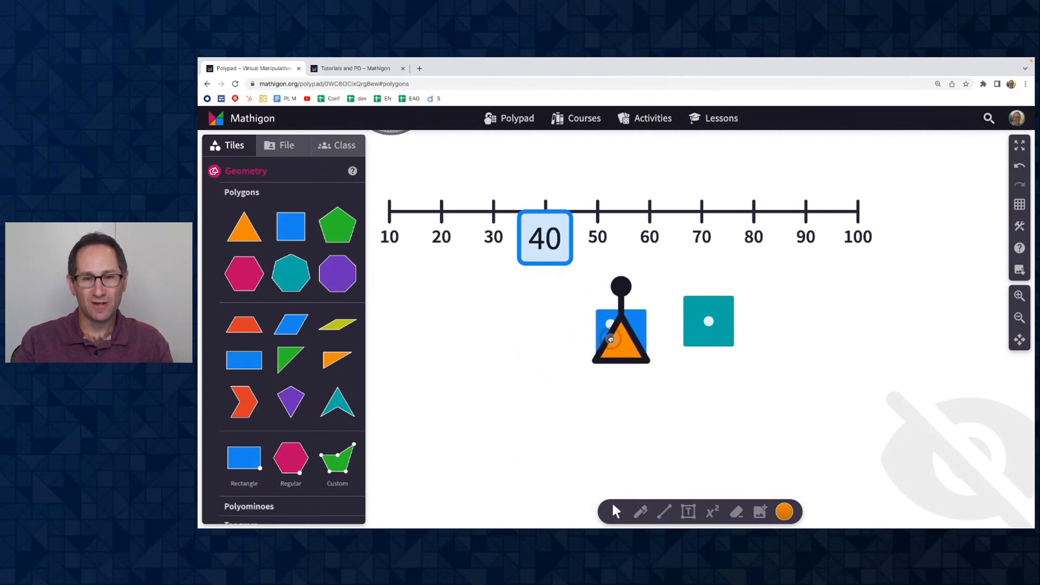
left_click(673, 381)
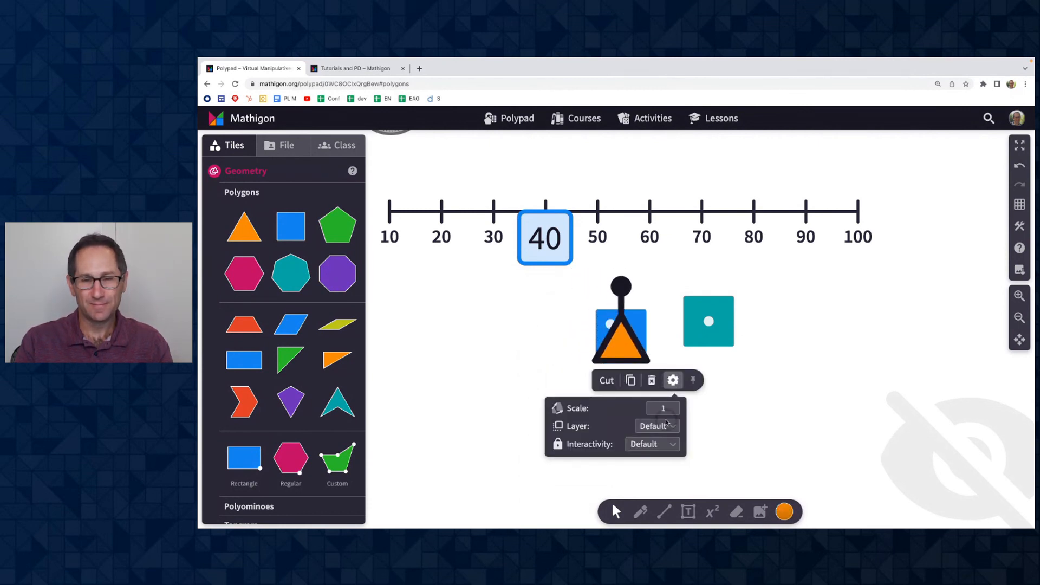
left_click(651, 445)
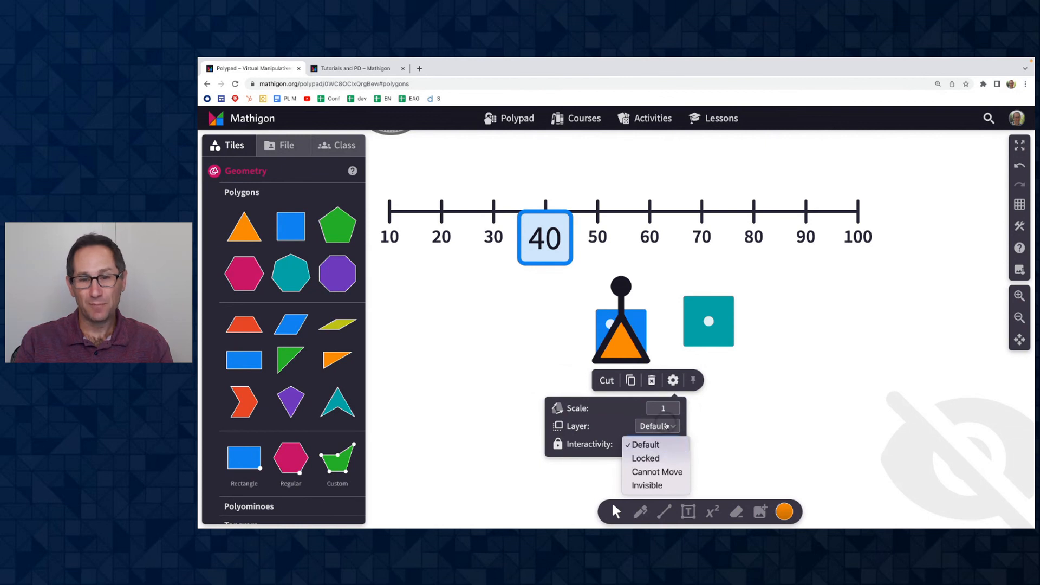
left_click(657, 426)
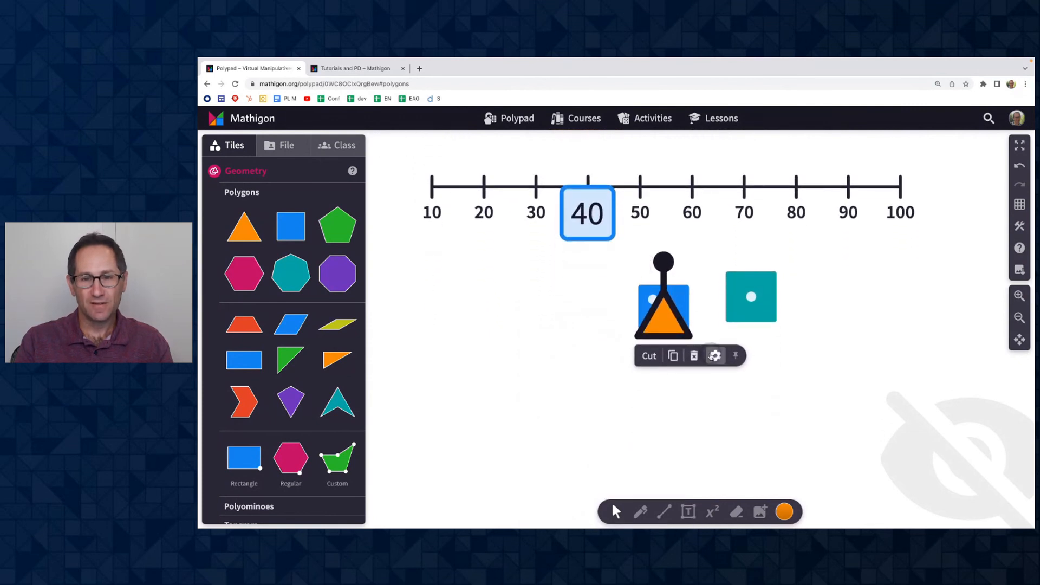
Set the triangle's layer to Top so it covers the left die
left_click(716, 356)
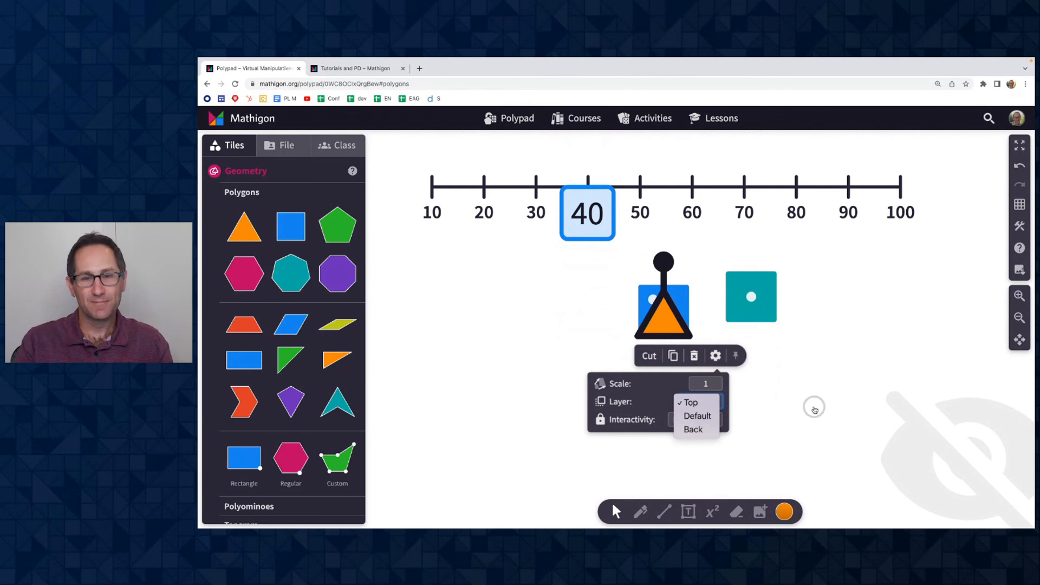
left_click(691, 402)
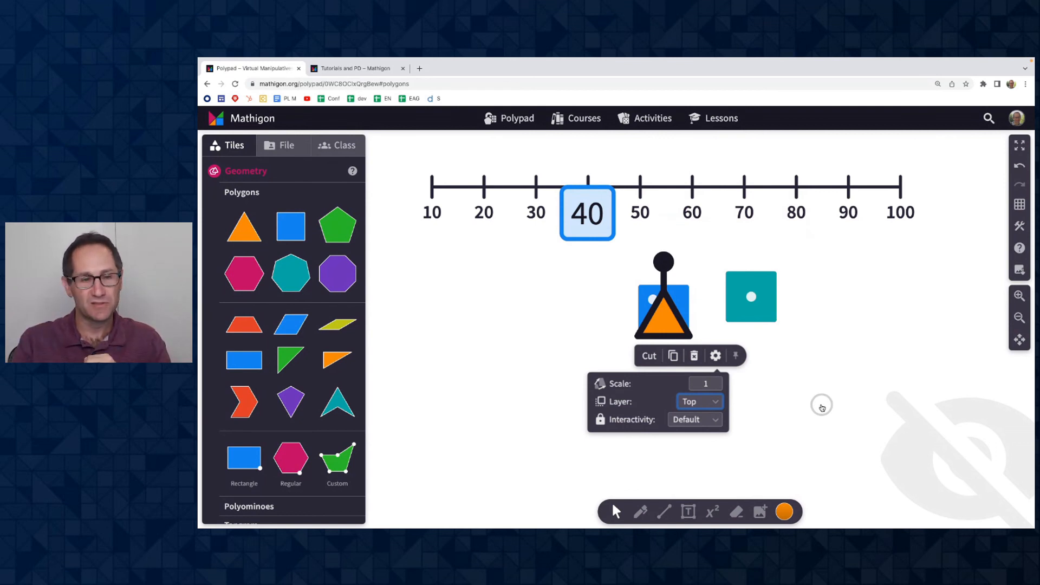
mouse_move(531, 317)
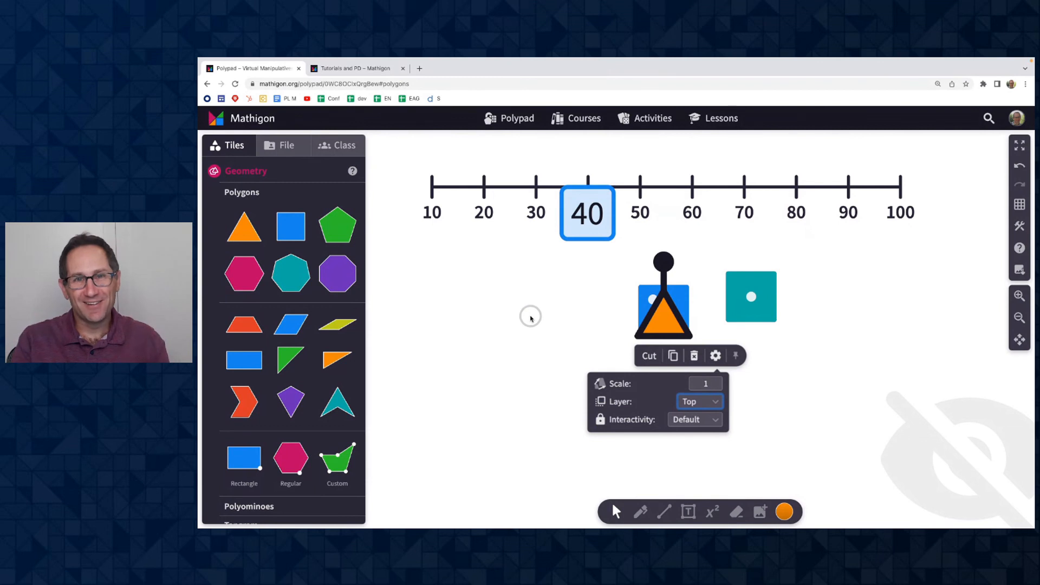
mouse_move(291, 310)
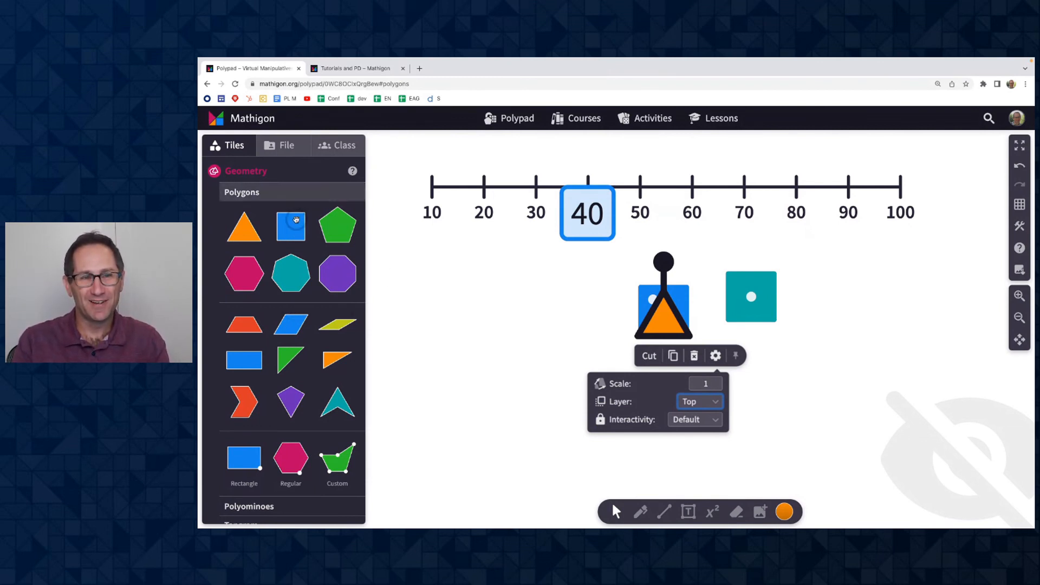
scroll("down", 3)
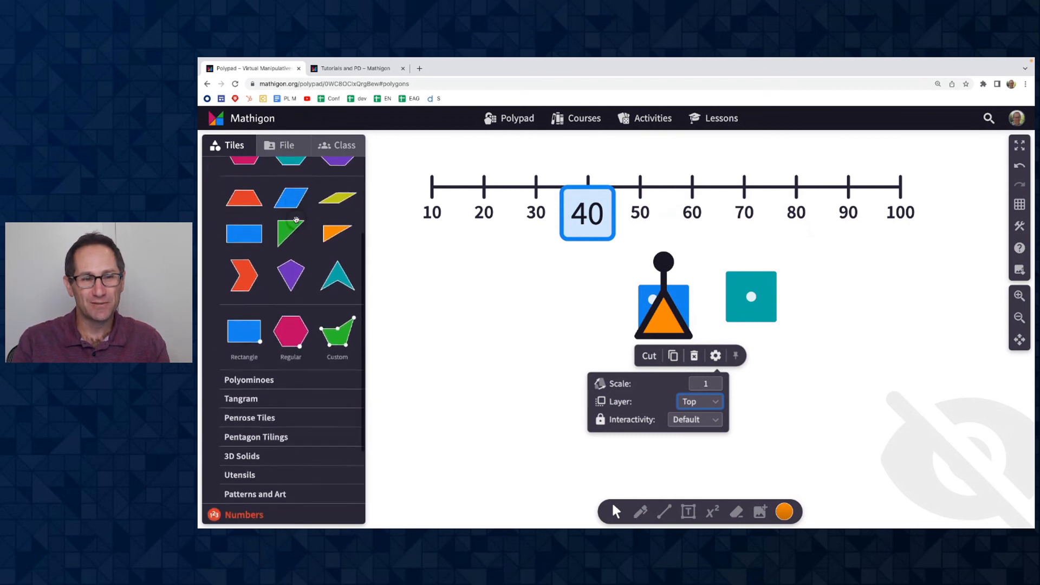
scroll("down", 3)
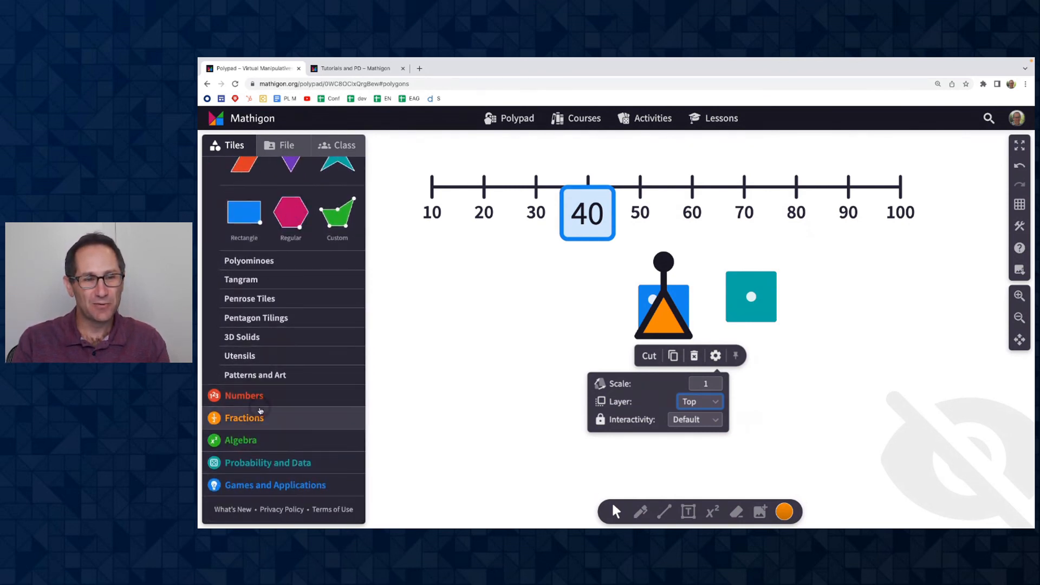
mouse_move(234, 515)
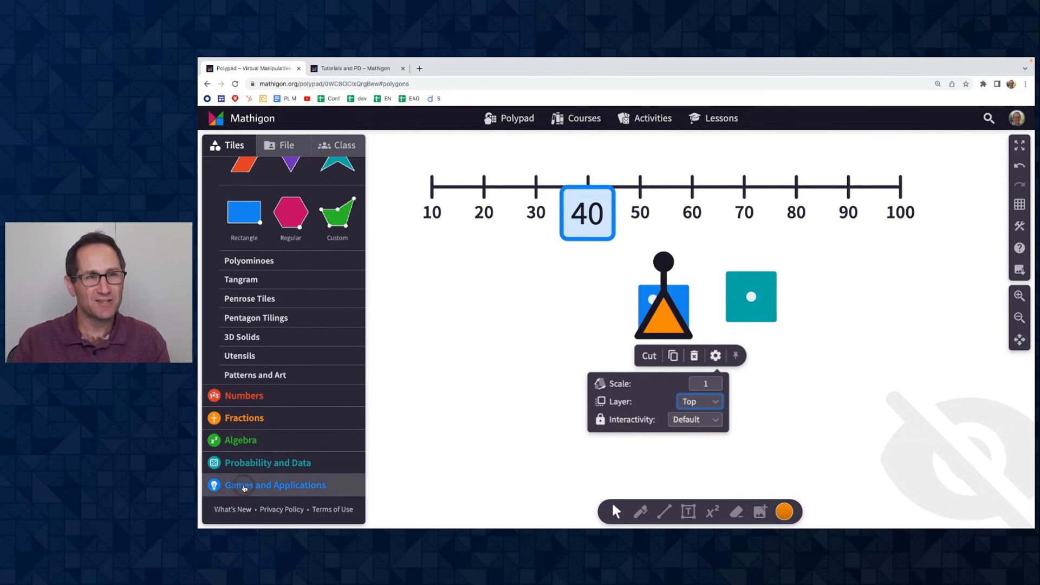
mouse_move(229, 513)
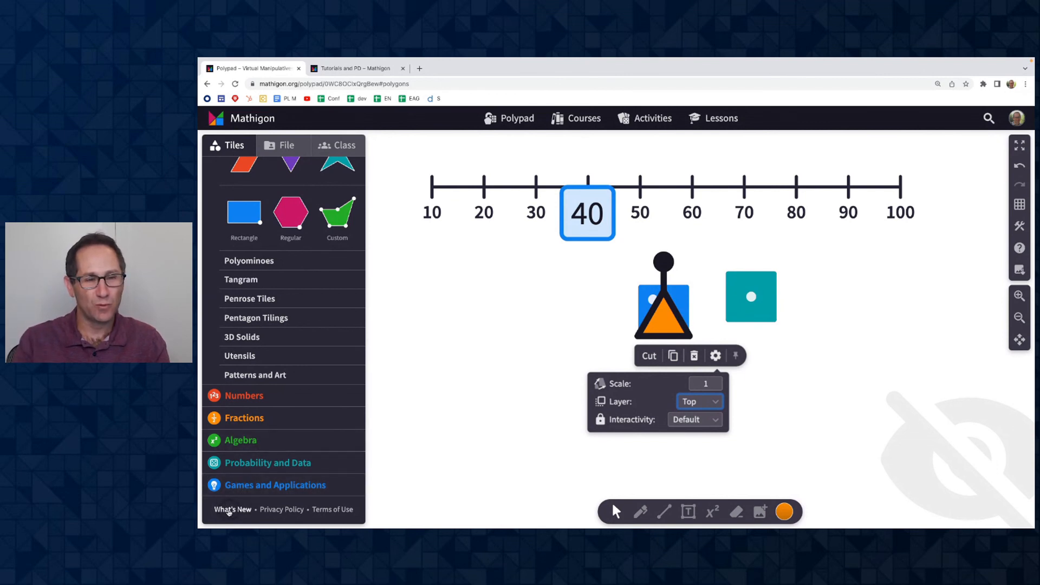